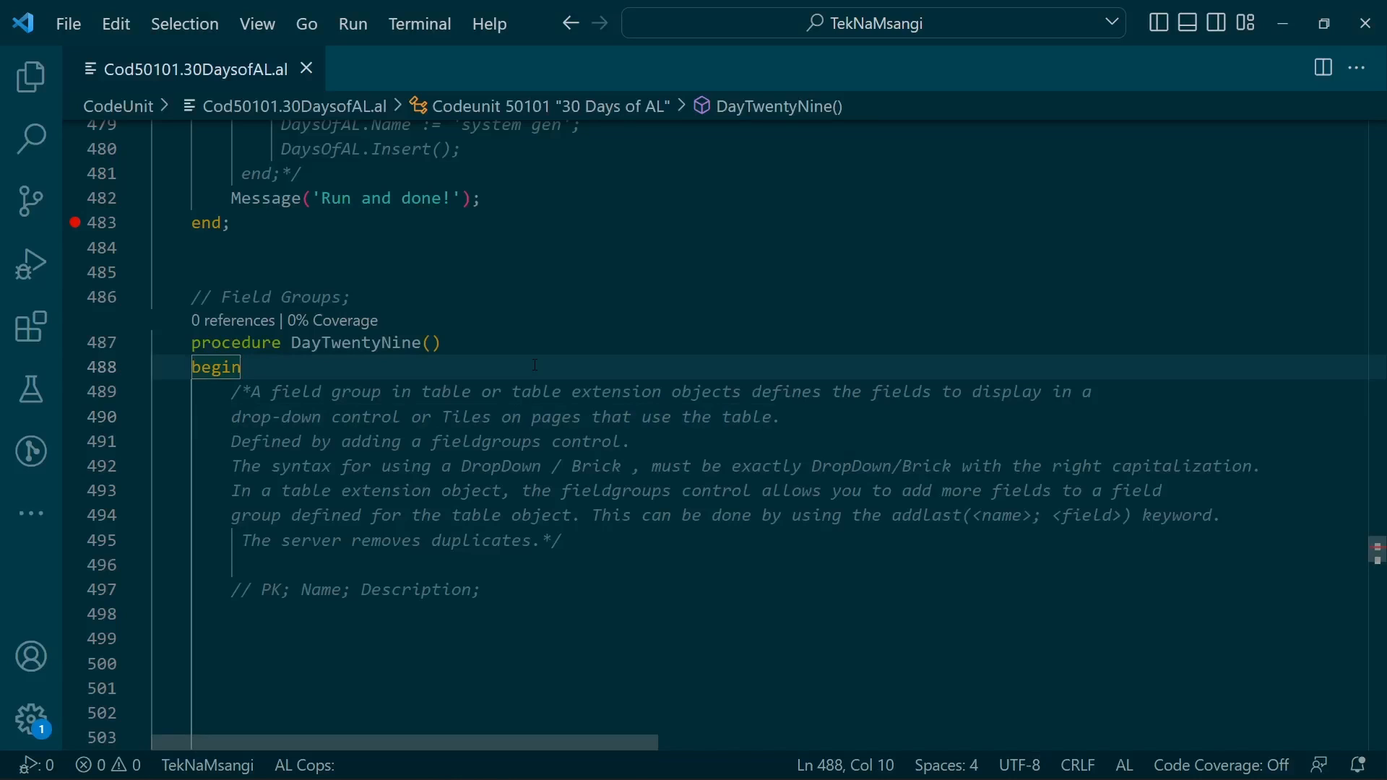
Step: Comment out the fieldgroups notes in DayTwentyNine with /*
left_click(233, 416)
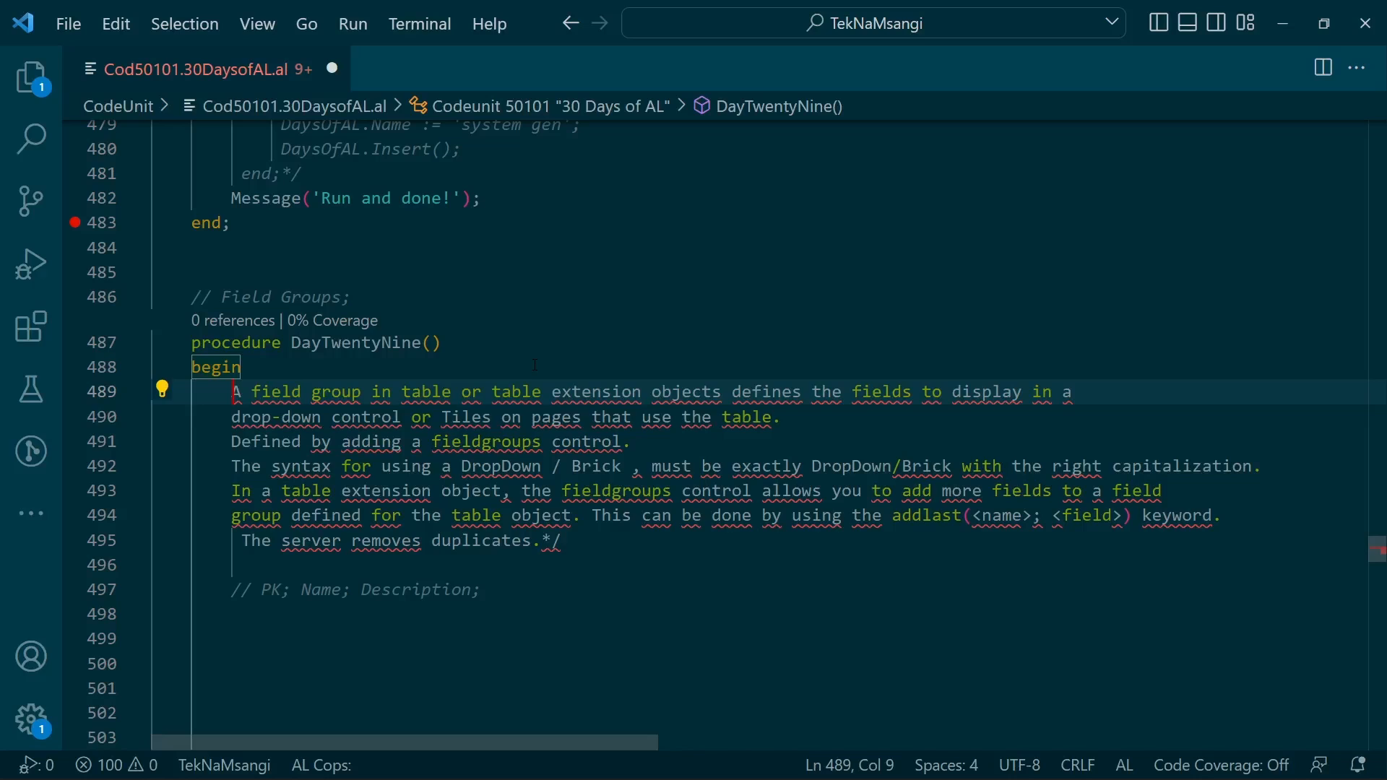
double_click(485, 442)
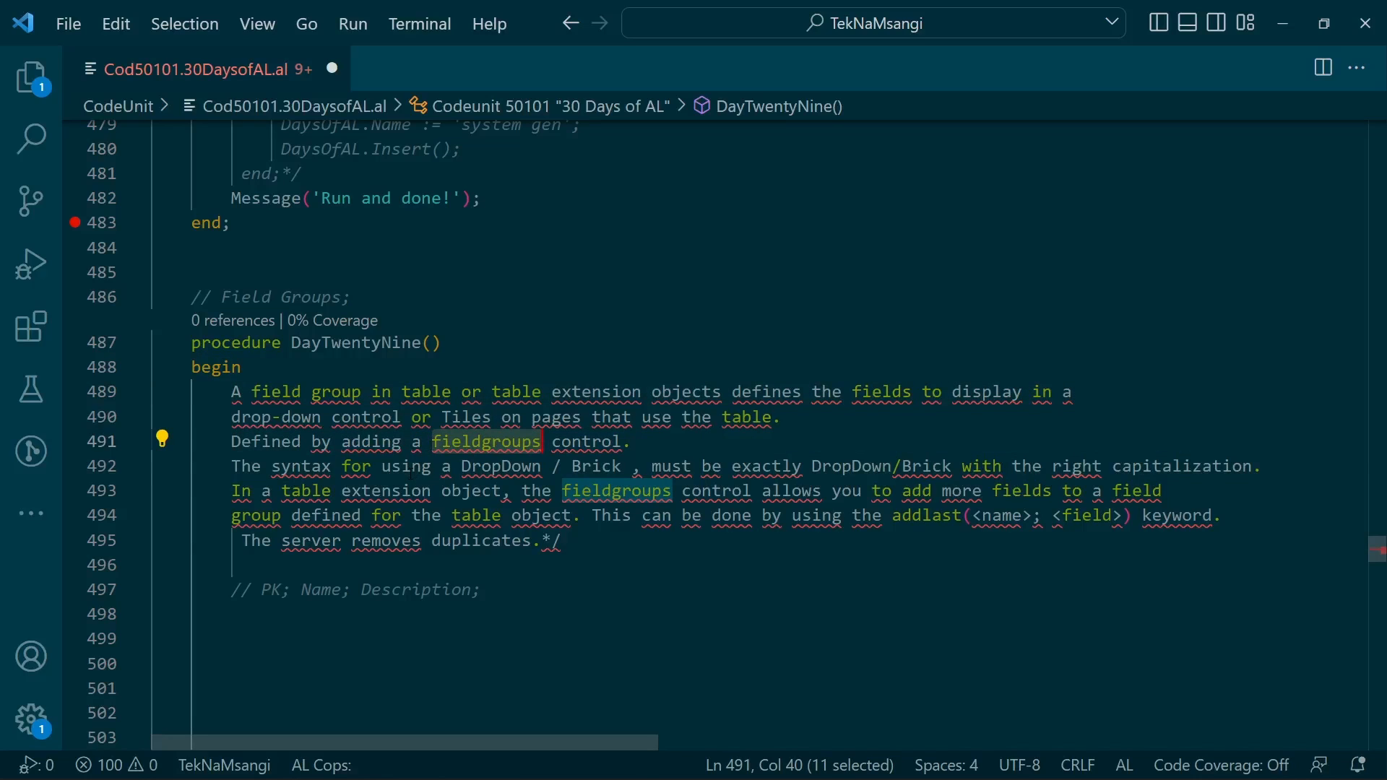
left_click(458, 466)
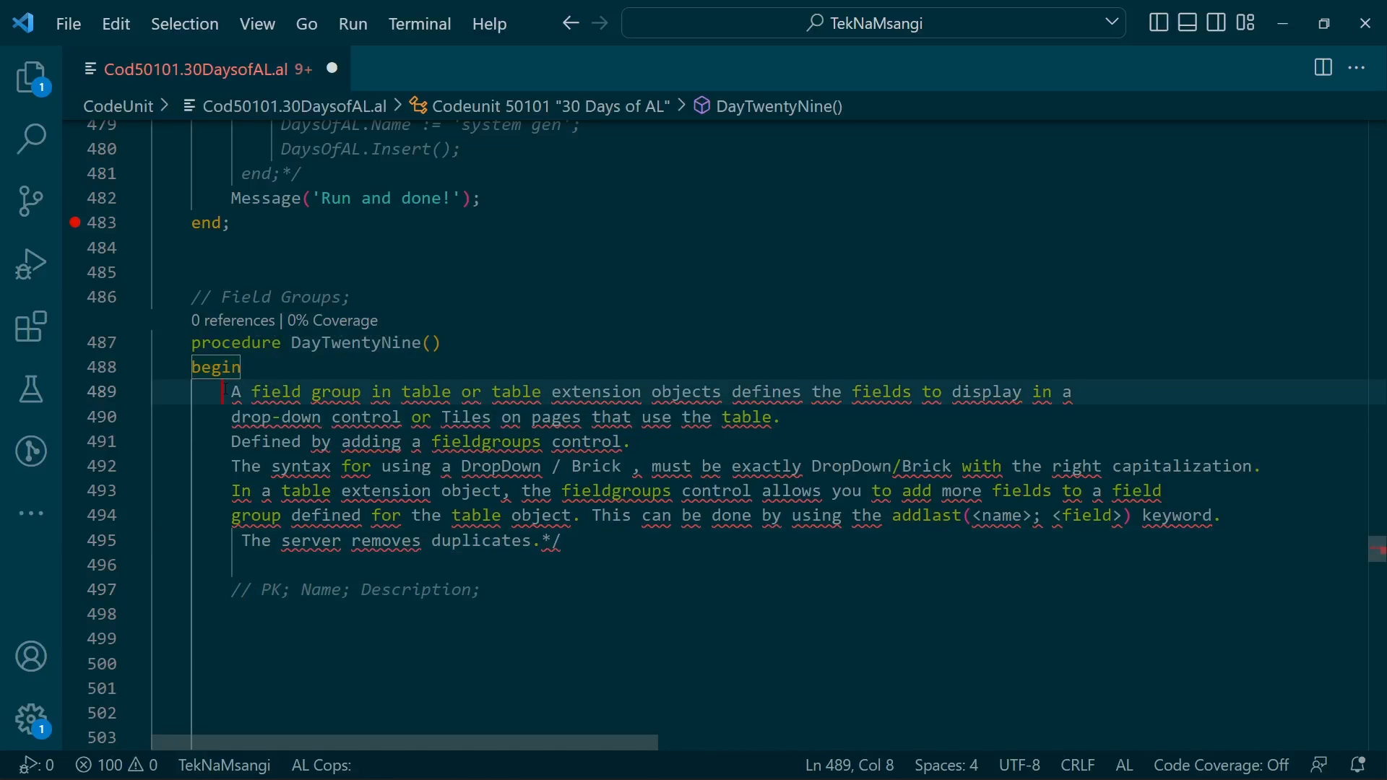
type("/*")
type("\"")
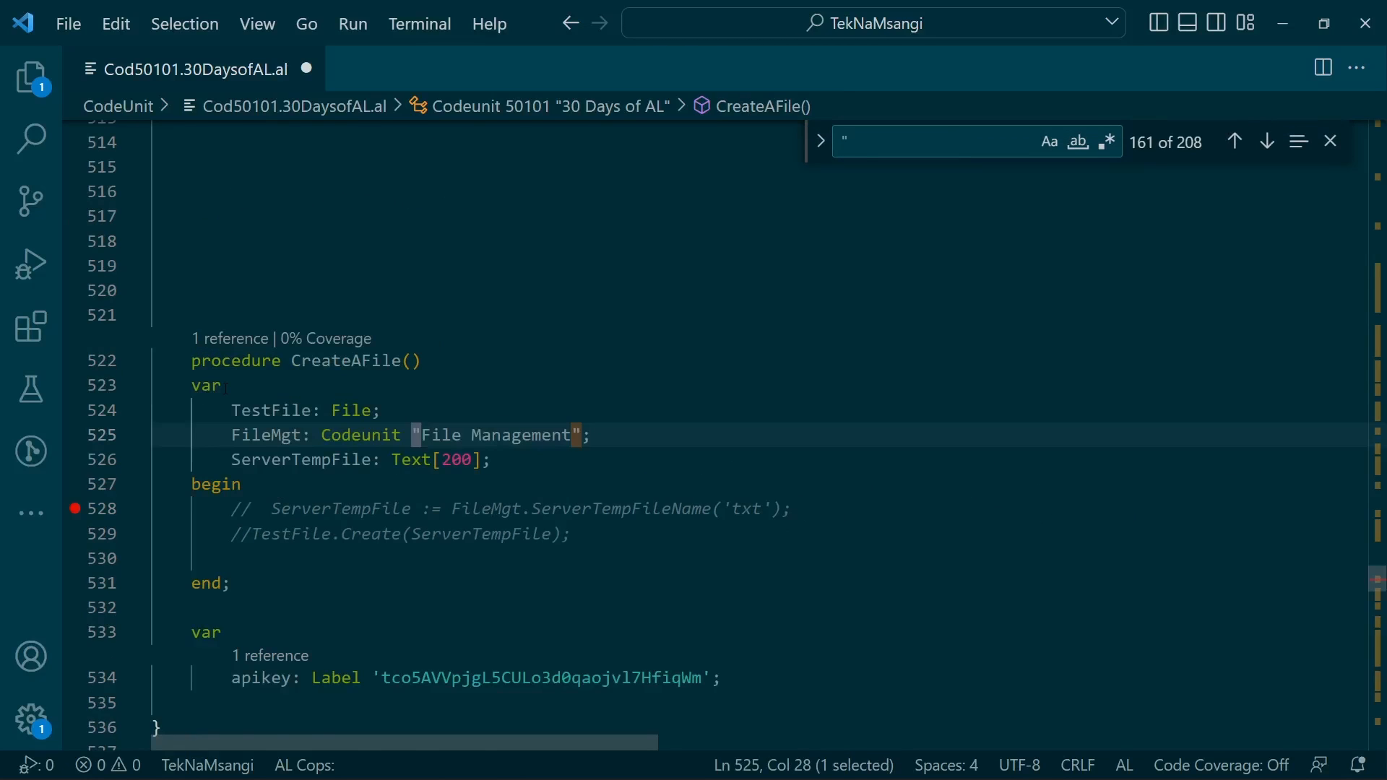
Step: Find the '30 day' table and scroll through its fields to the keys section
type("30 day")
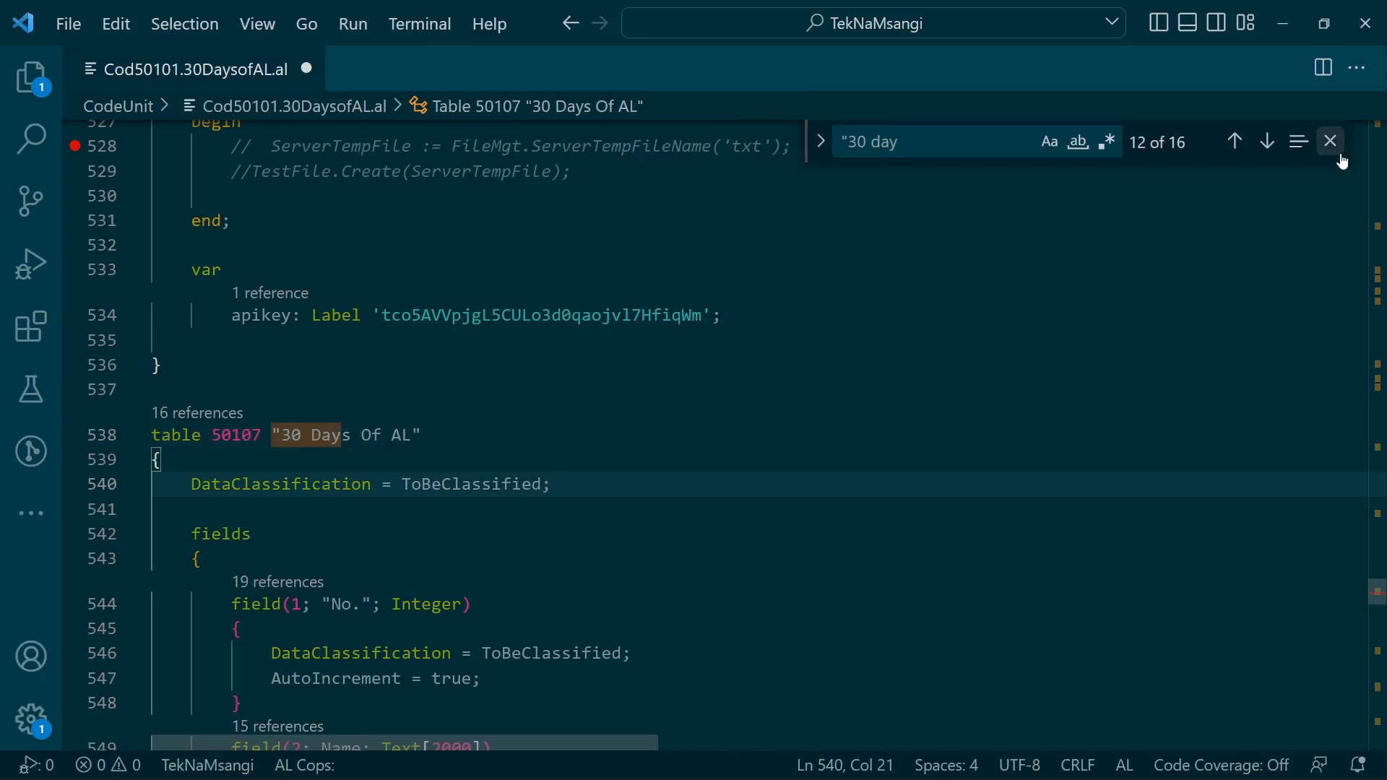
left_click(1330, 141)
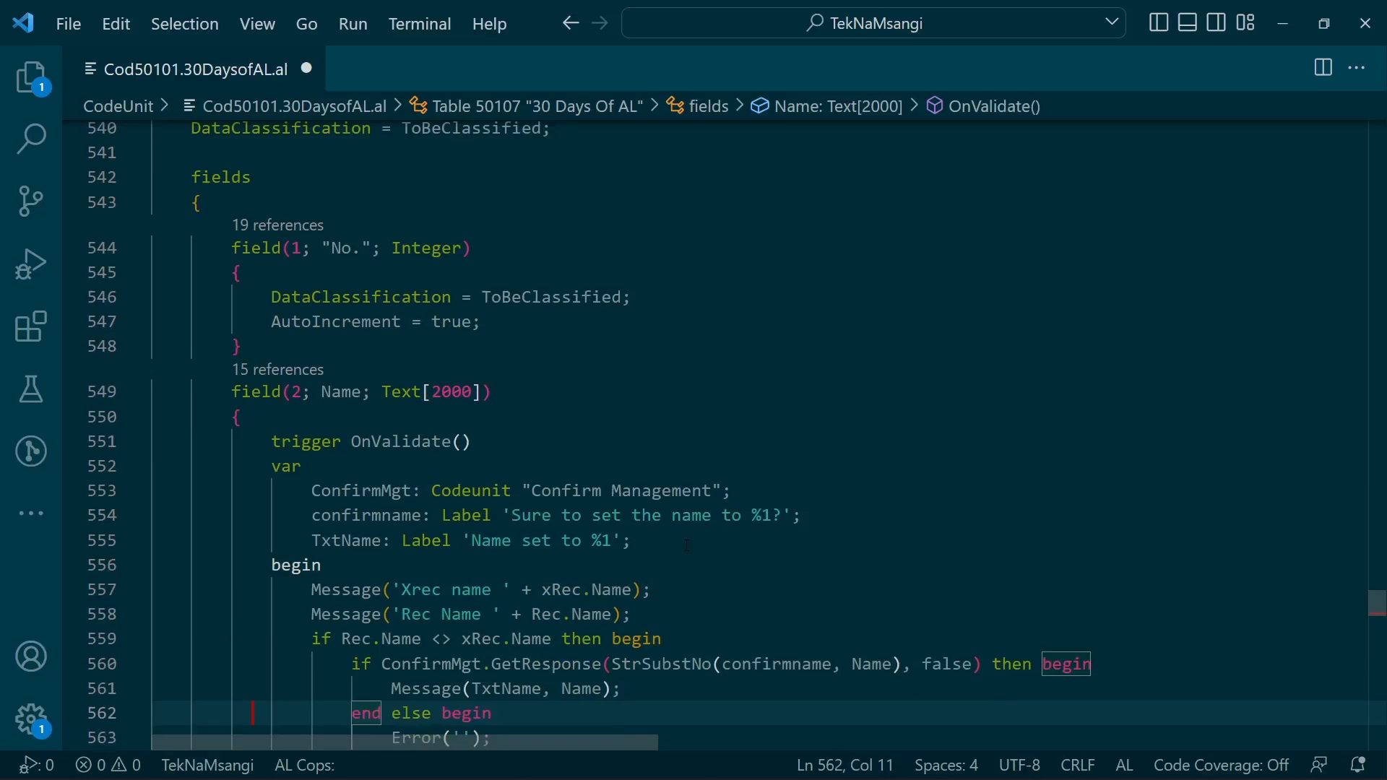
scroll("down", 3)
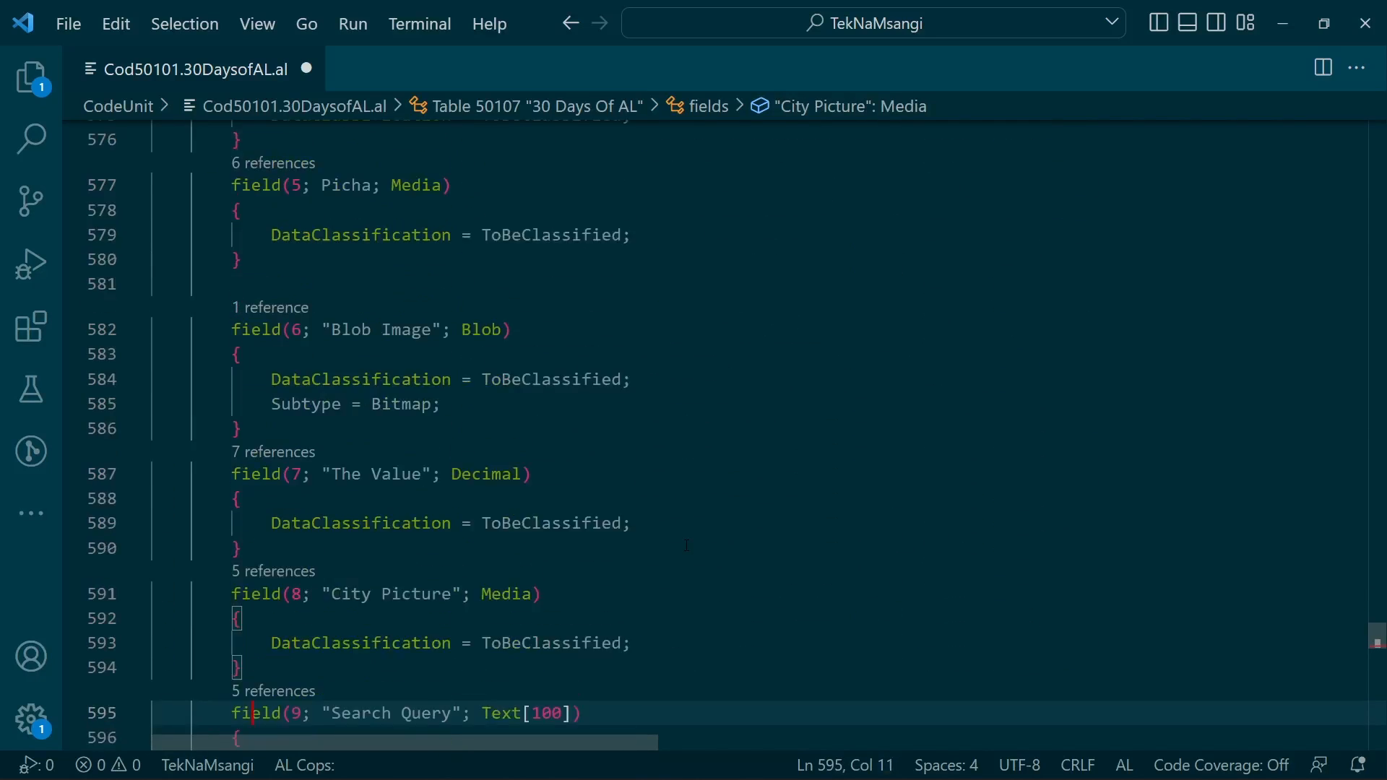
scroll("down", 3)
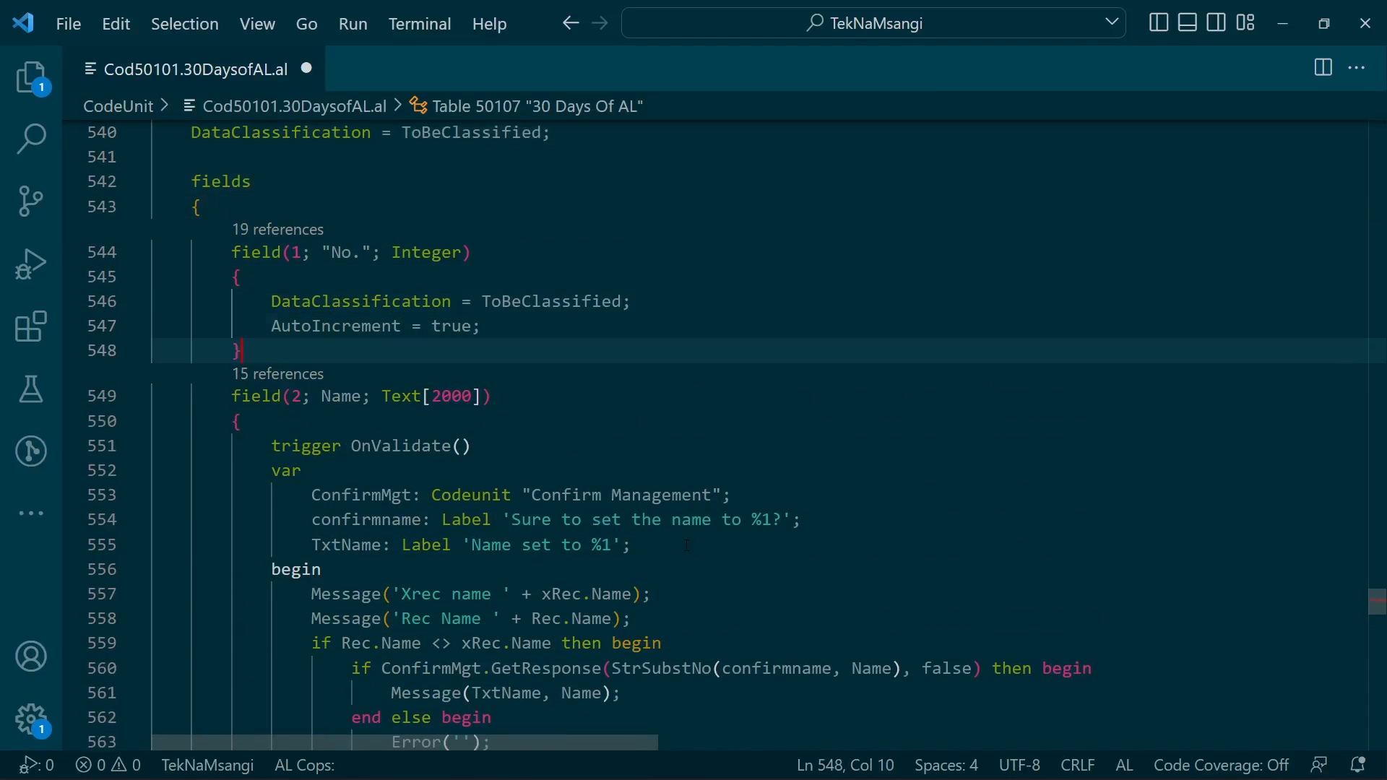
scroll("down", 3)
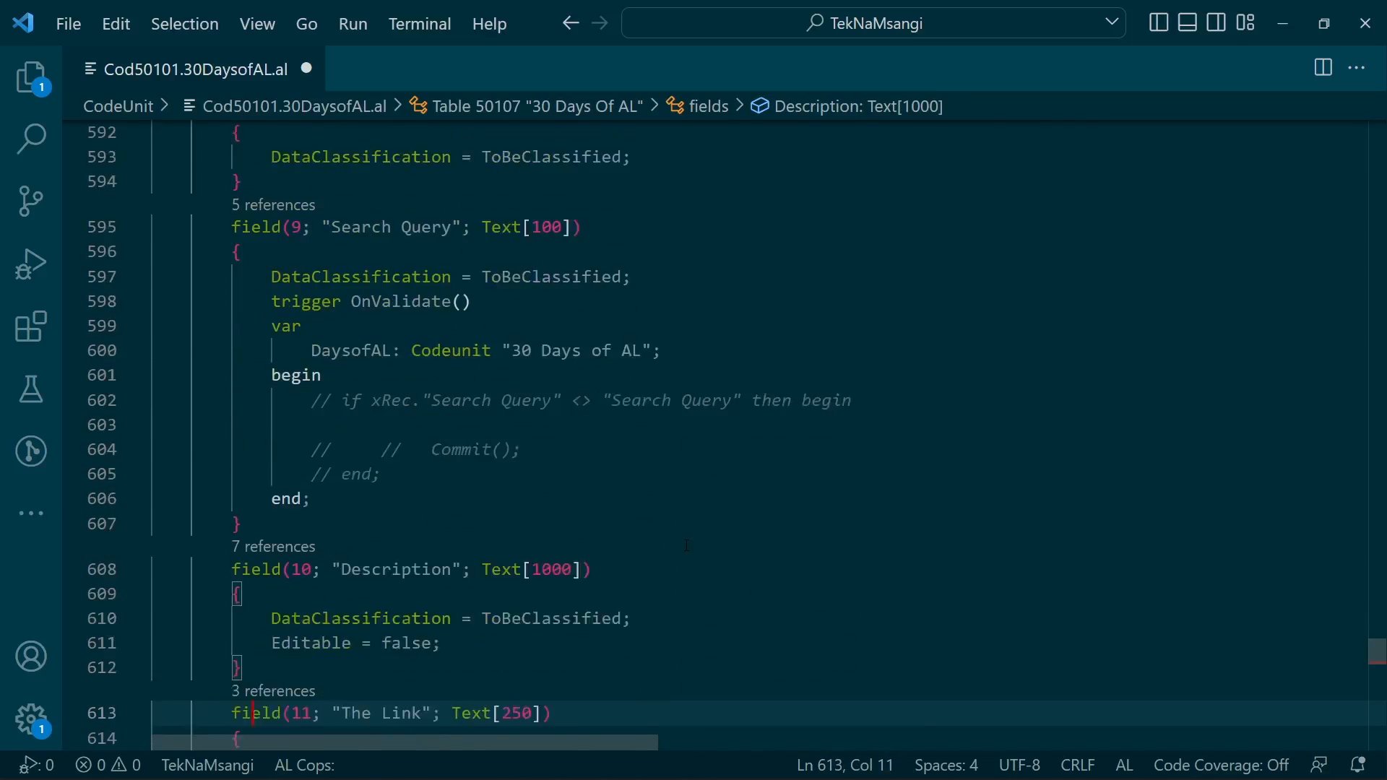
scroll("down", 3)
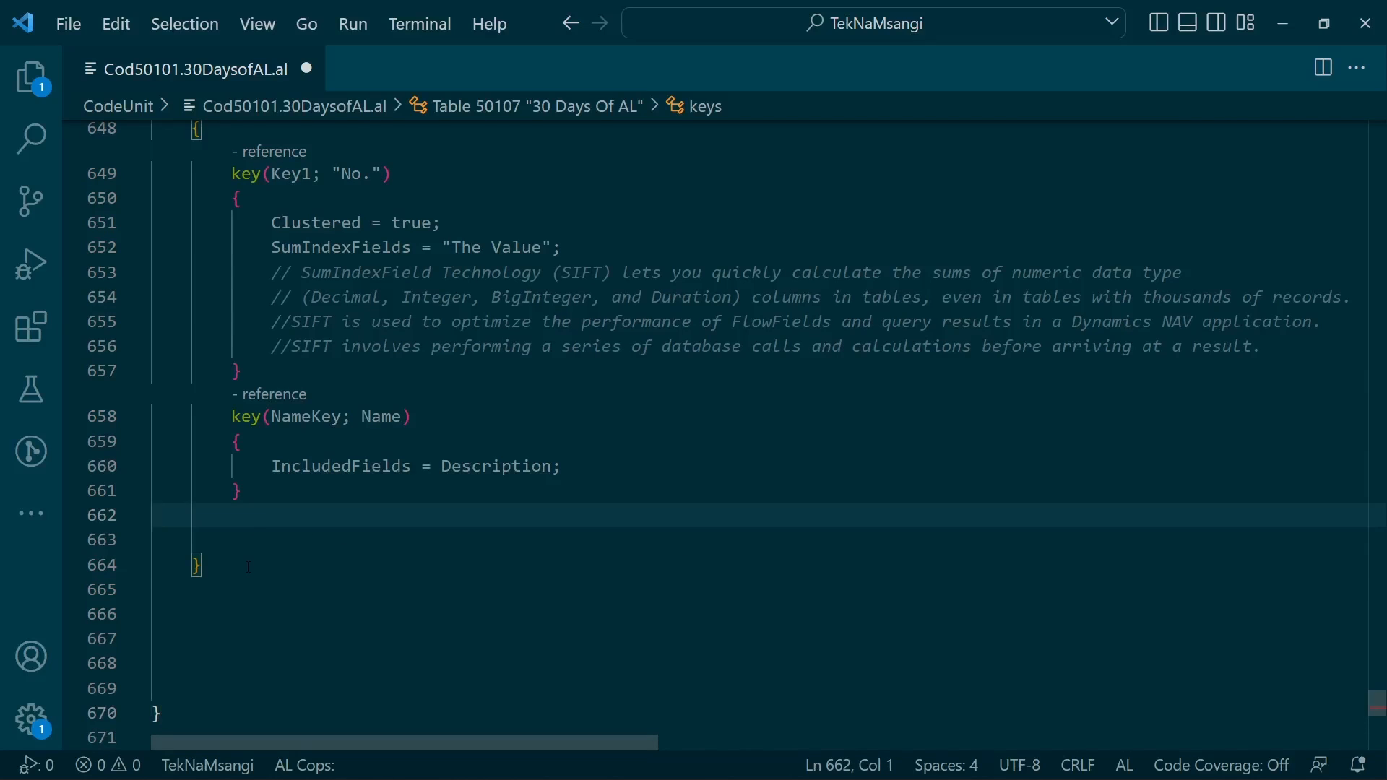
Step: Save the AL file and build and publish the extension with Ctrl+F5
left_click(248, 565)
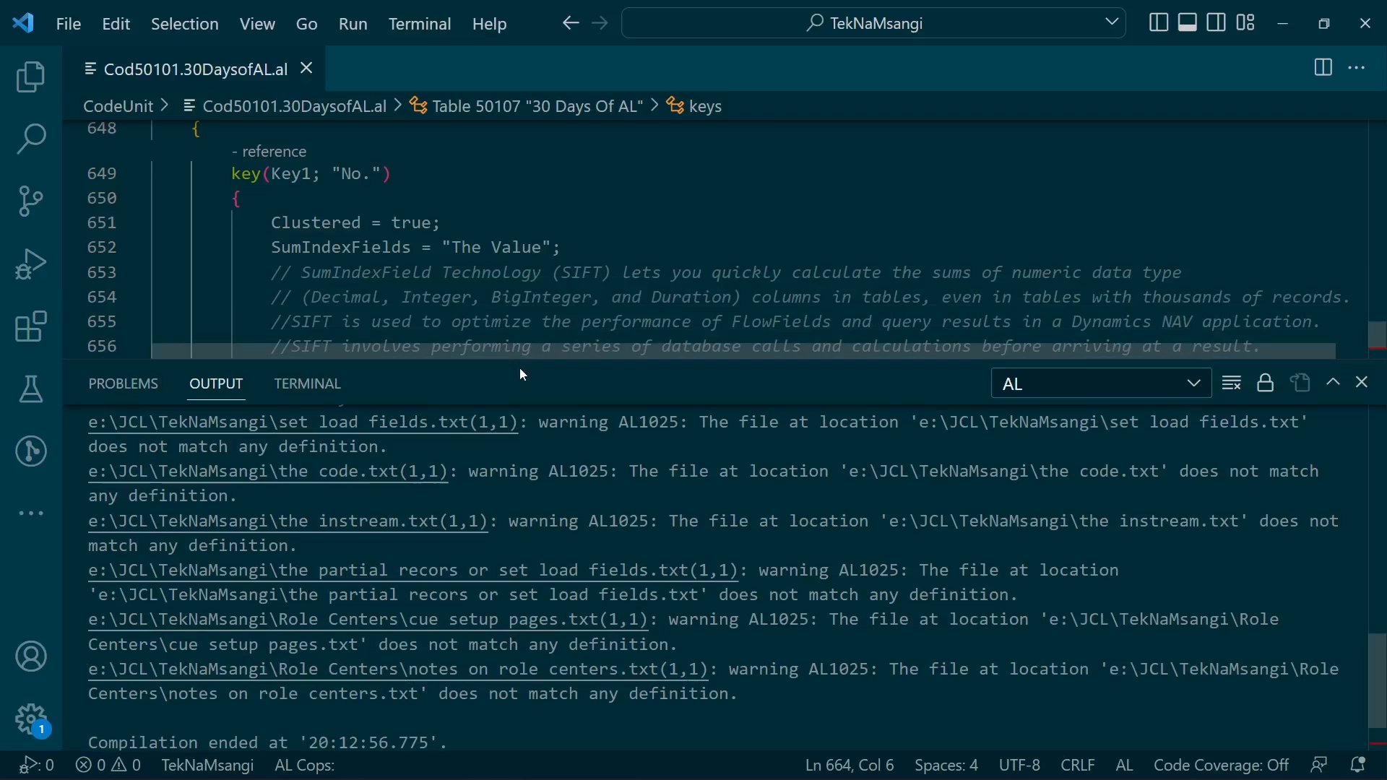
mouse_move(474, 369)
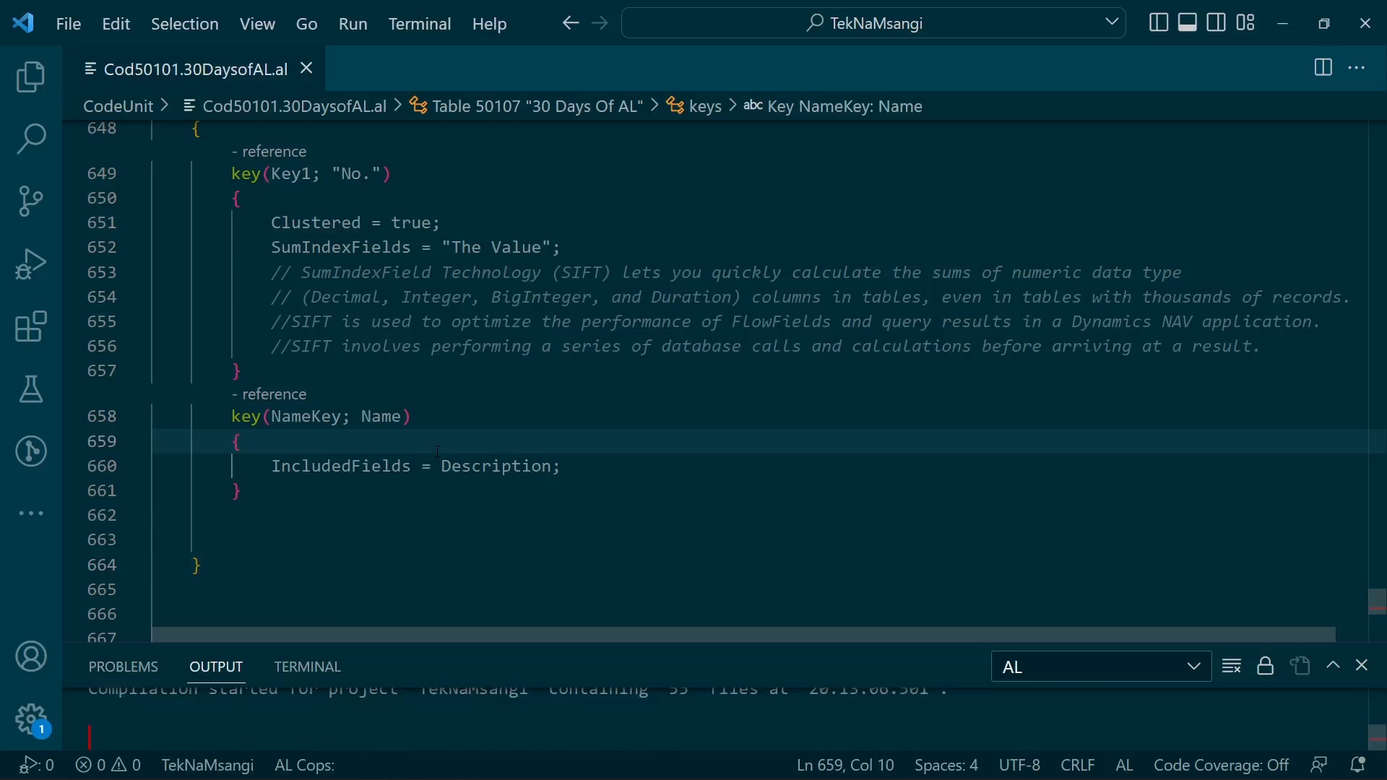
left_click(28, 262)
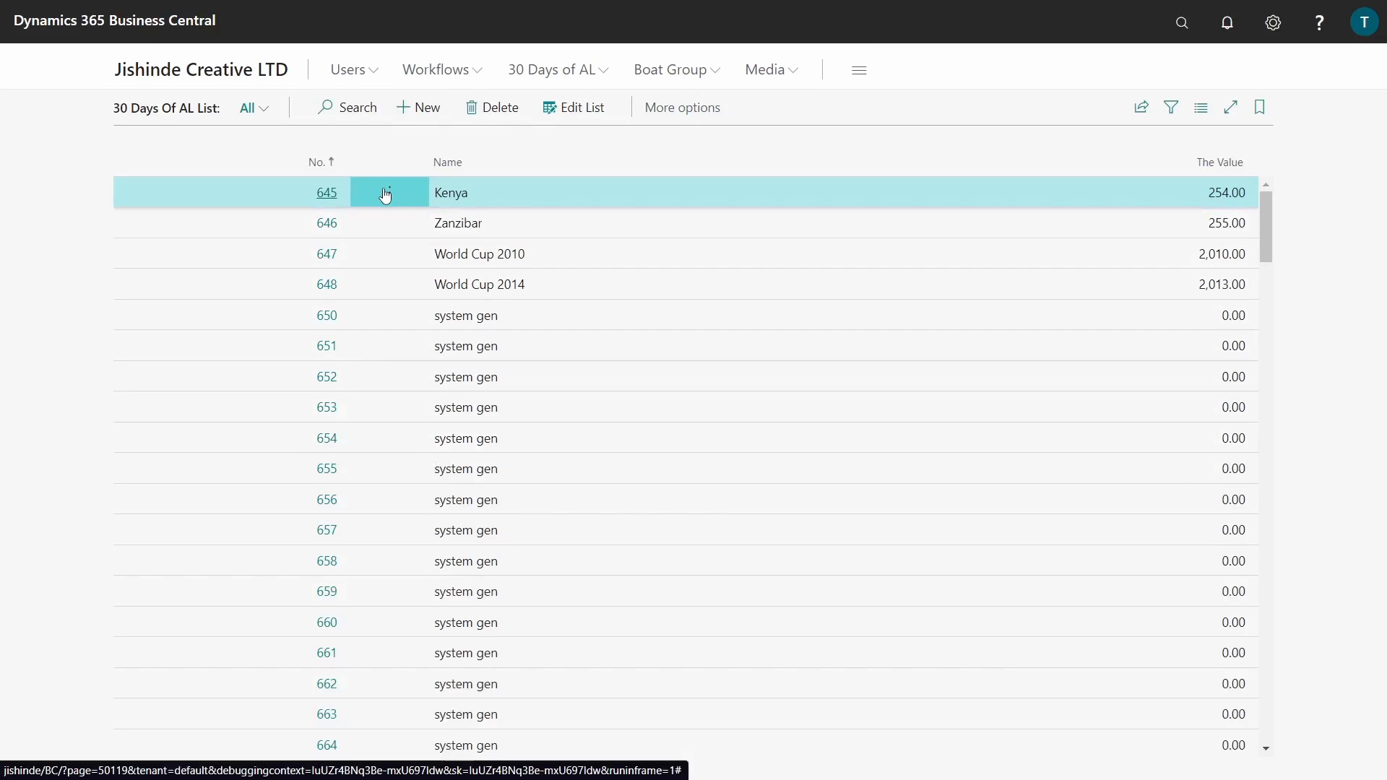
Step: Edit the Kenya record 645 and set its 30 Days of AL field to 650
left_click(327, 192)
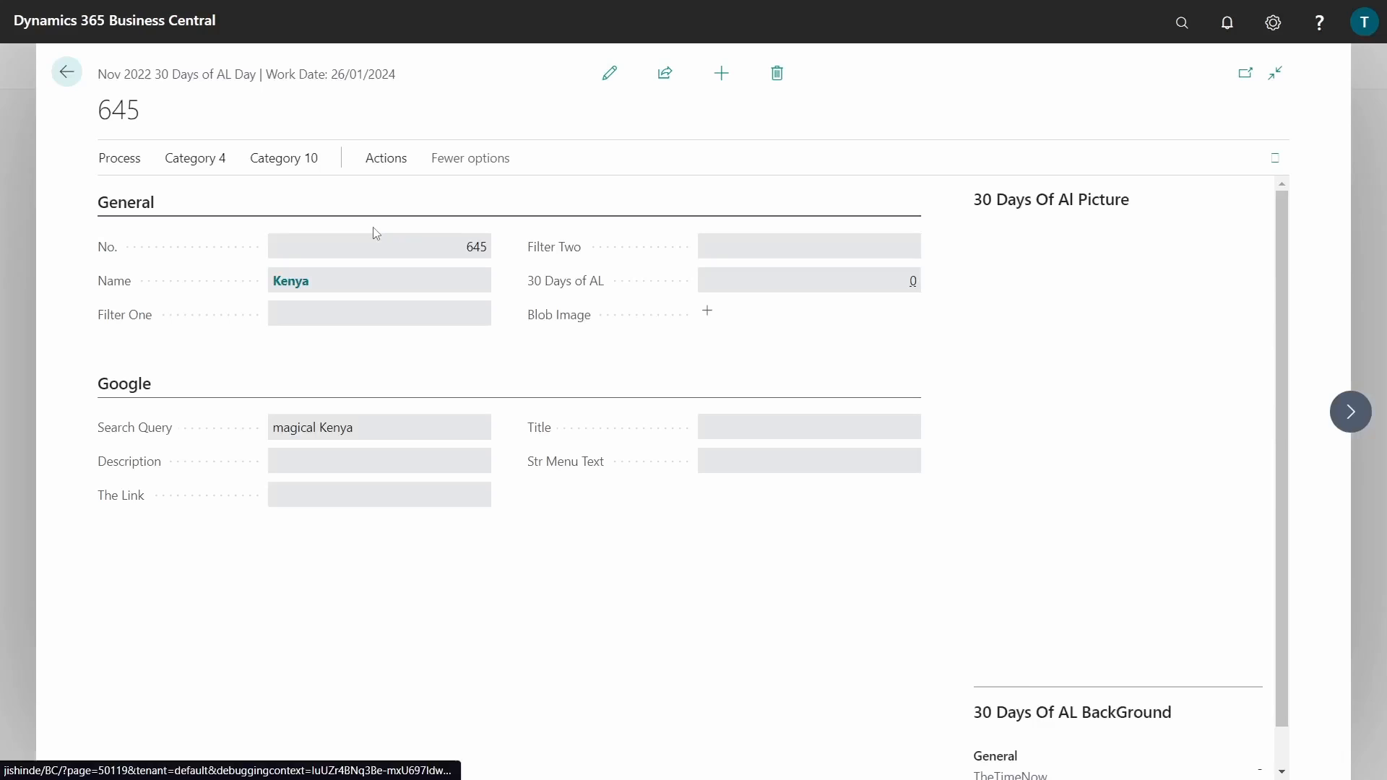
left_click(608, 73)
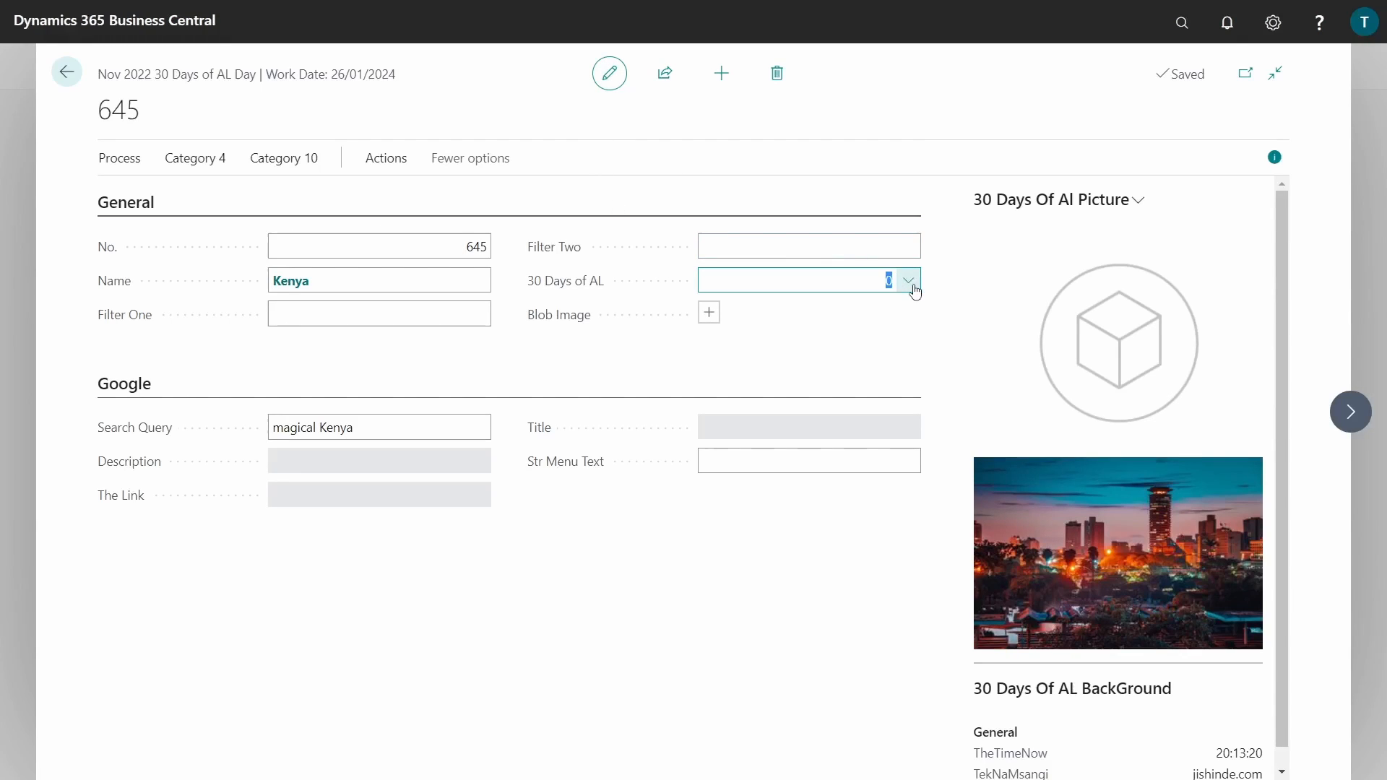
left_click(908, 280)
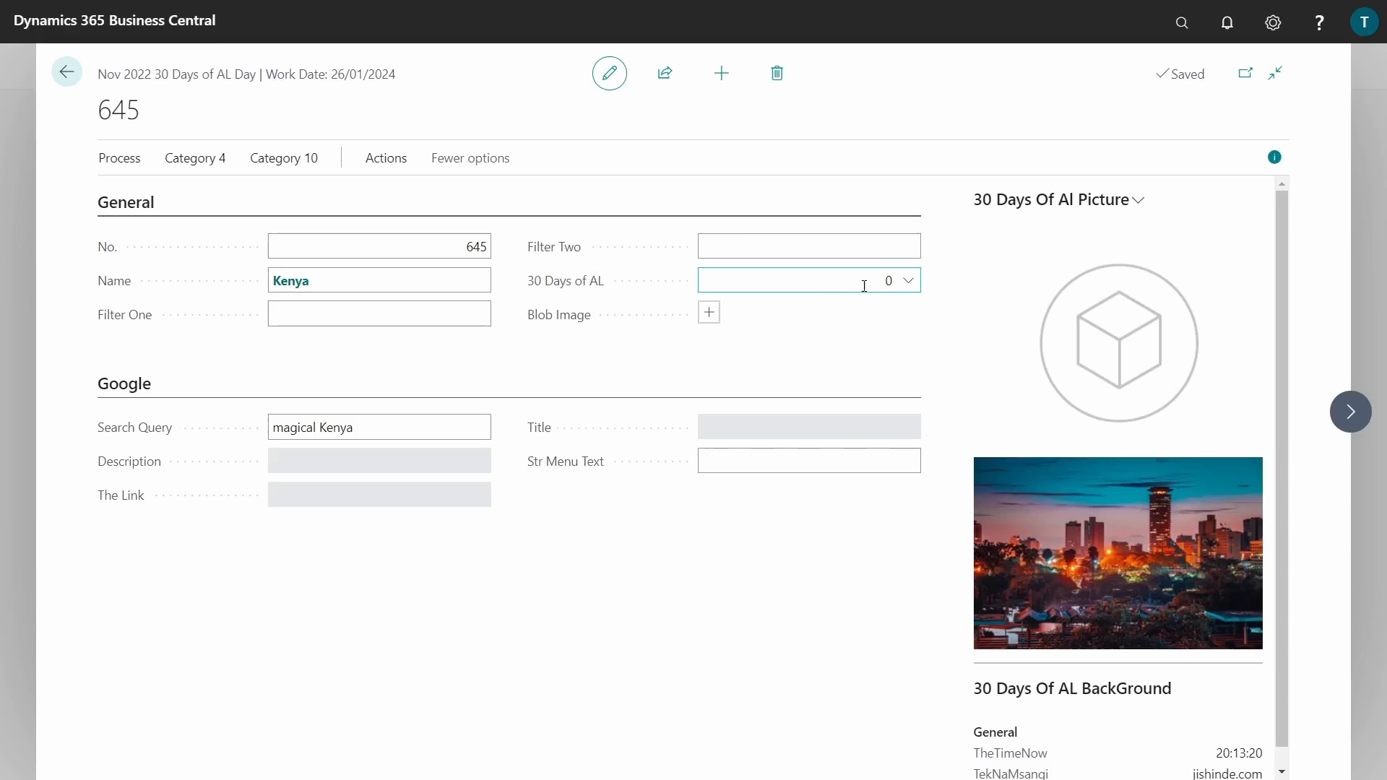
left_click(908, 281)
type("650")
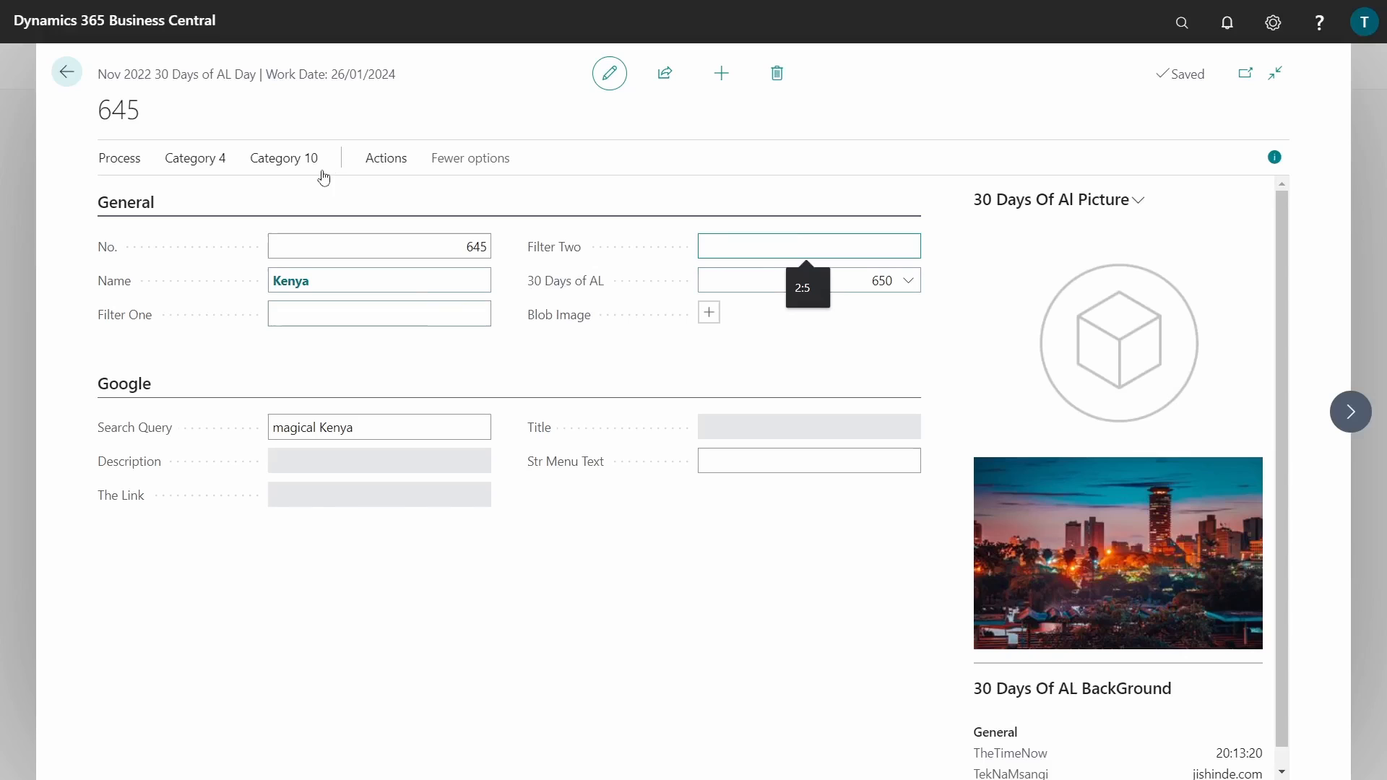
left_click(283, 159)
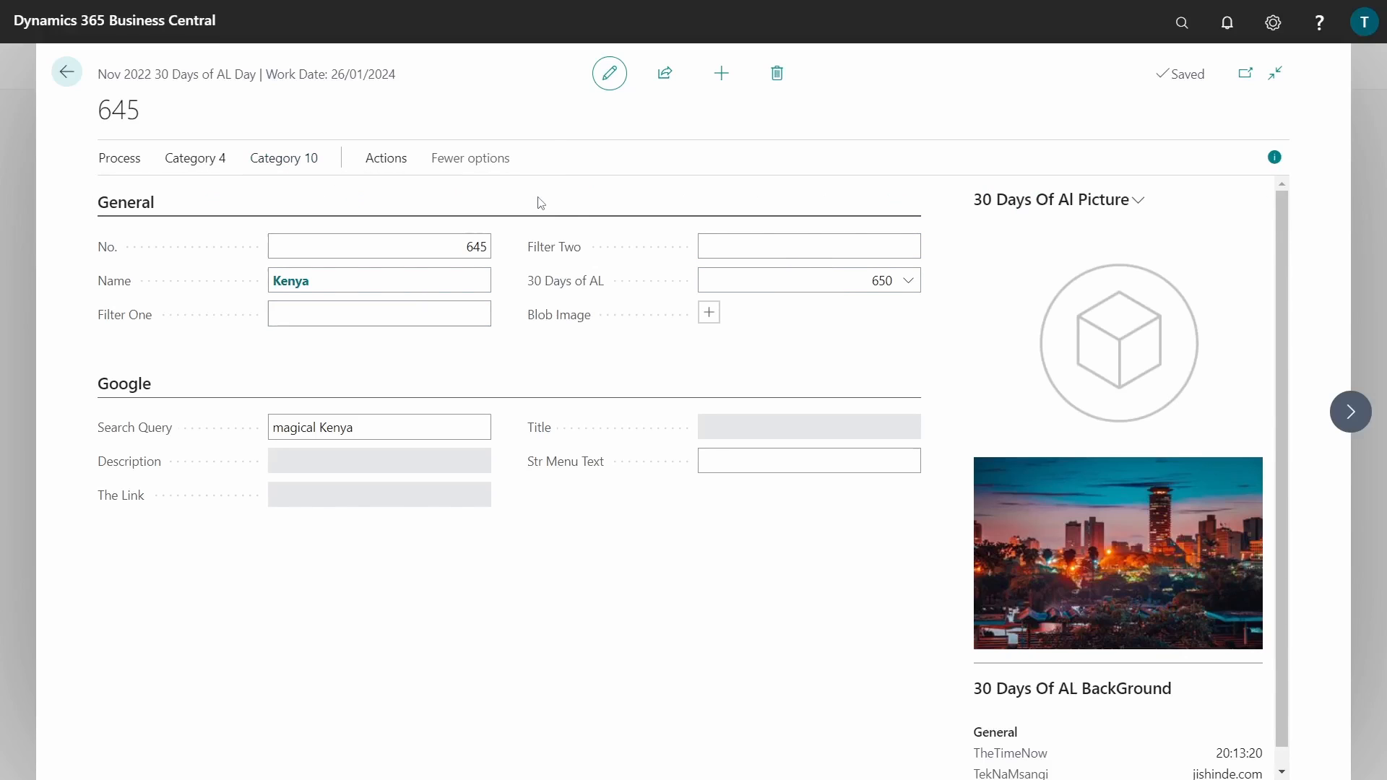
left_click(708, 312)
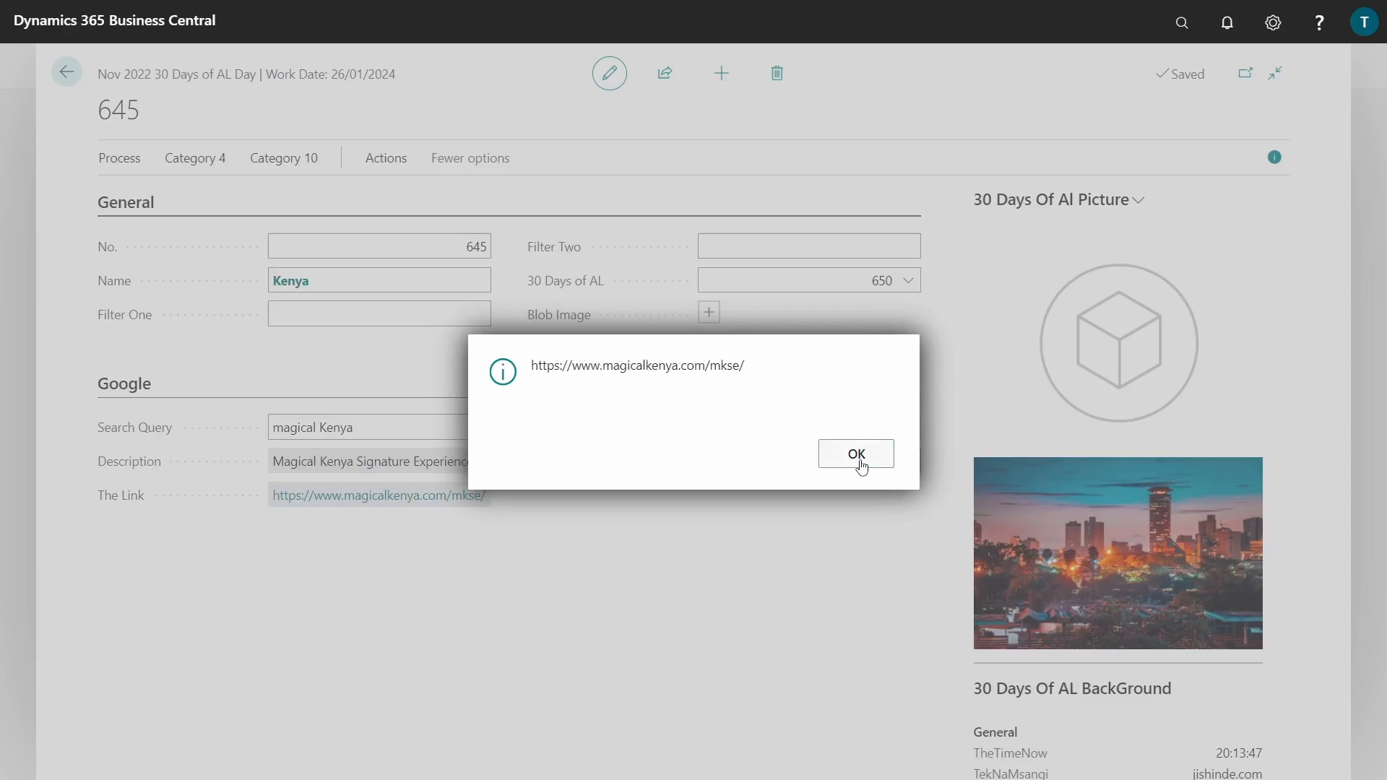
Step: Dismiss the link and title messages, then review and close the 30 Days of AL lookup
left_click(856, 453)
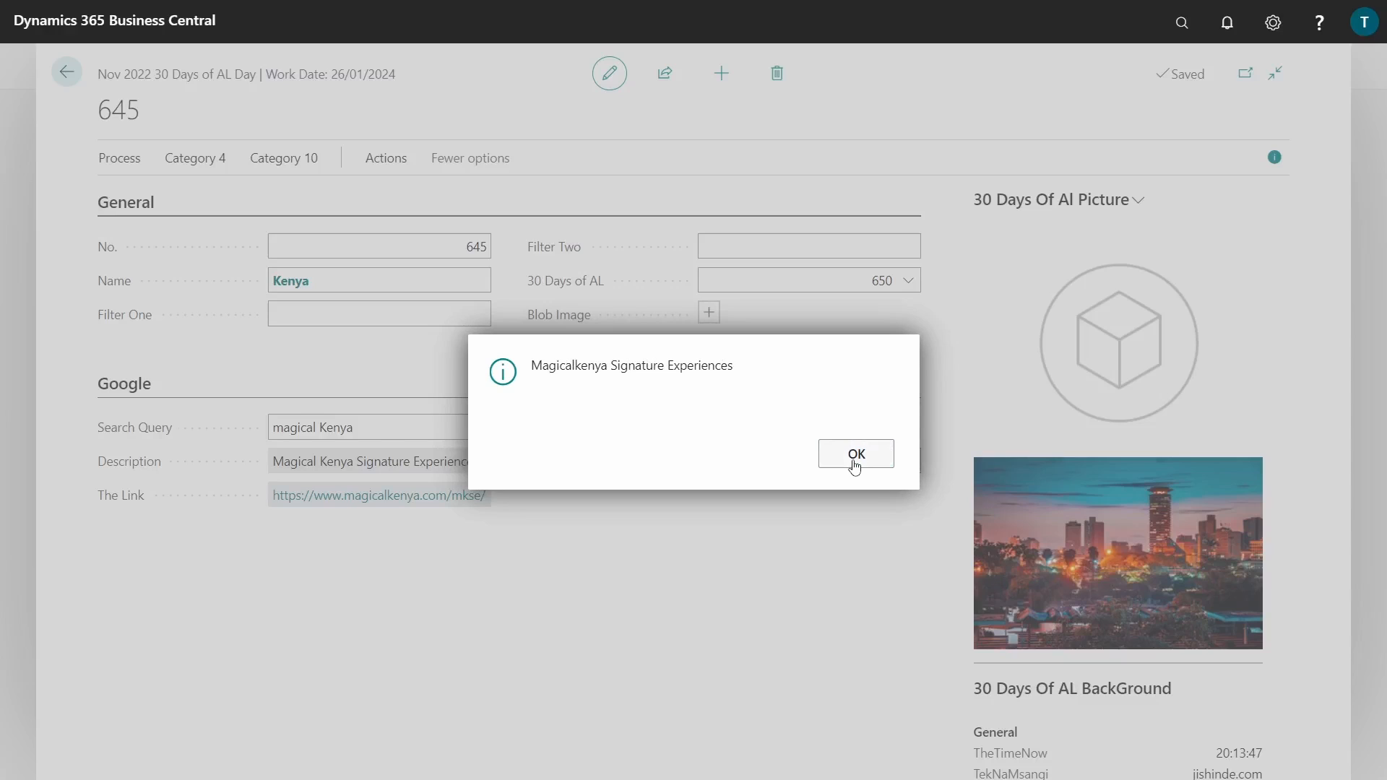
left_click(855, 454)
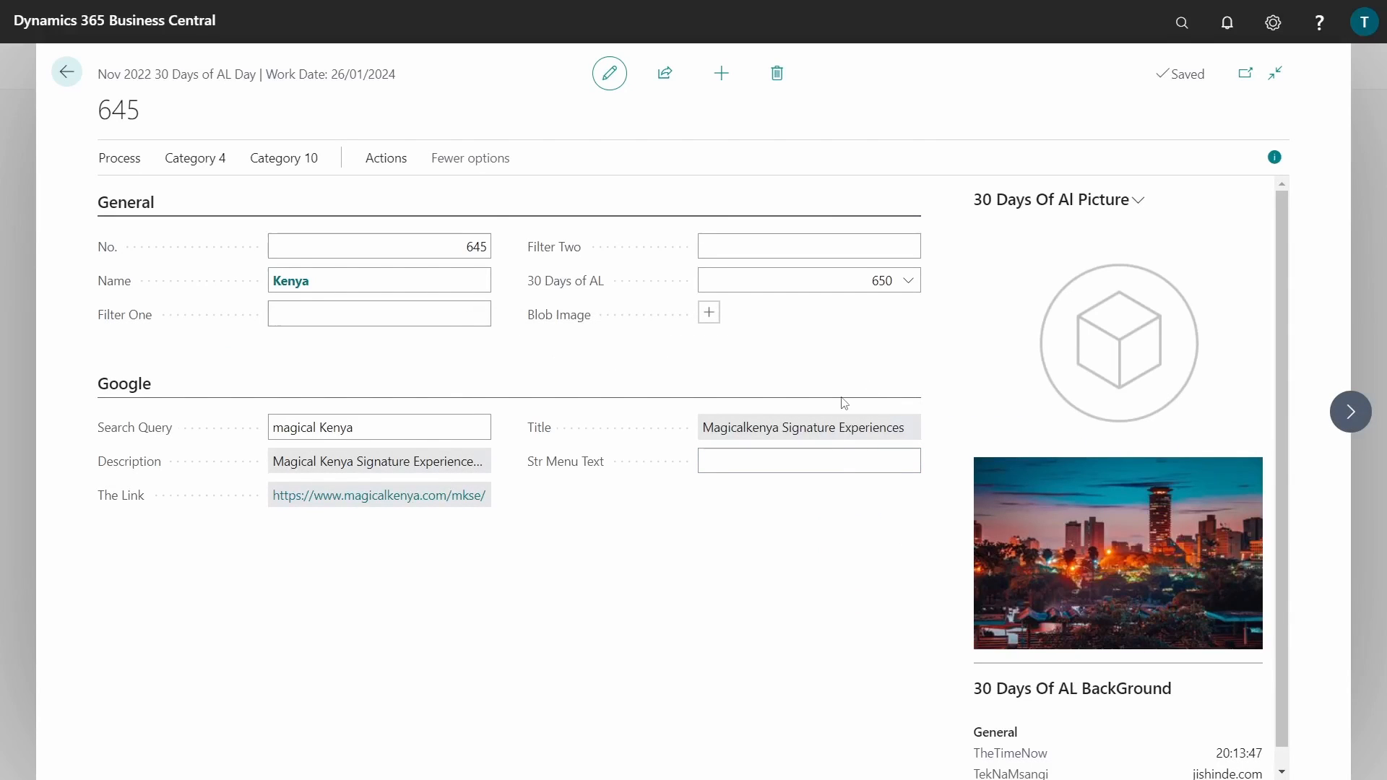
mouse_move(429, 400)
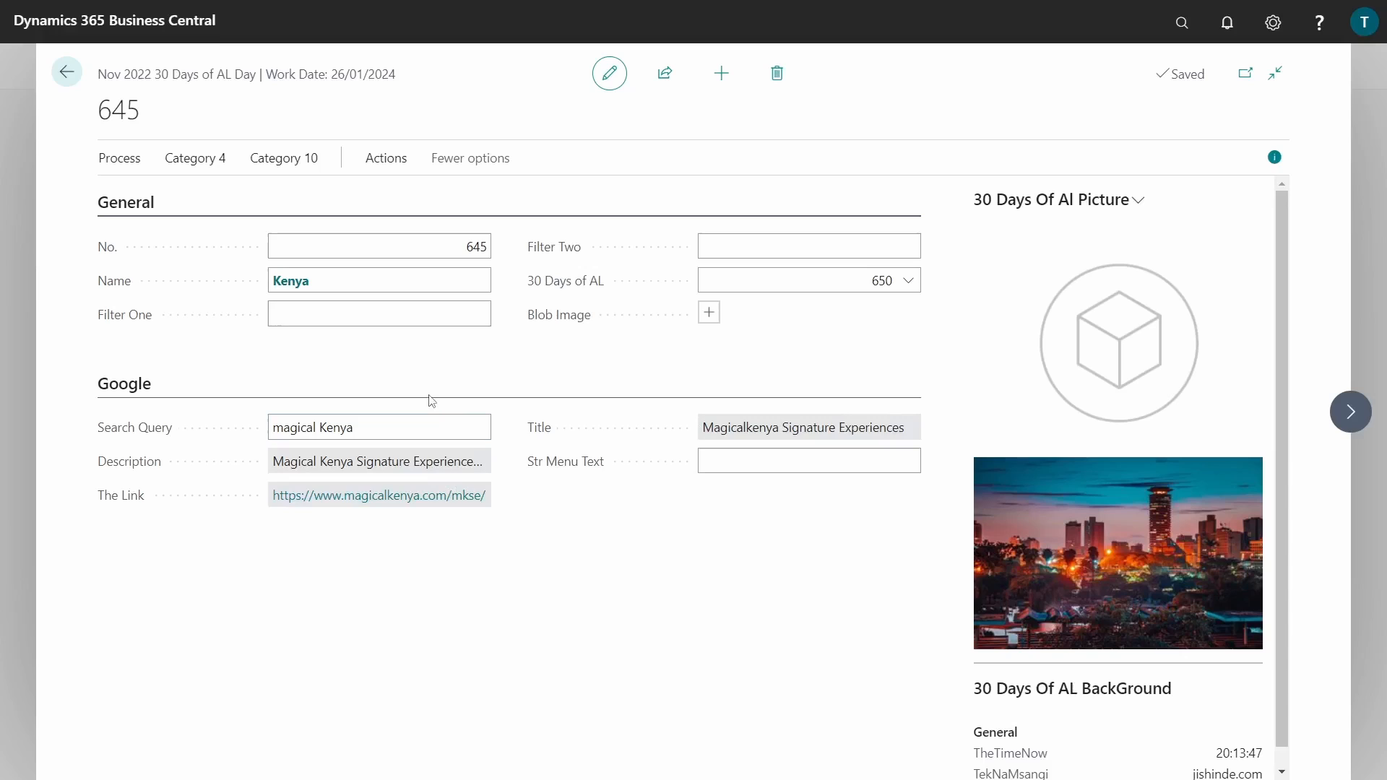
left_click(910, 280)
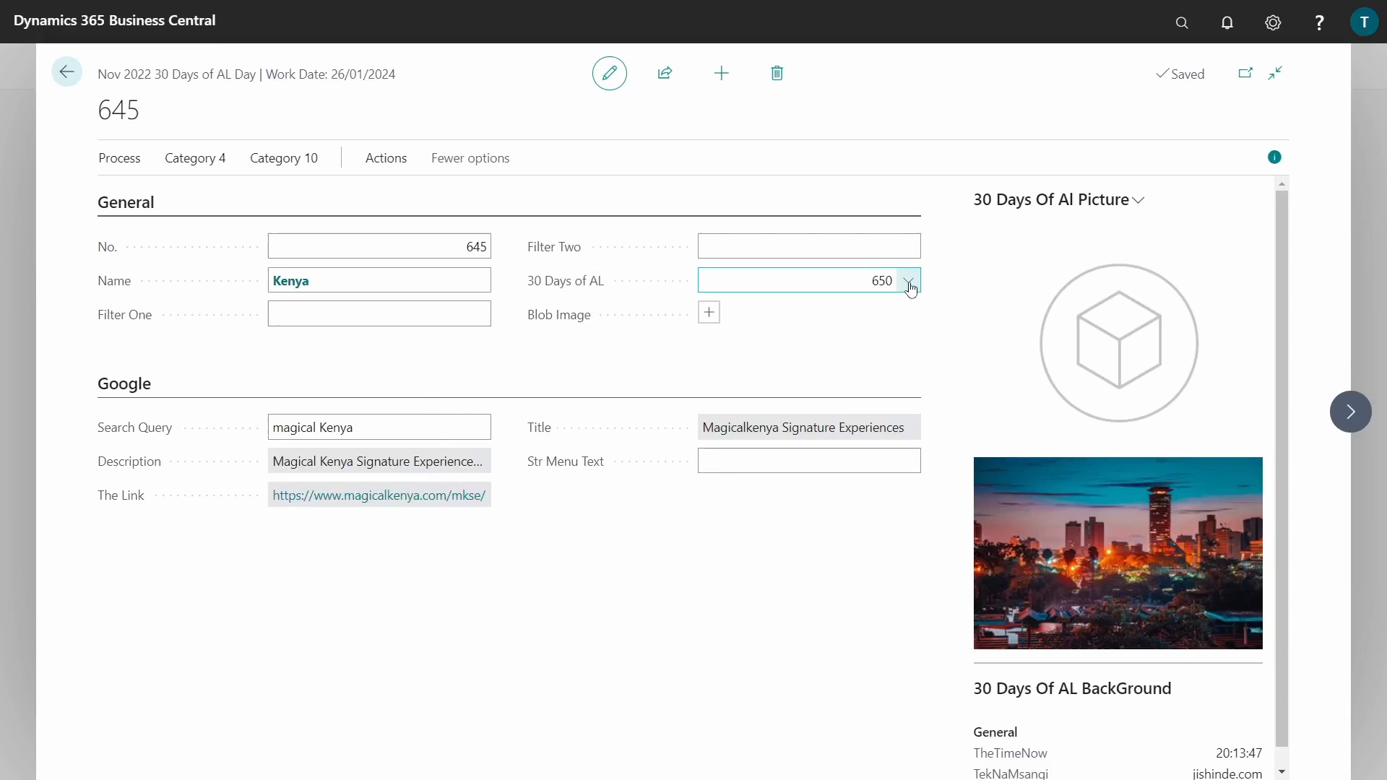
left_click(909, 281)
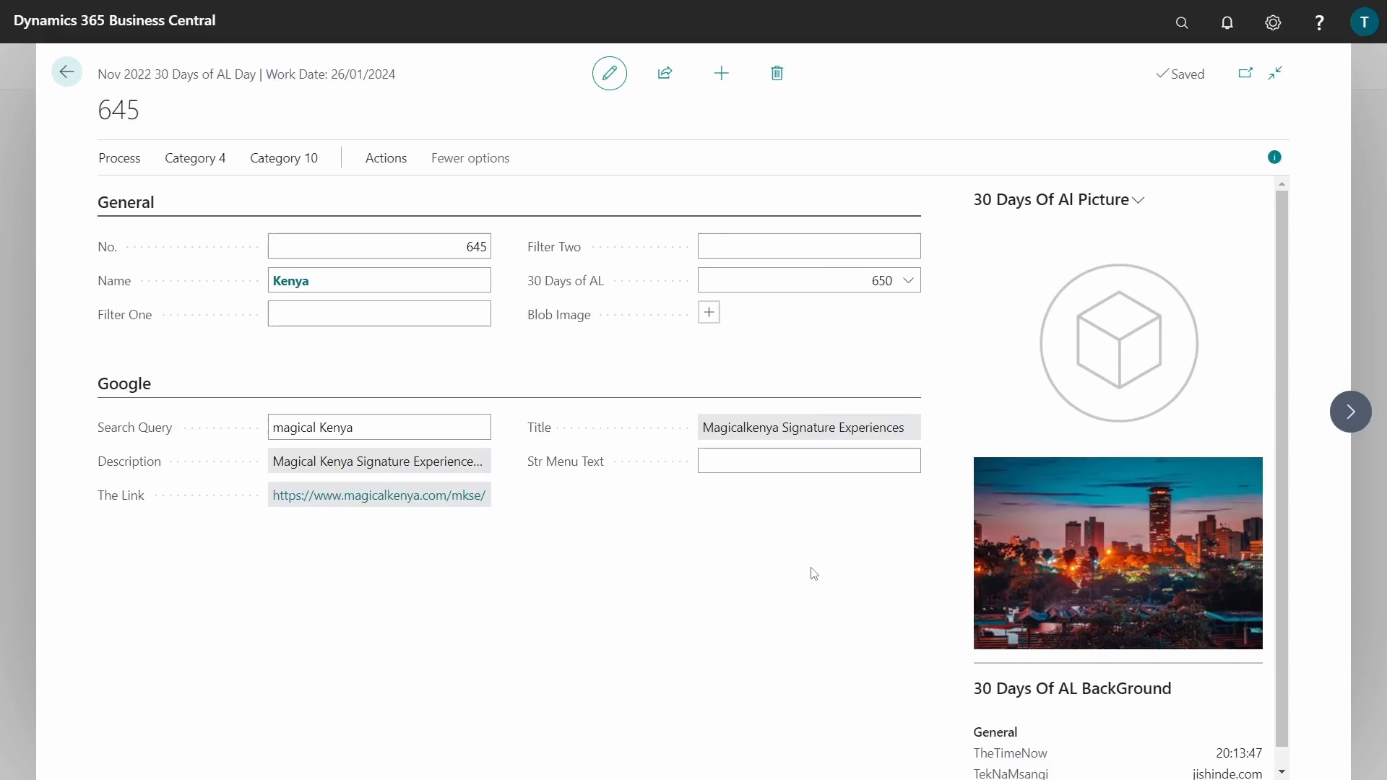
left_click(808, 245)
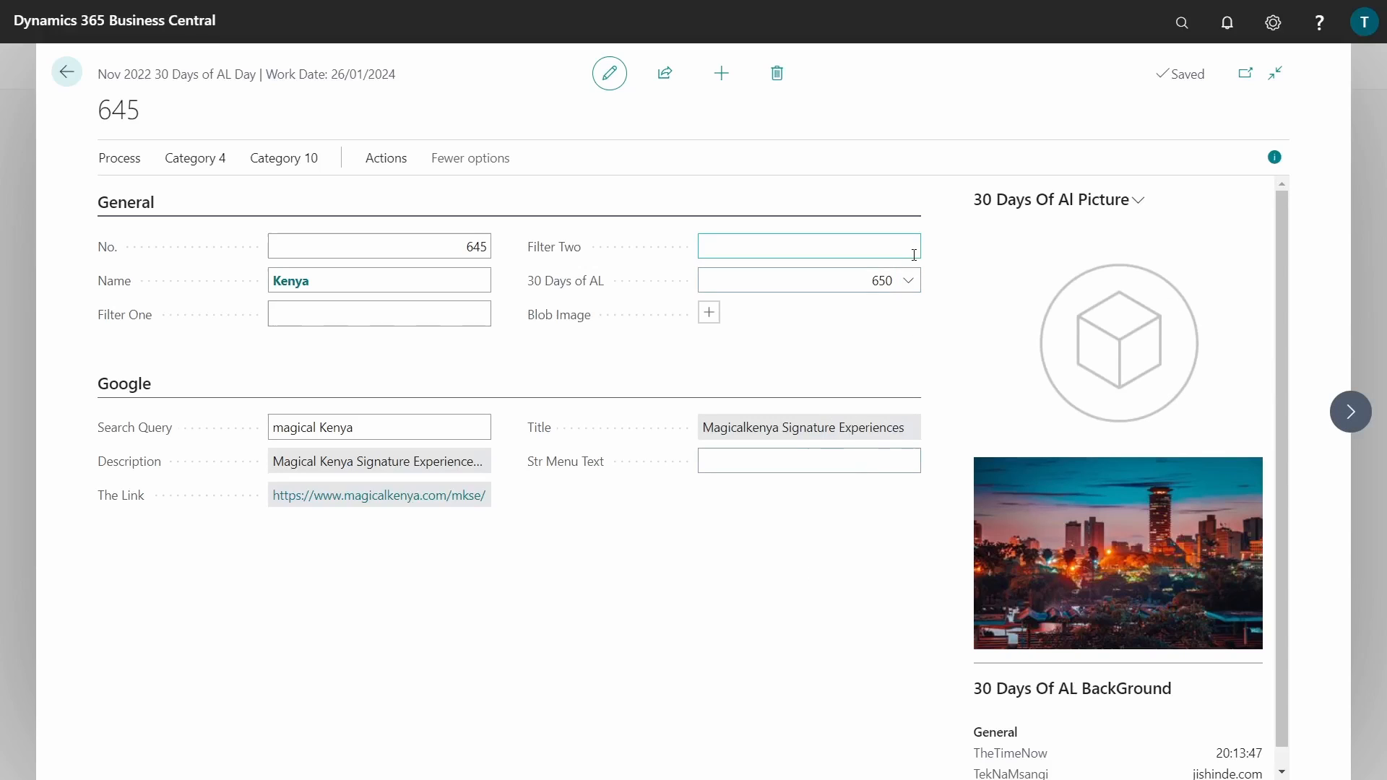
left_click(911, 281)
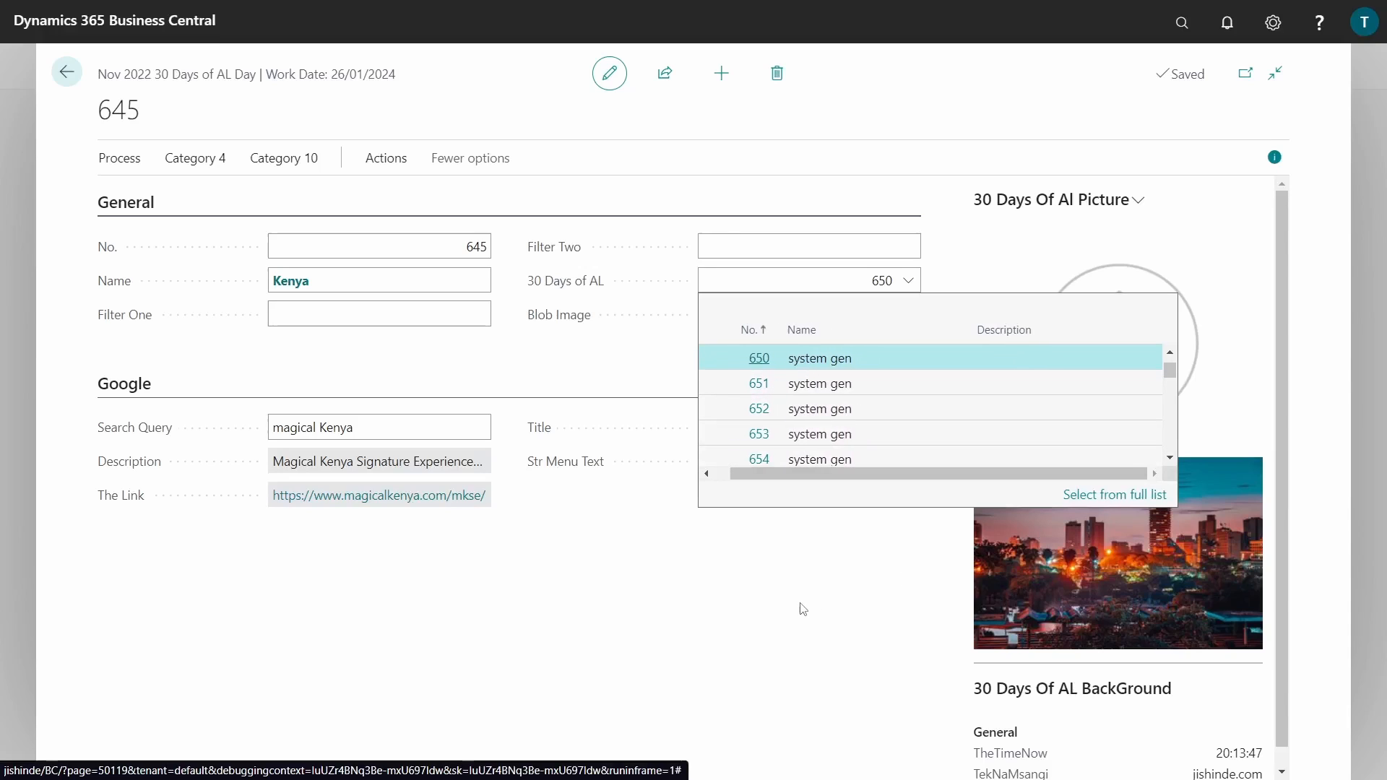
left_click(758, 357)
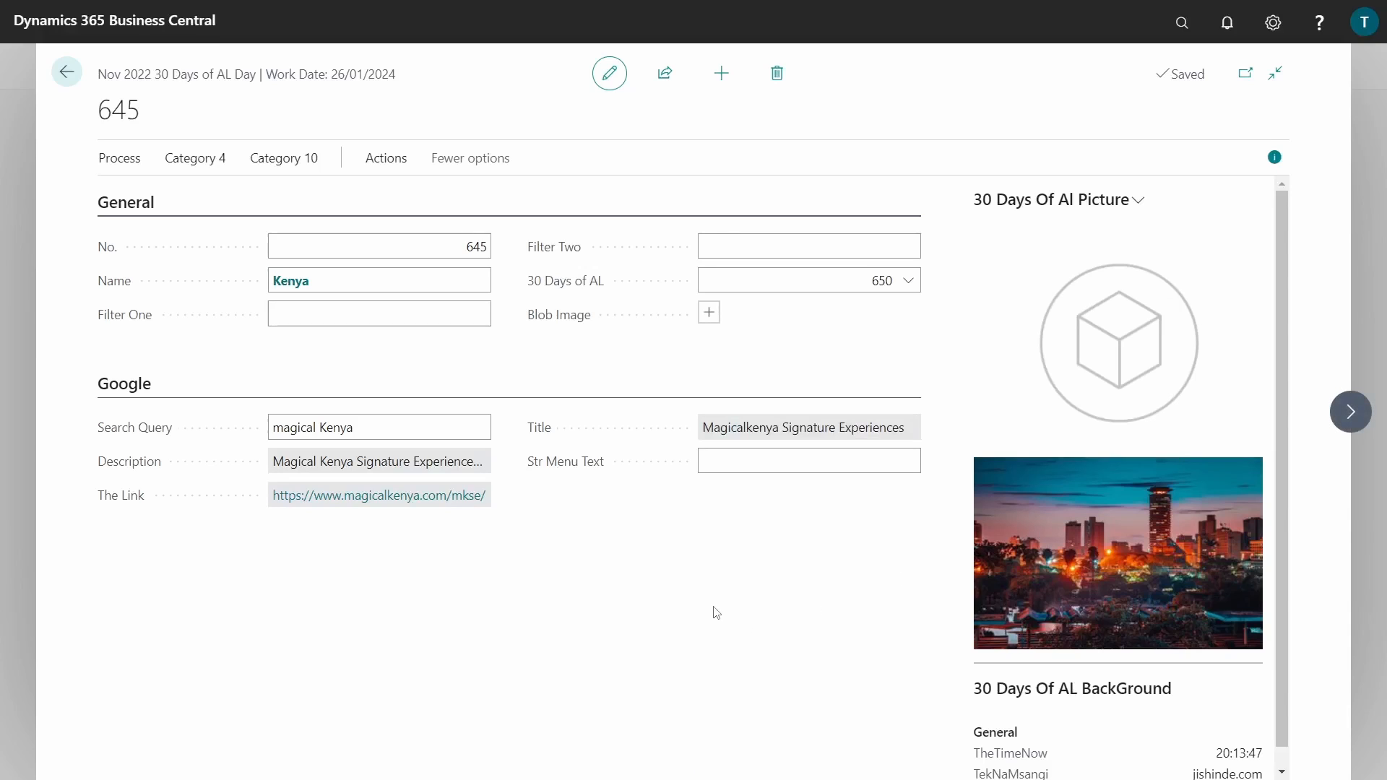
mouse_move(734, 599)
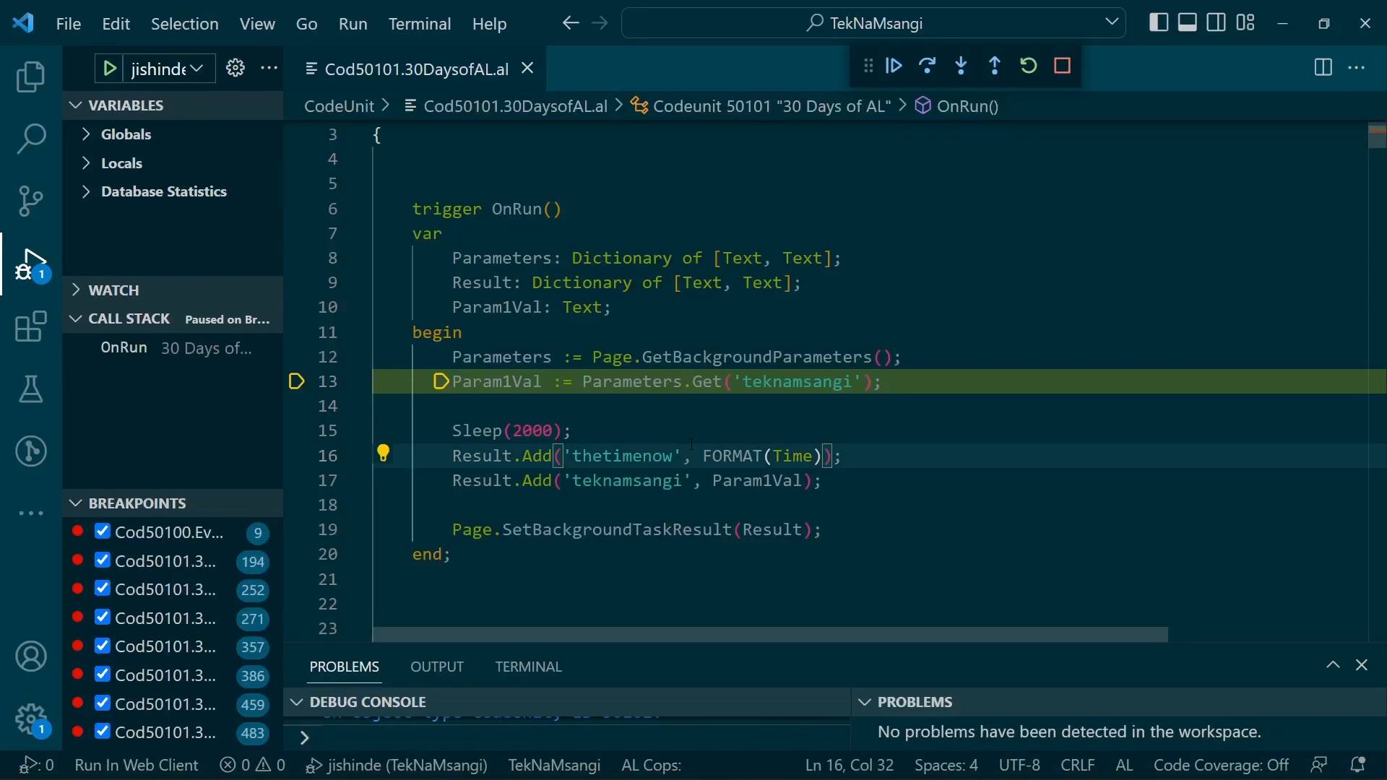
Step: Search the code for occurrences of the 30 Days Of AL table 50107
key("Ctrl+f")
type("\"30 days")
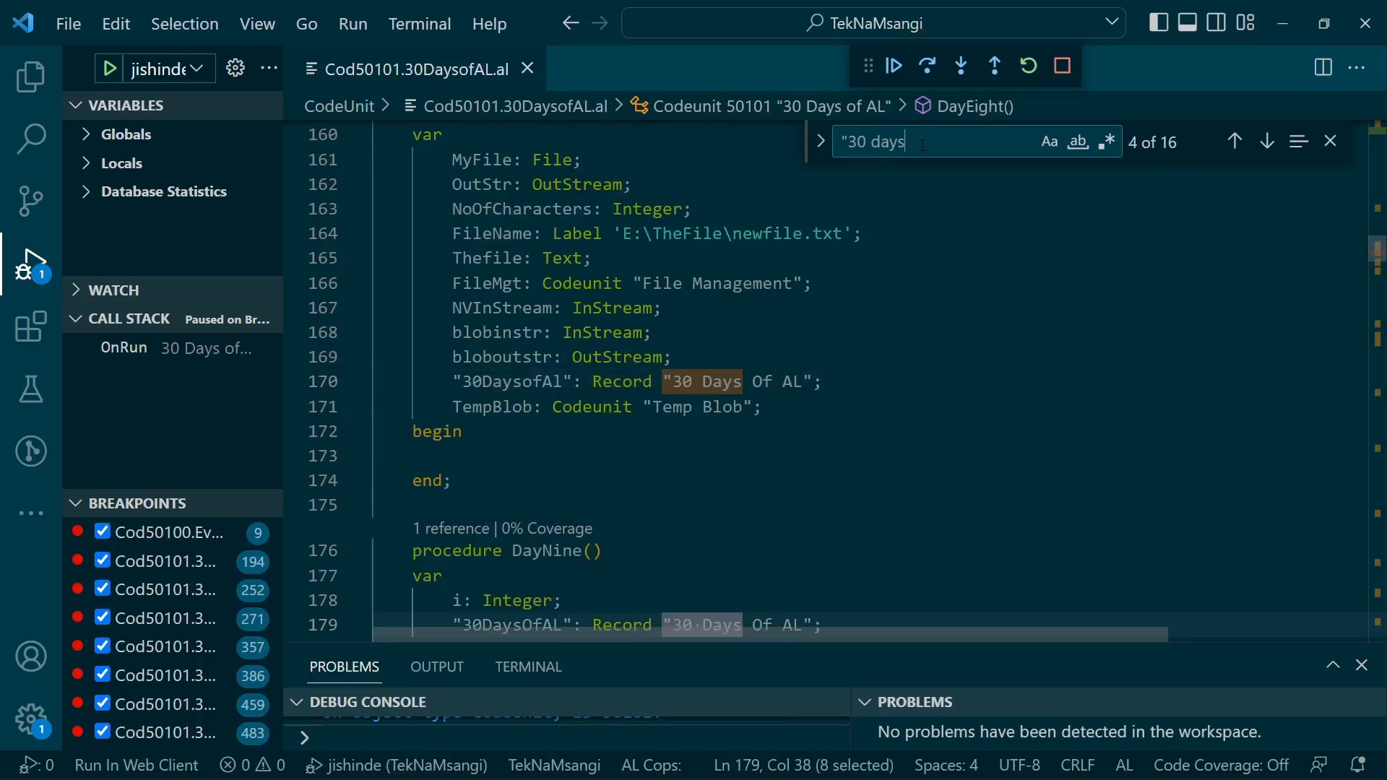
left_click(1266, 140)
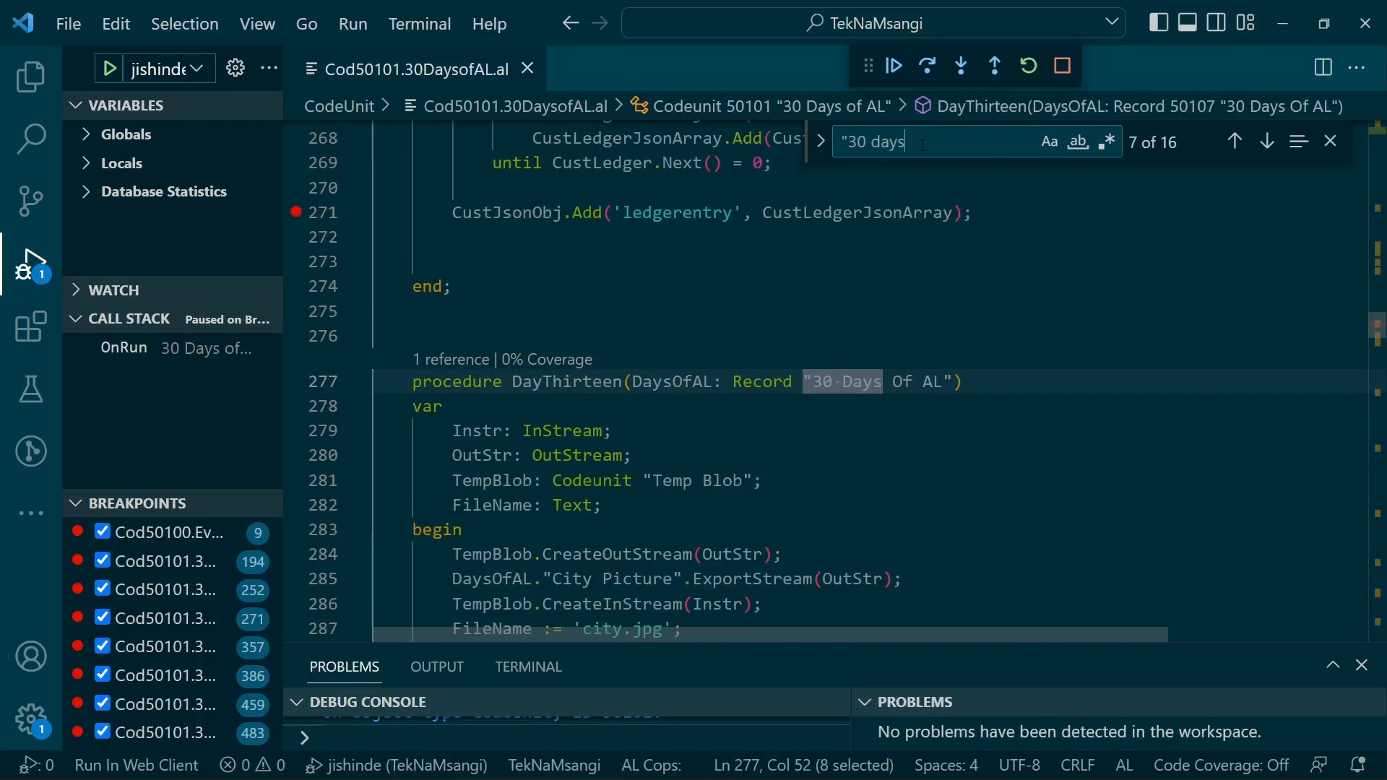
left_click(1267, 140)
type(" of al")
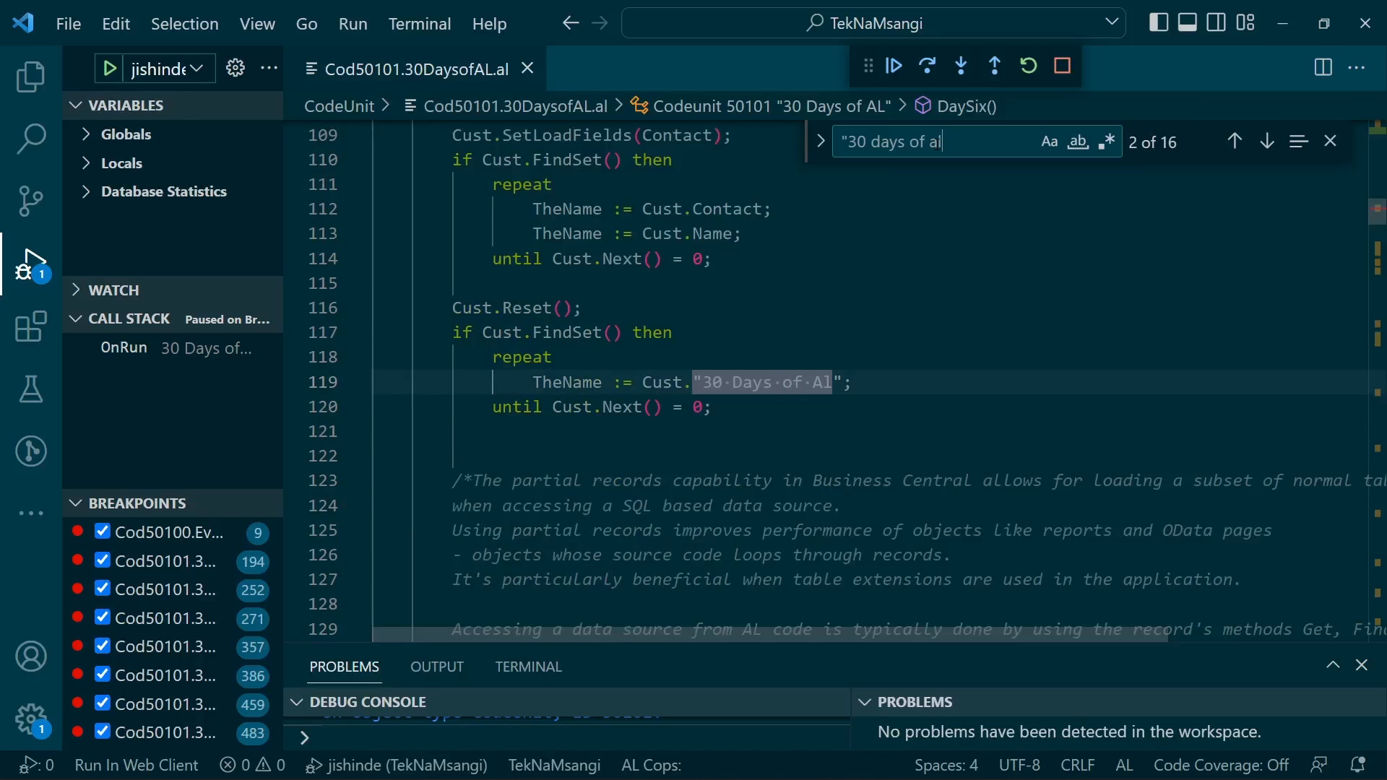
left_click(1266, 141)
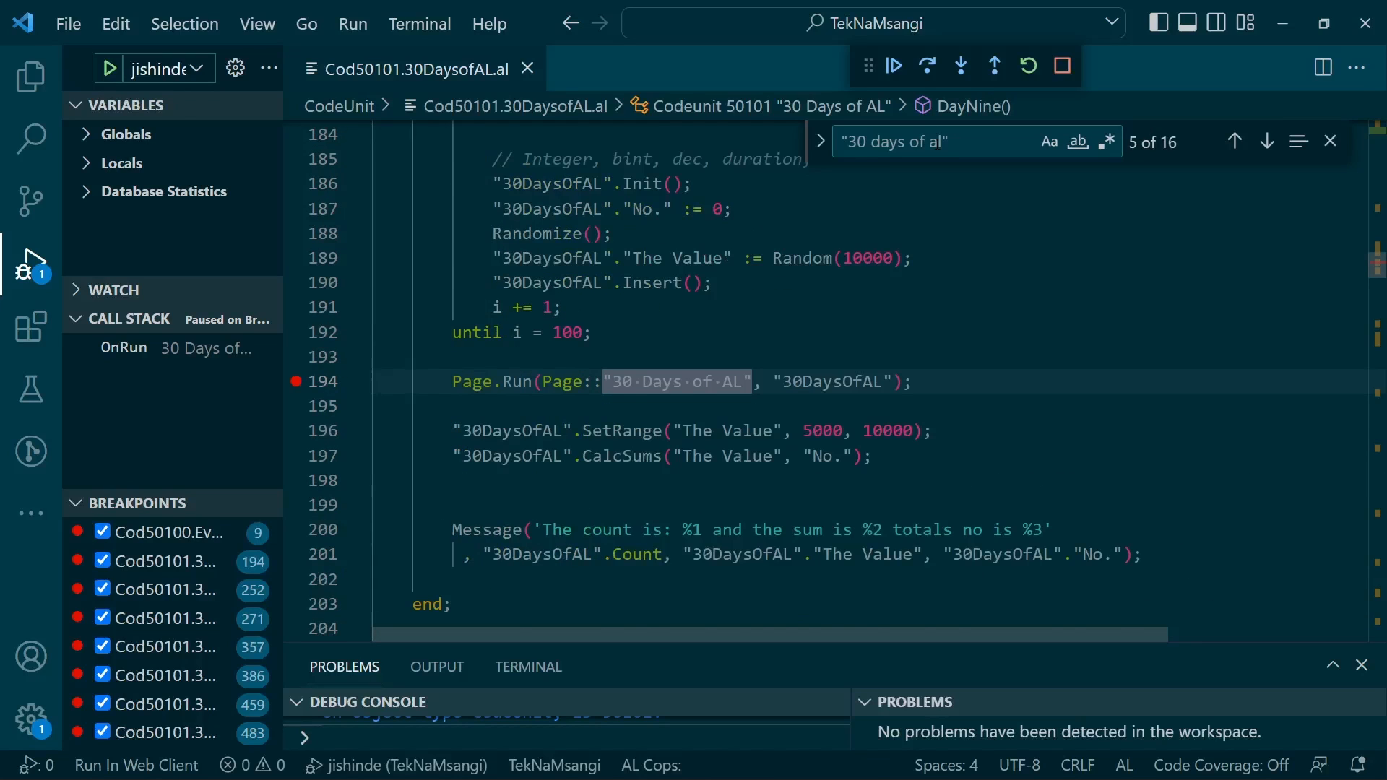
left_click(1267, 141)
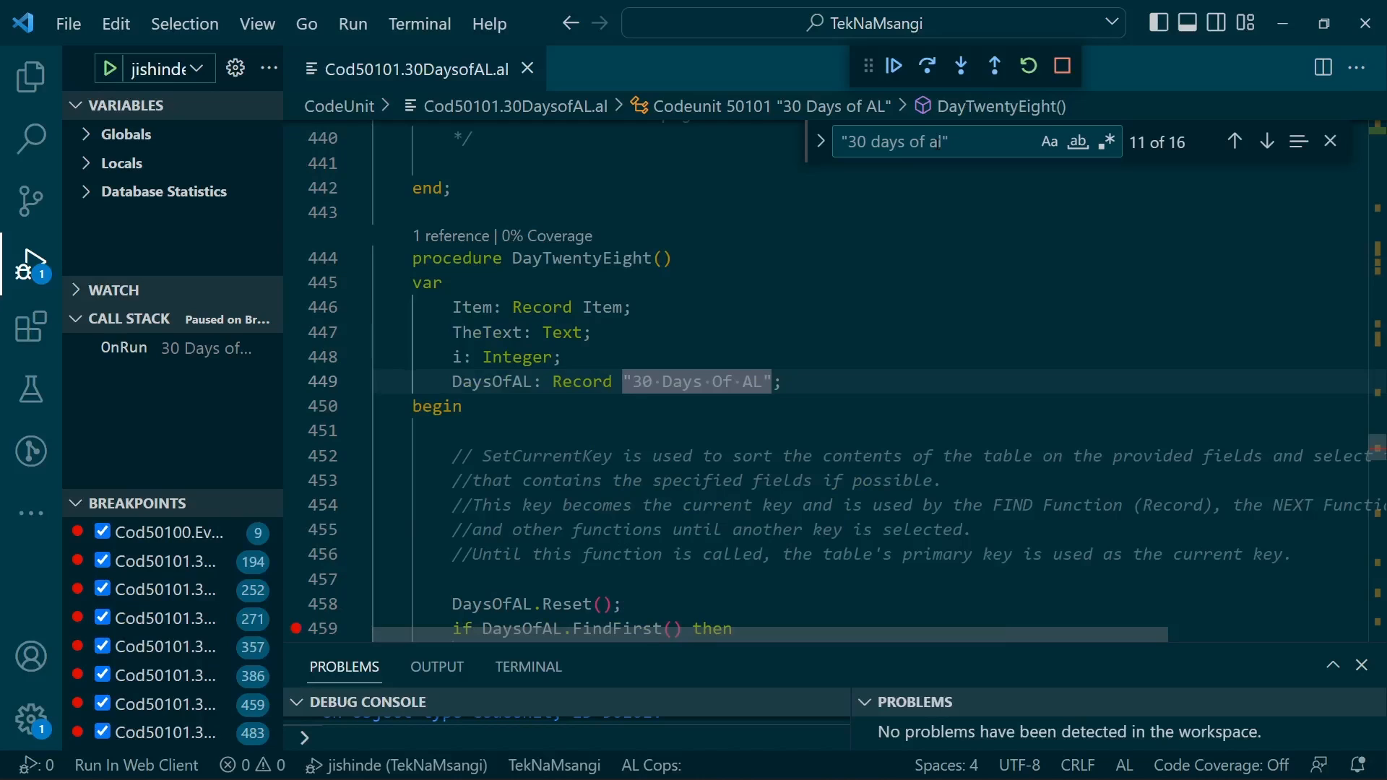
type("table")
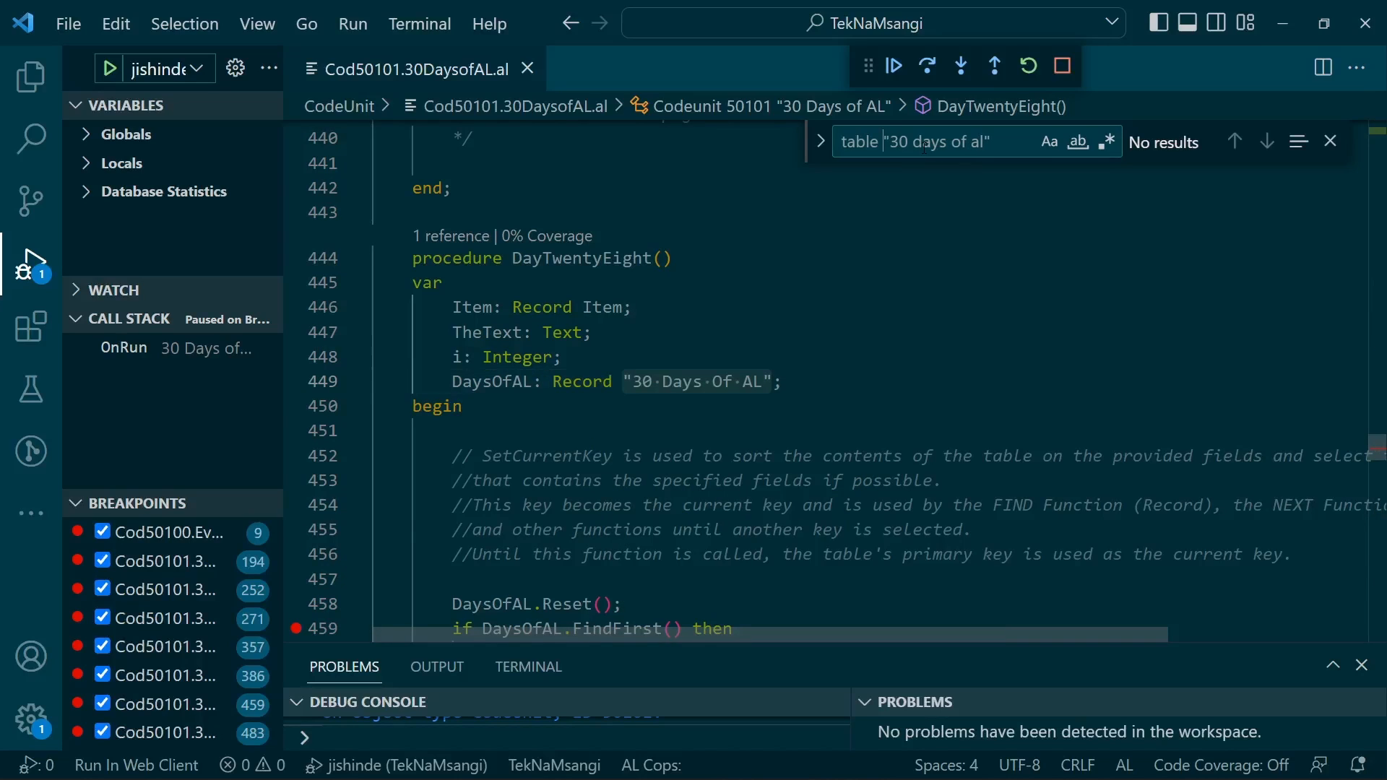
type("5010")
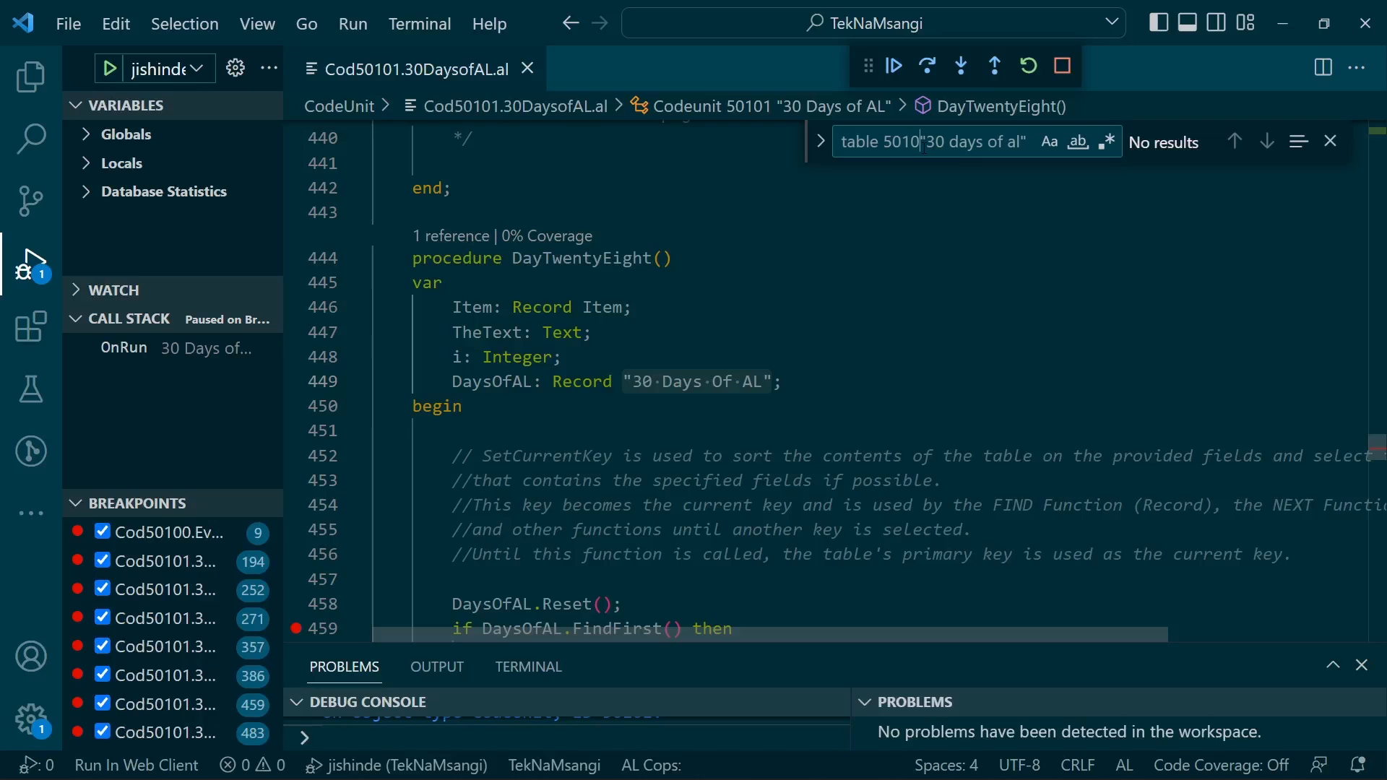
mouse_move(1061, 65)
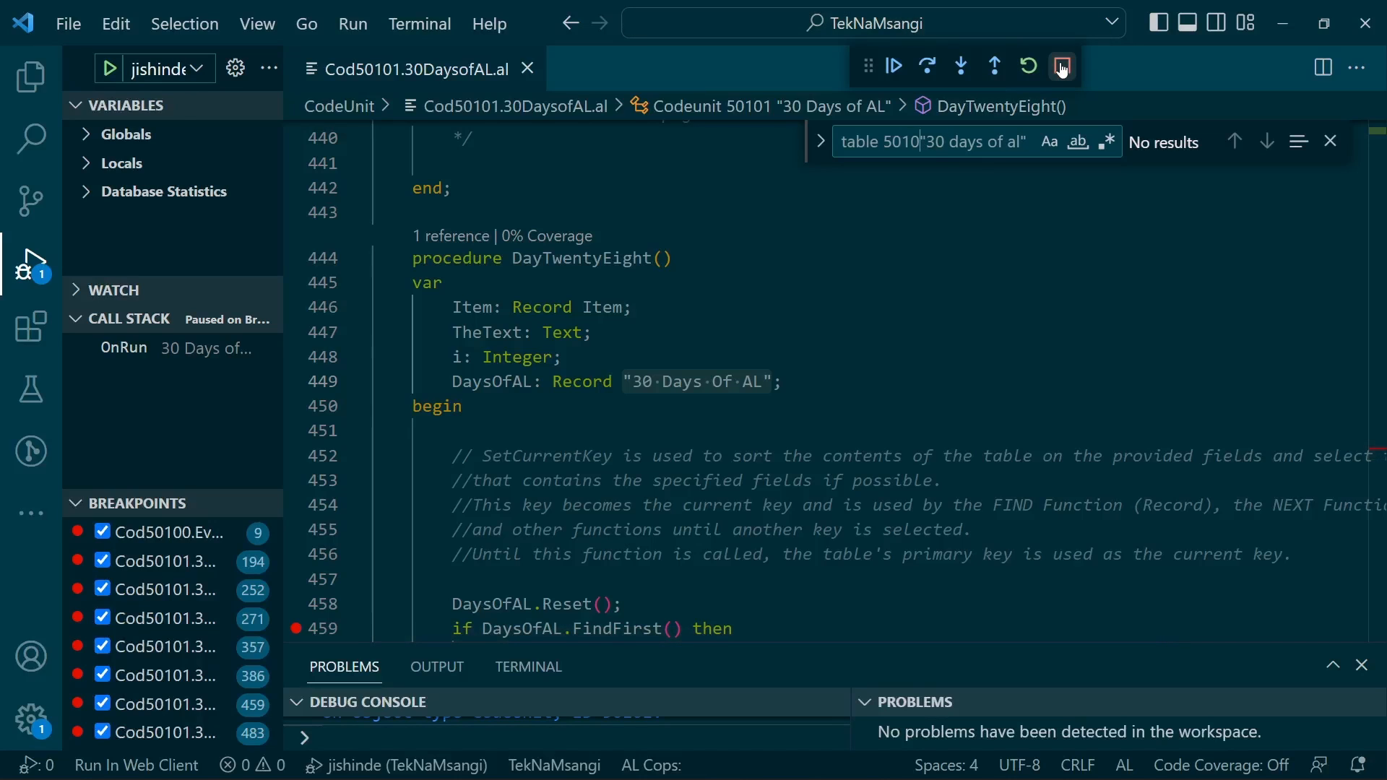
Step: Stop the debug session and go to the 30 Days Of AL table definition
left_click(1062, 66)
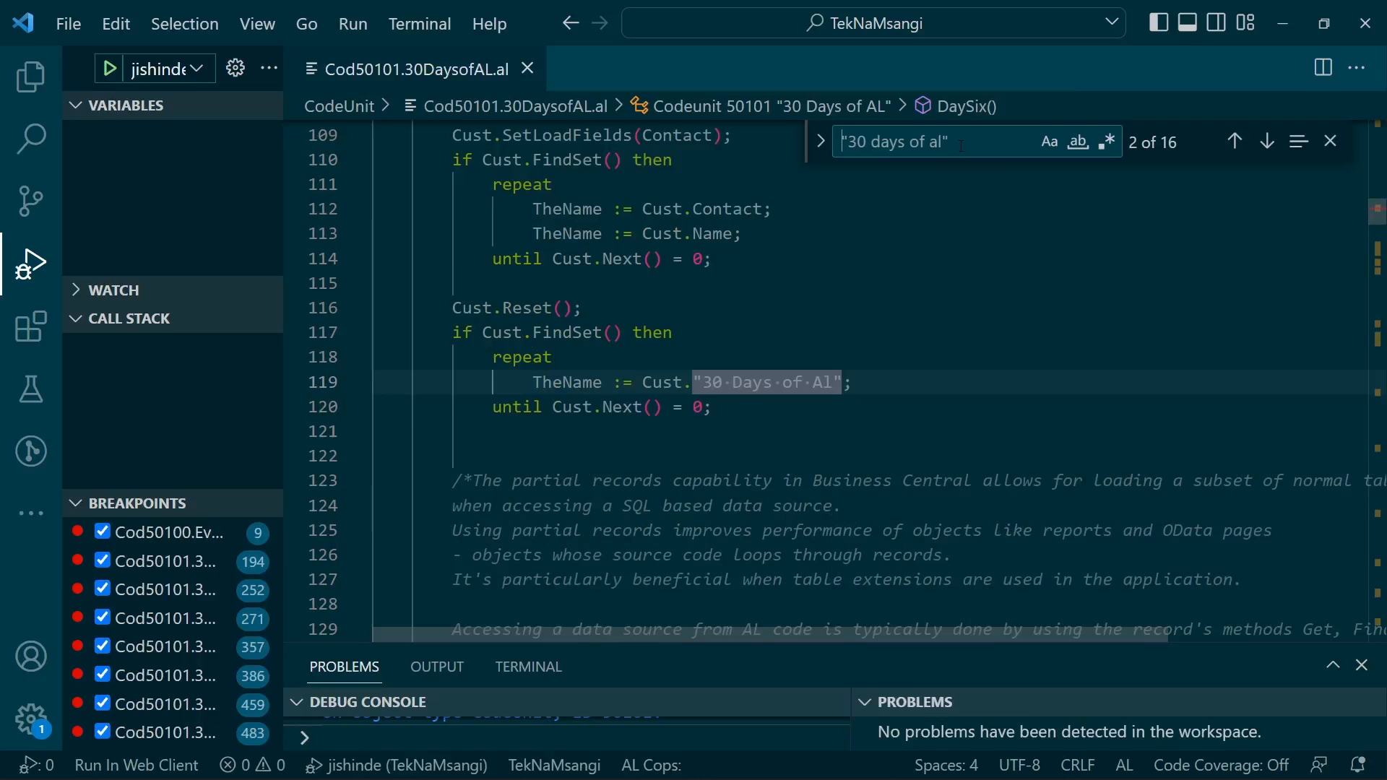
left_click(1234, 141)
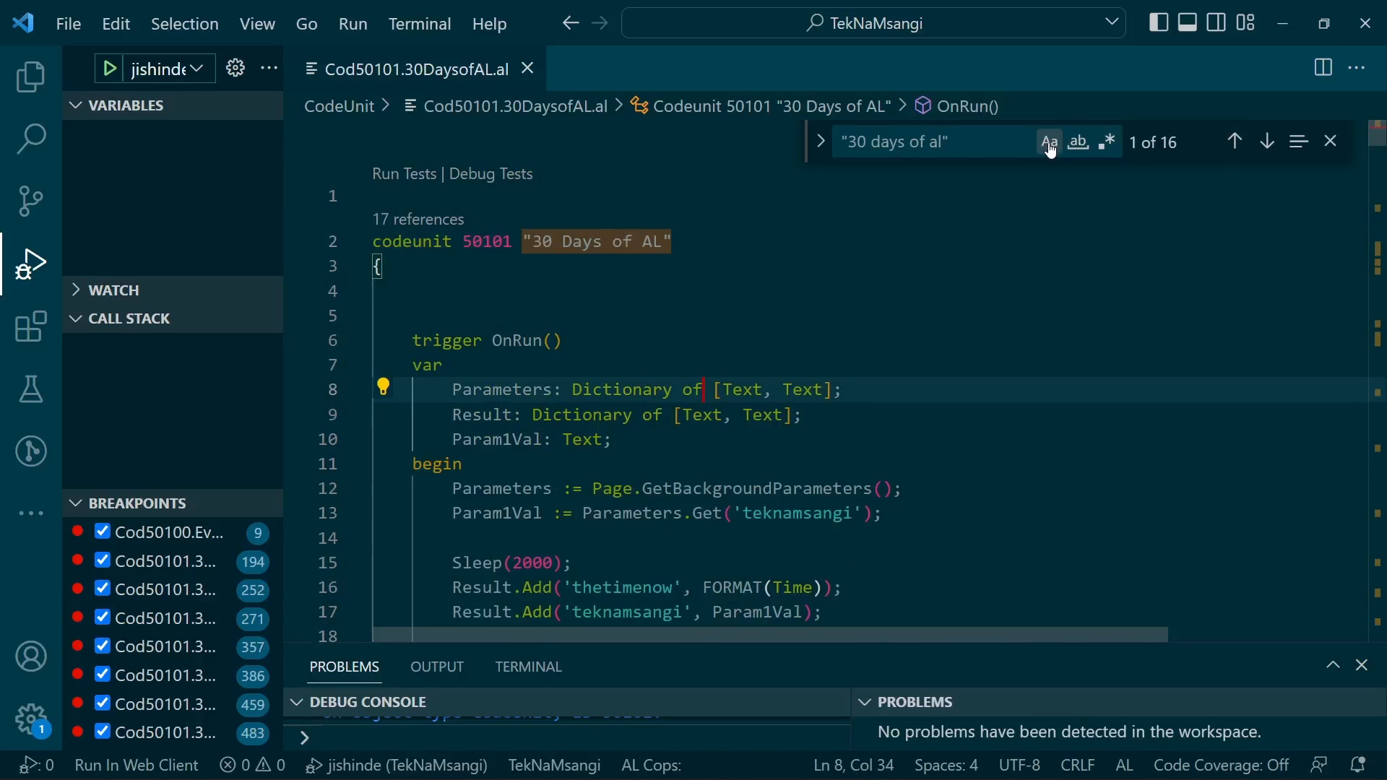
left_click(1267, 141)
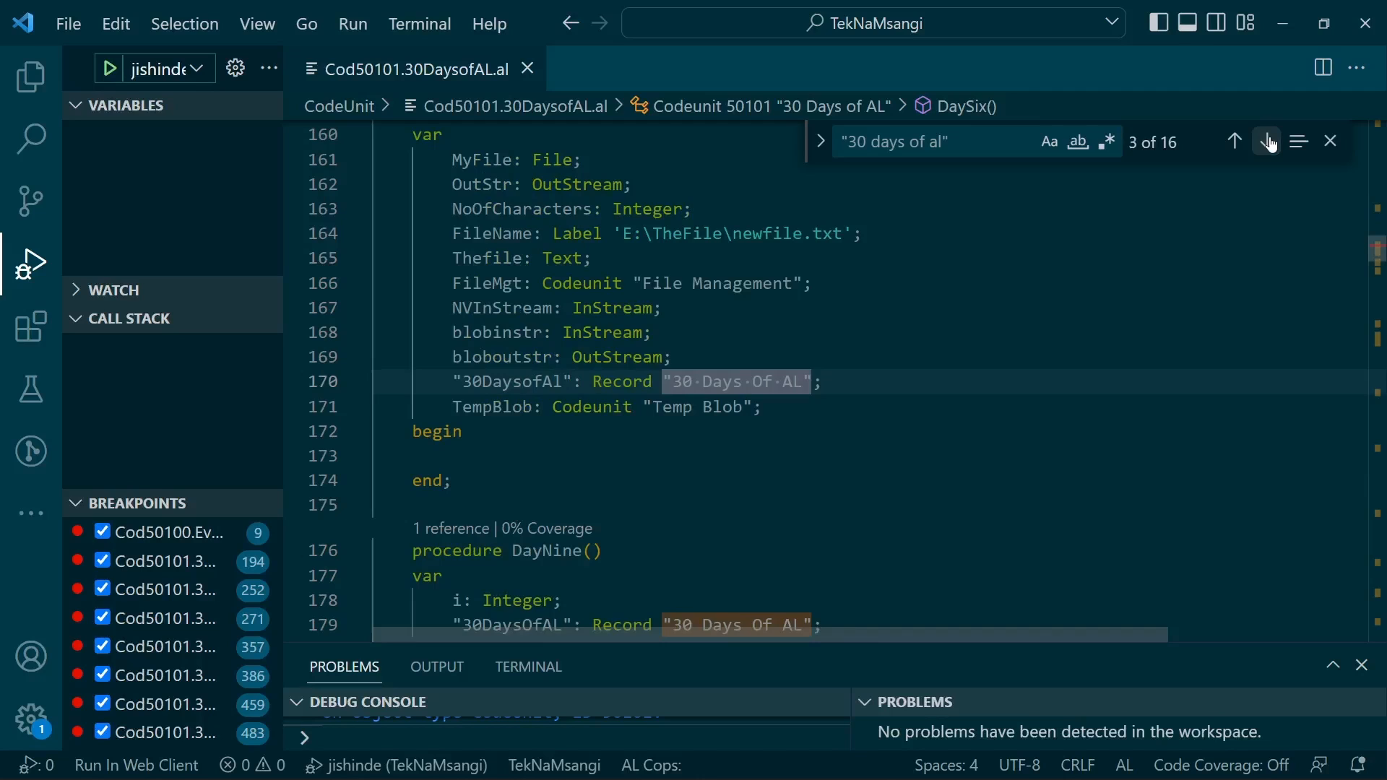
right_click(736, 382)
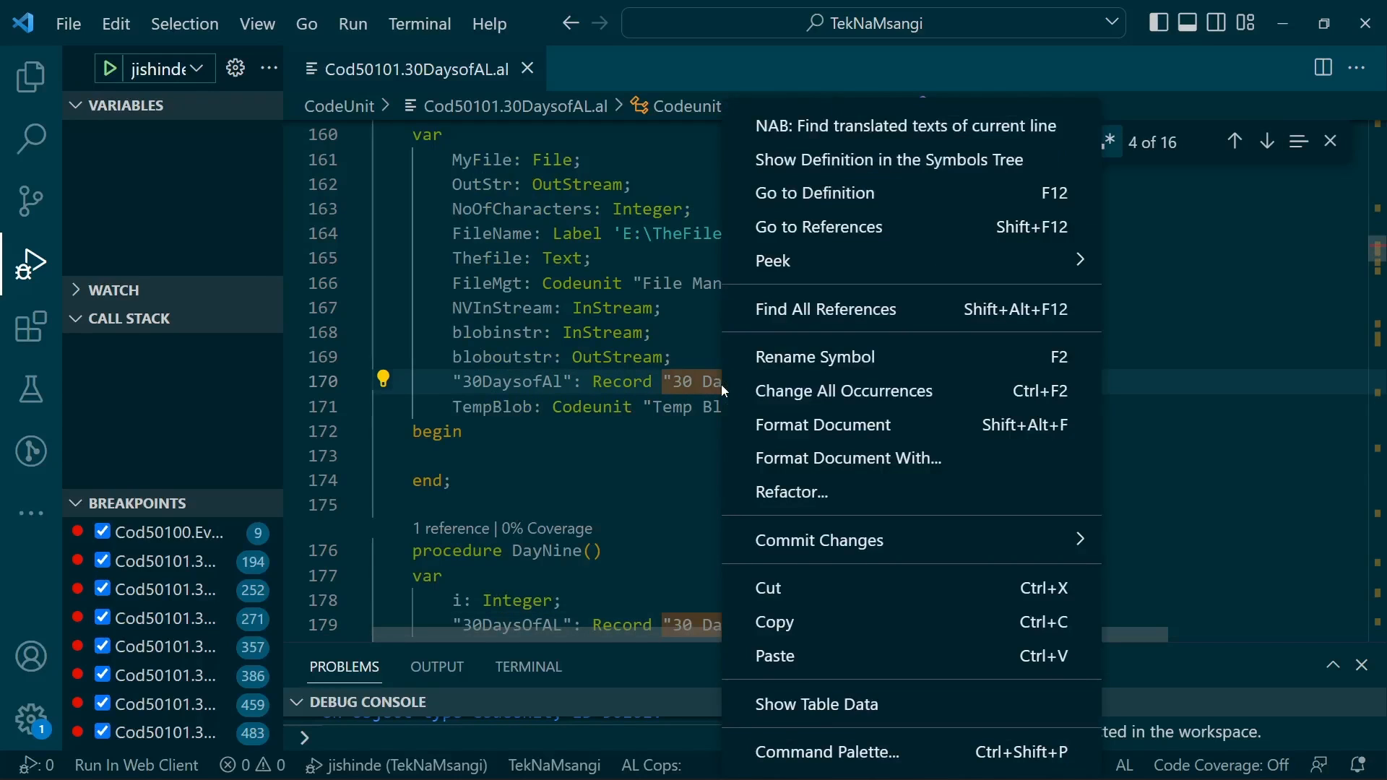
left_click(814, 193)
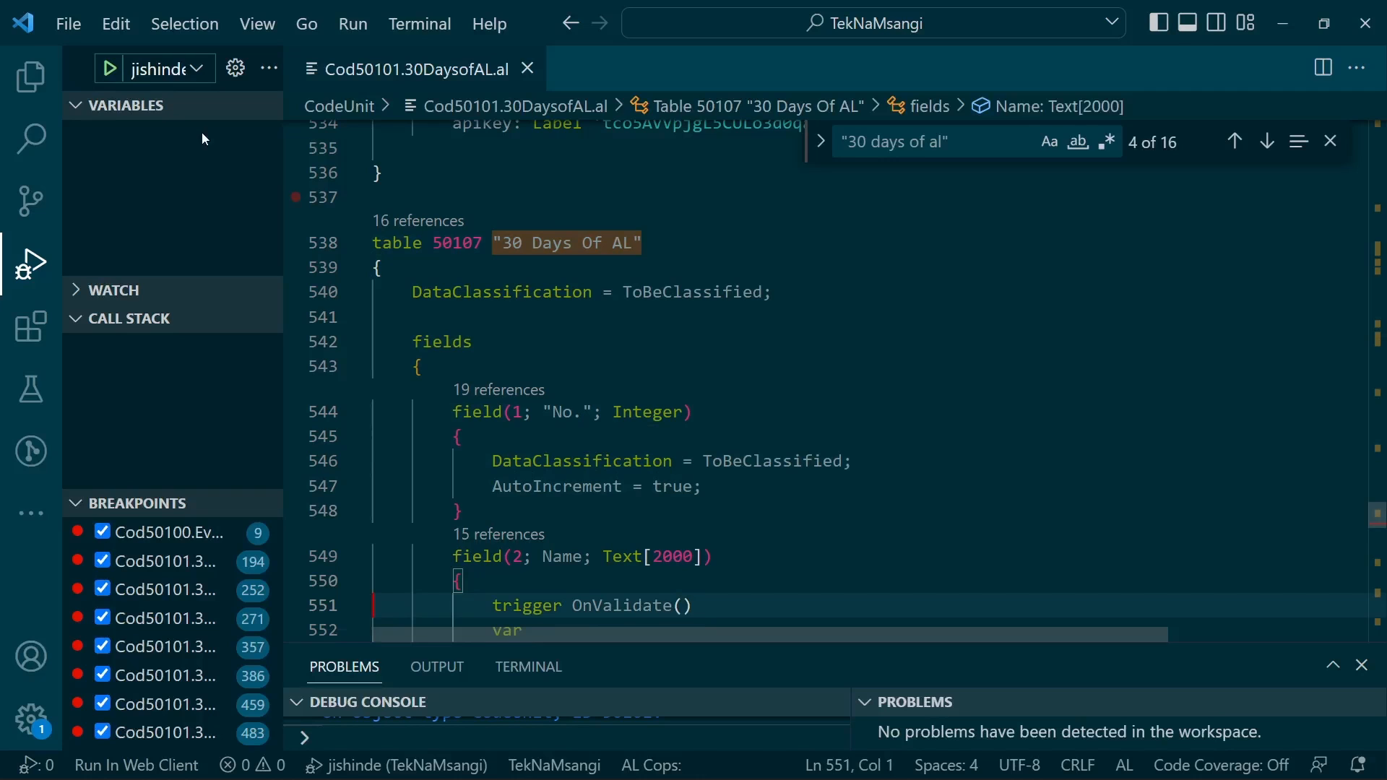
left_click(26, 71)
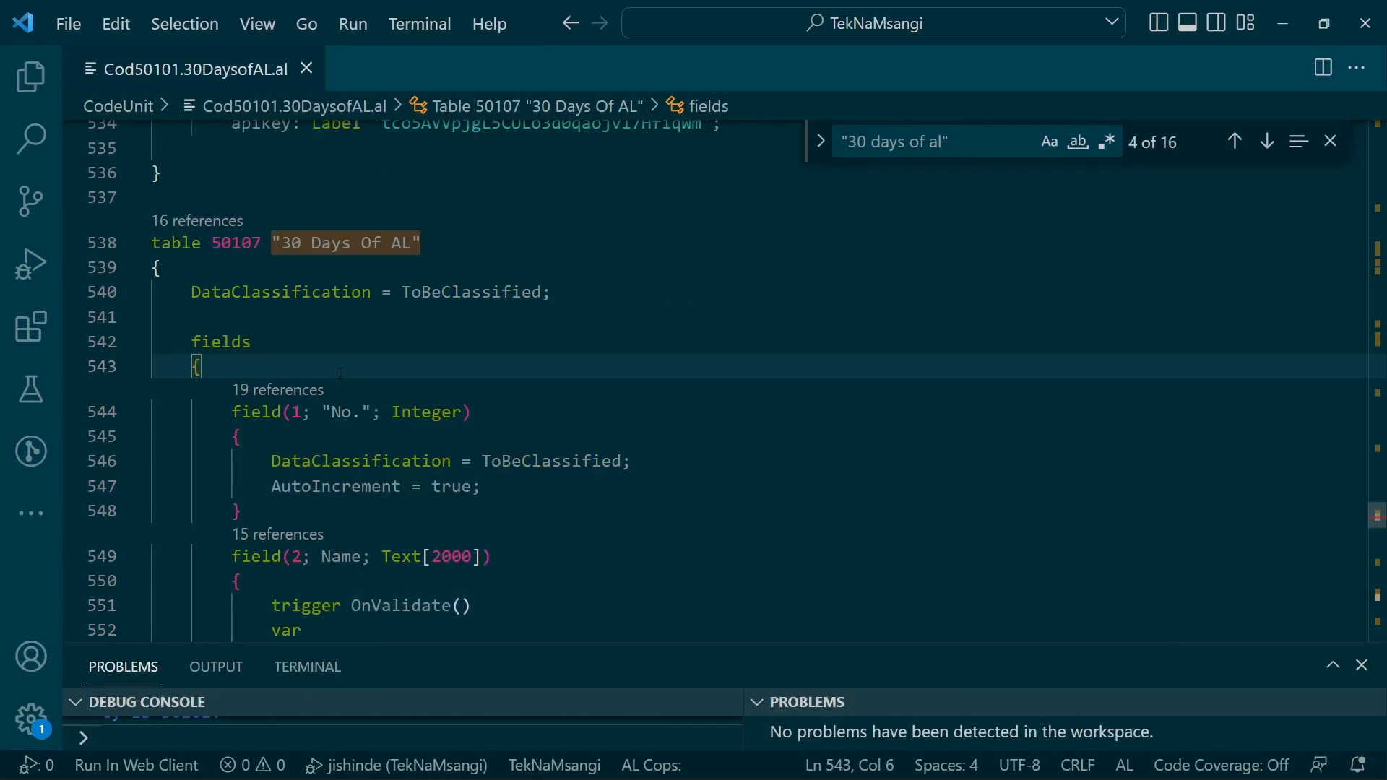
Step: Scroll to the keys section and start a fieldgroups() block after it
scroll("down", 3)
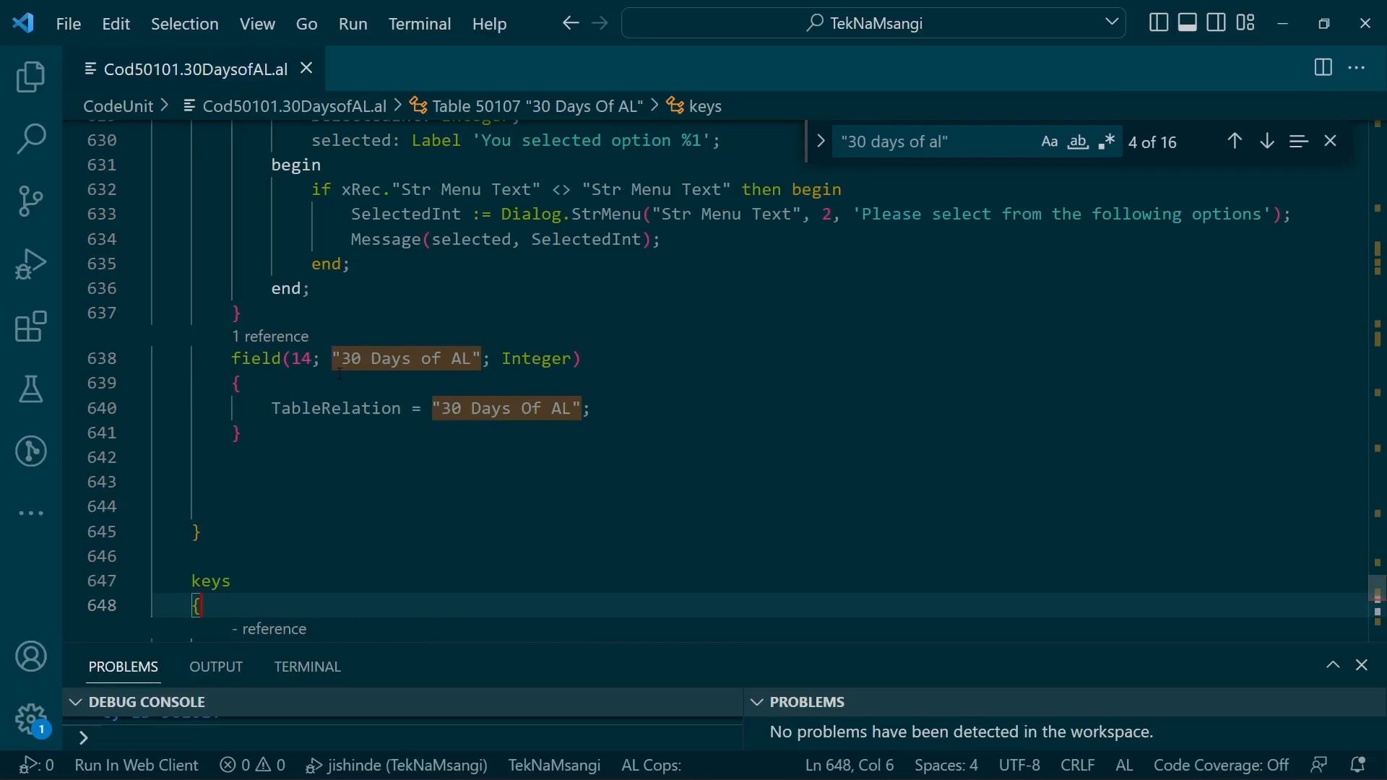
scroll("down", 3)
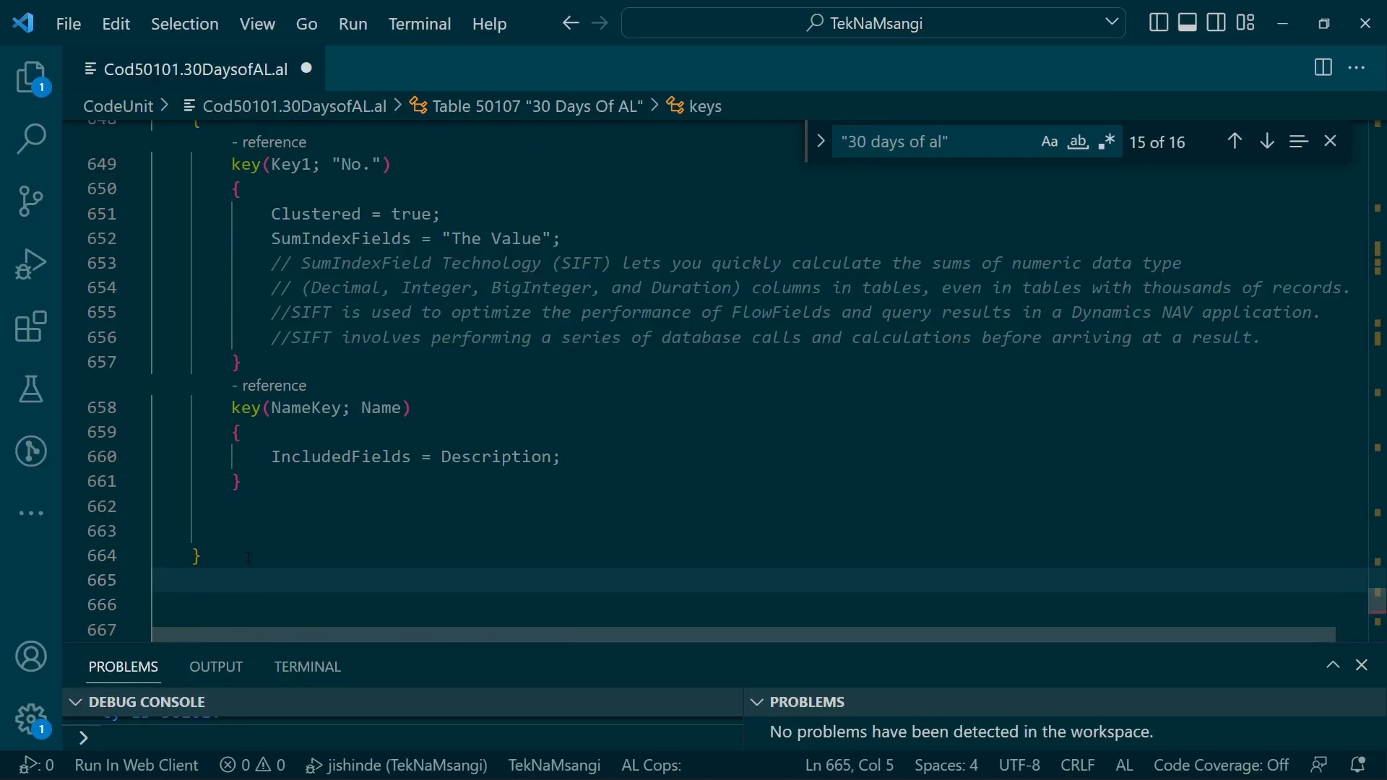
type("fieldgroups()")
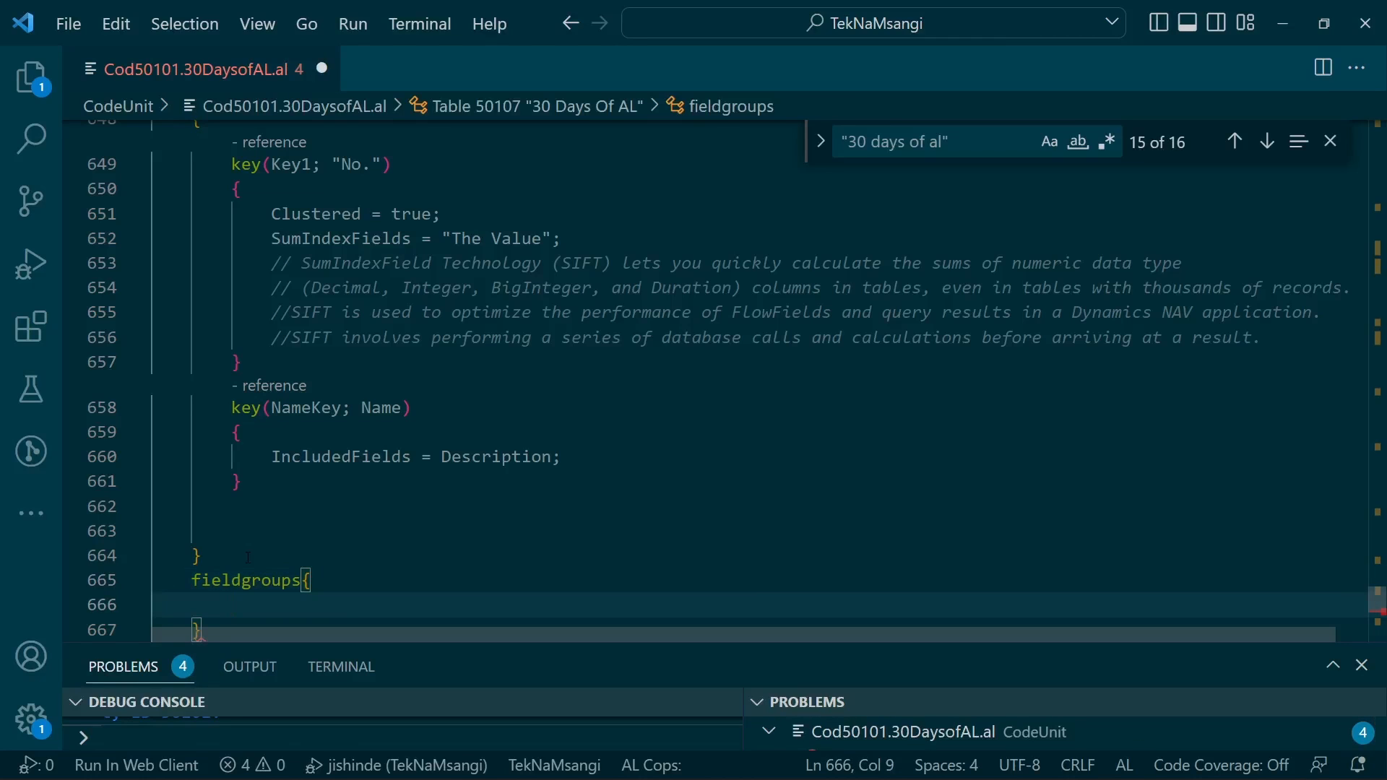
Step: Write fieldgroup(DropDown; No., Name, Search Query, Str Menu Text, Description) with braces
type("fieldgroup()")
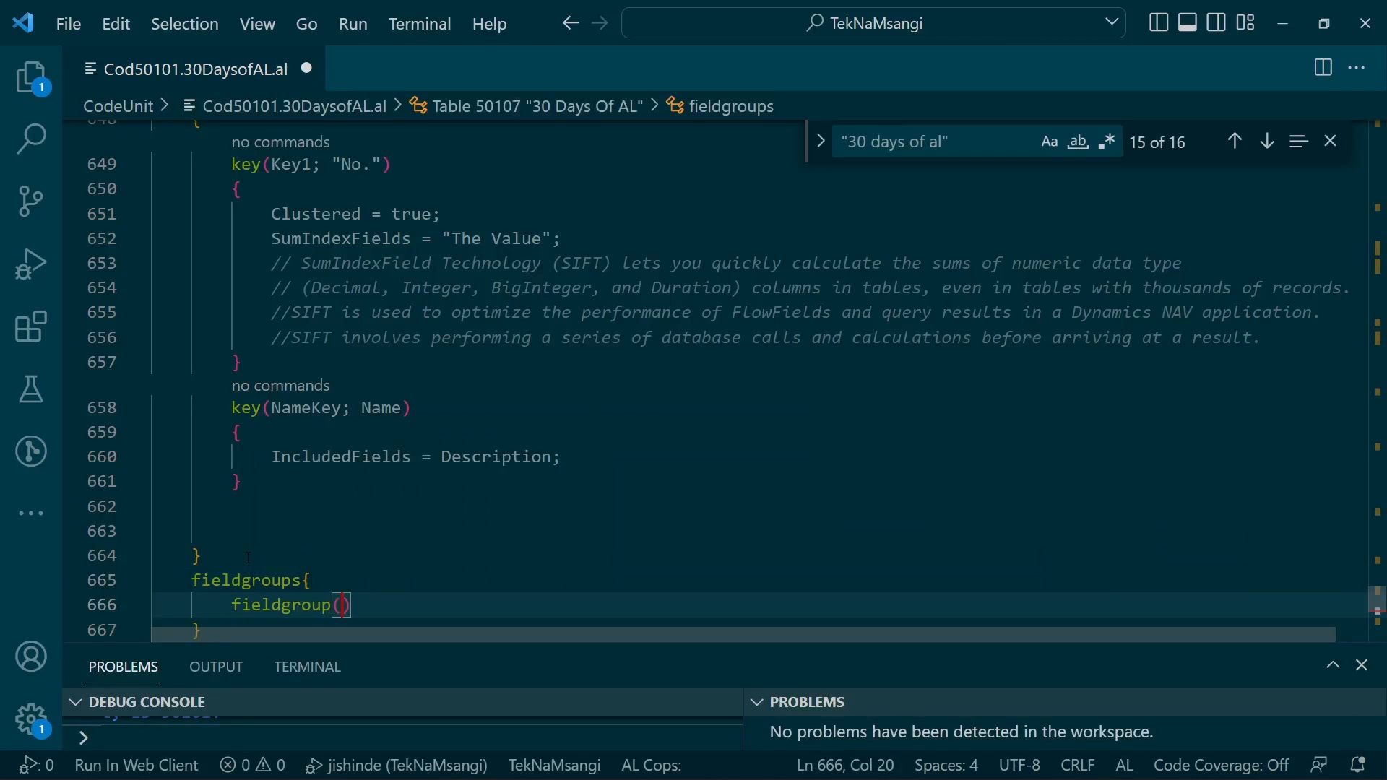
left_click(341, 604)
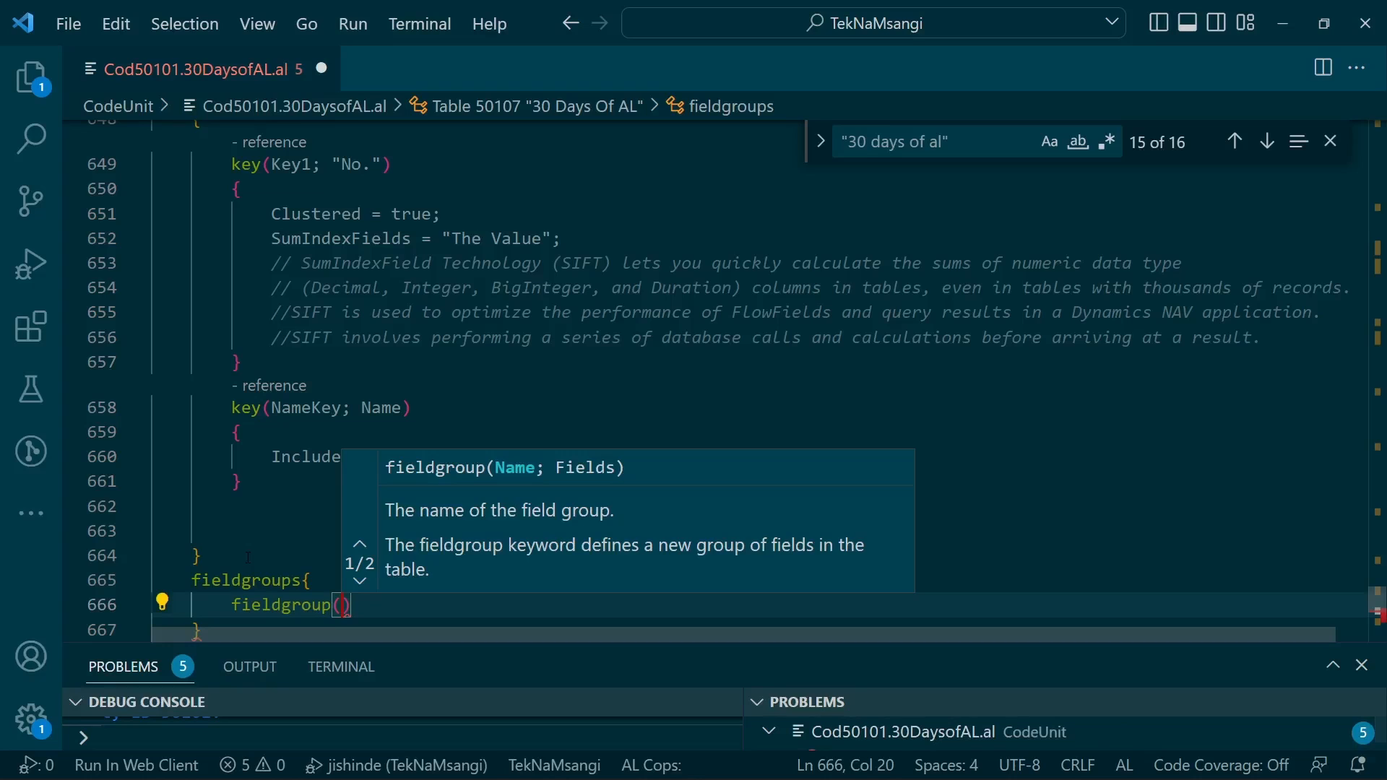
type("DropD")
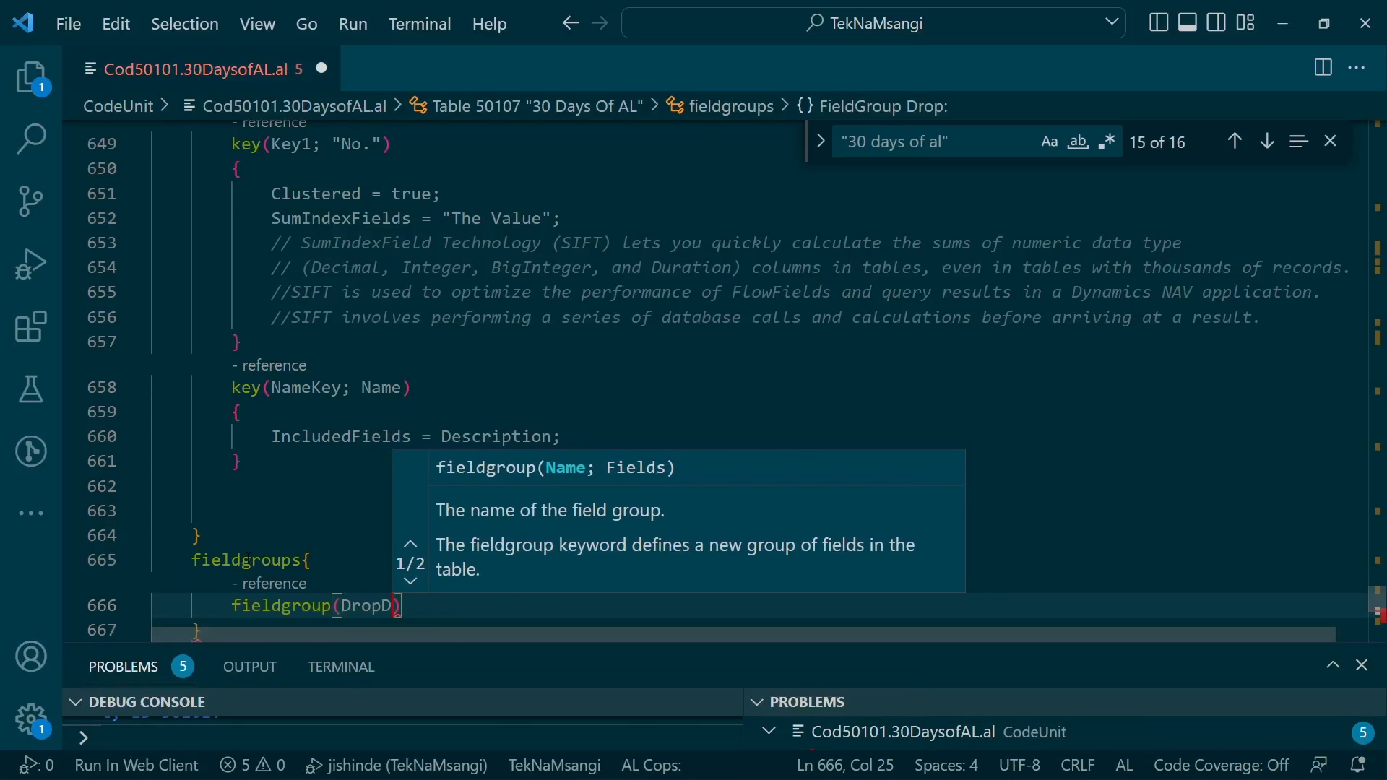
type("own")
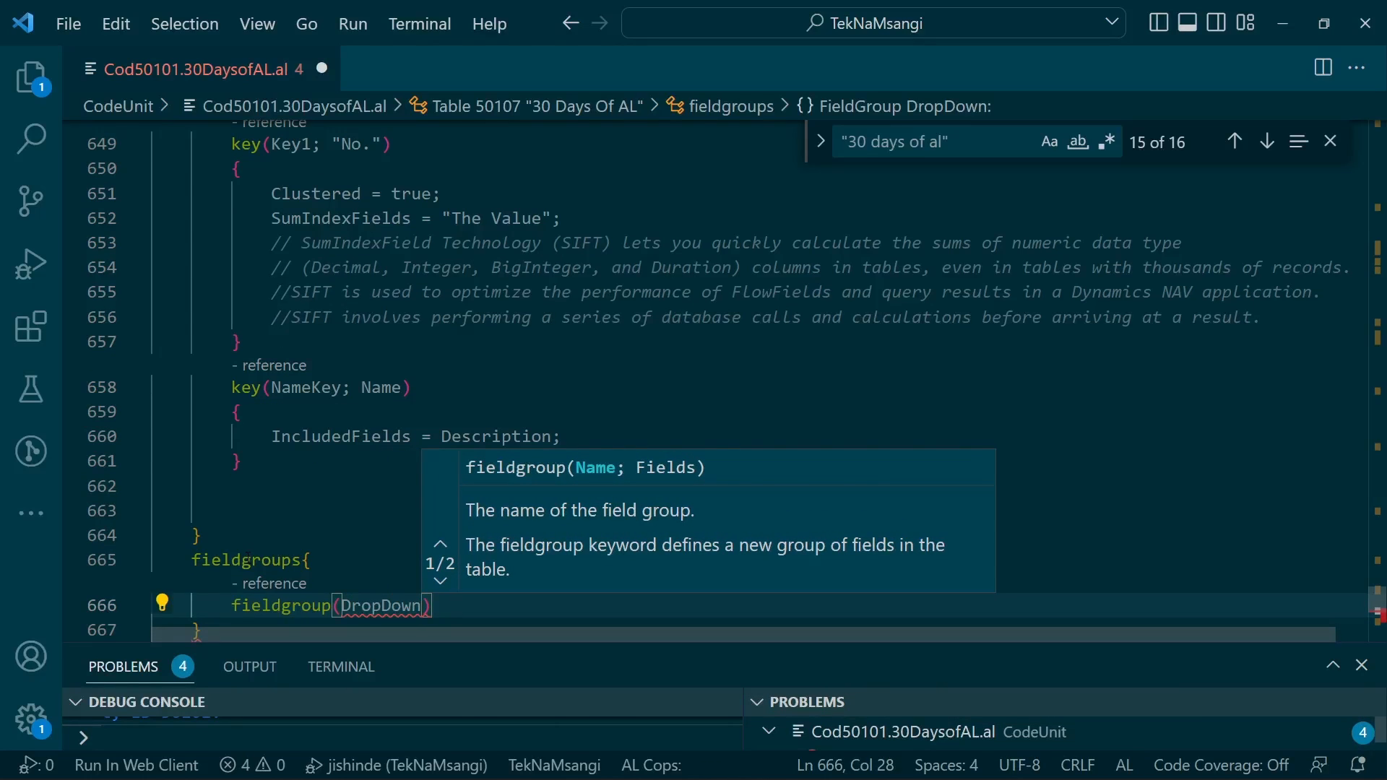
type(";")
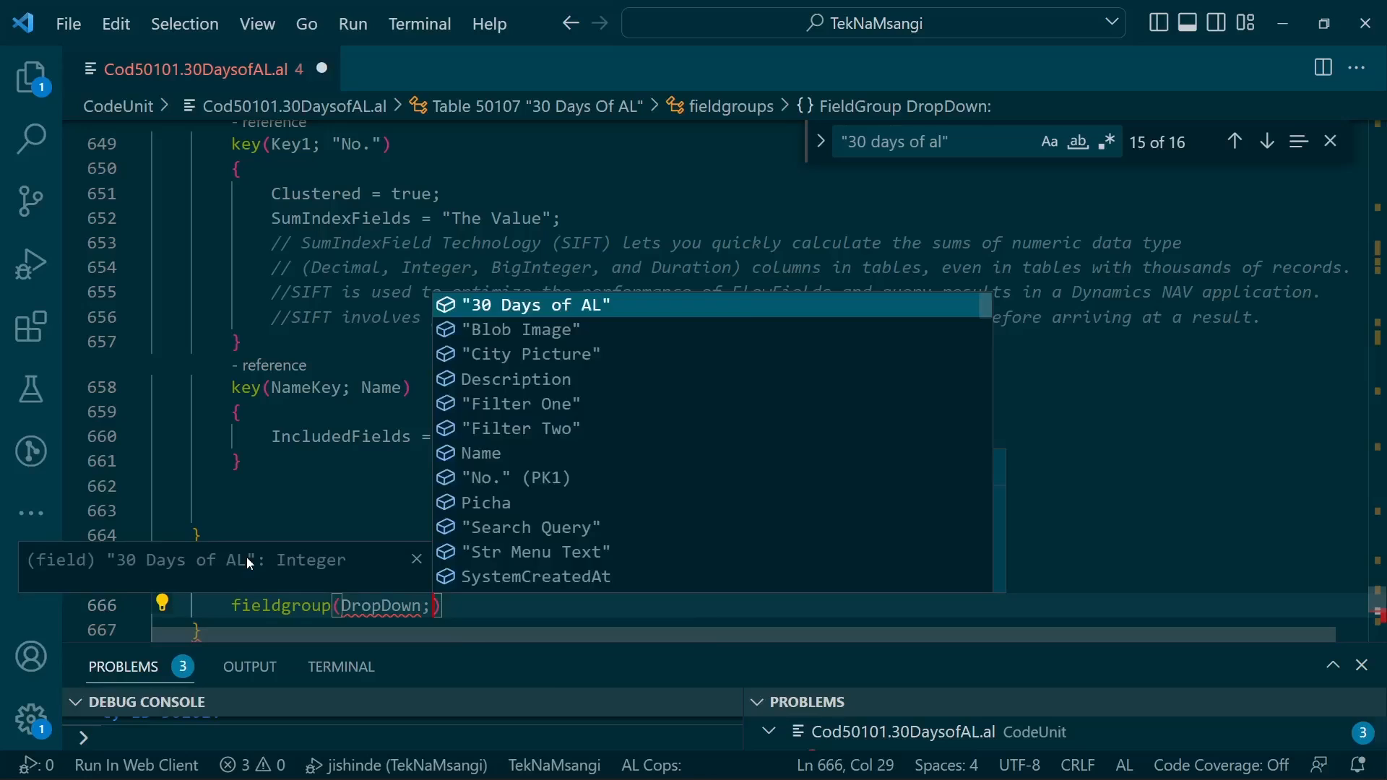
type("no")
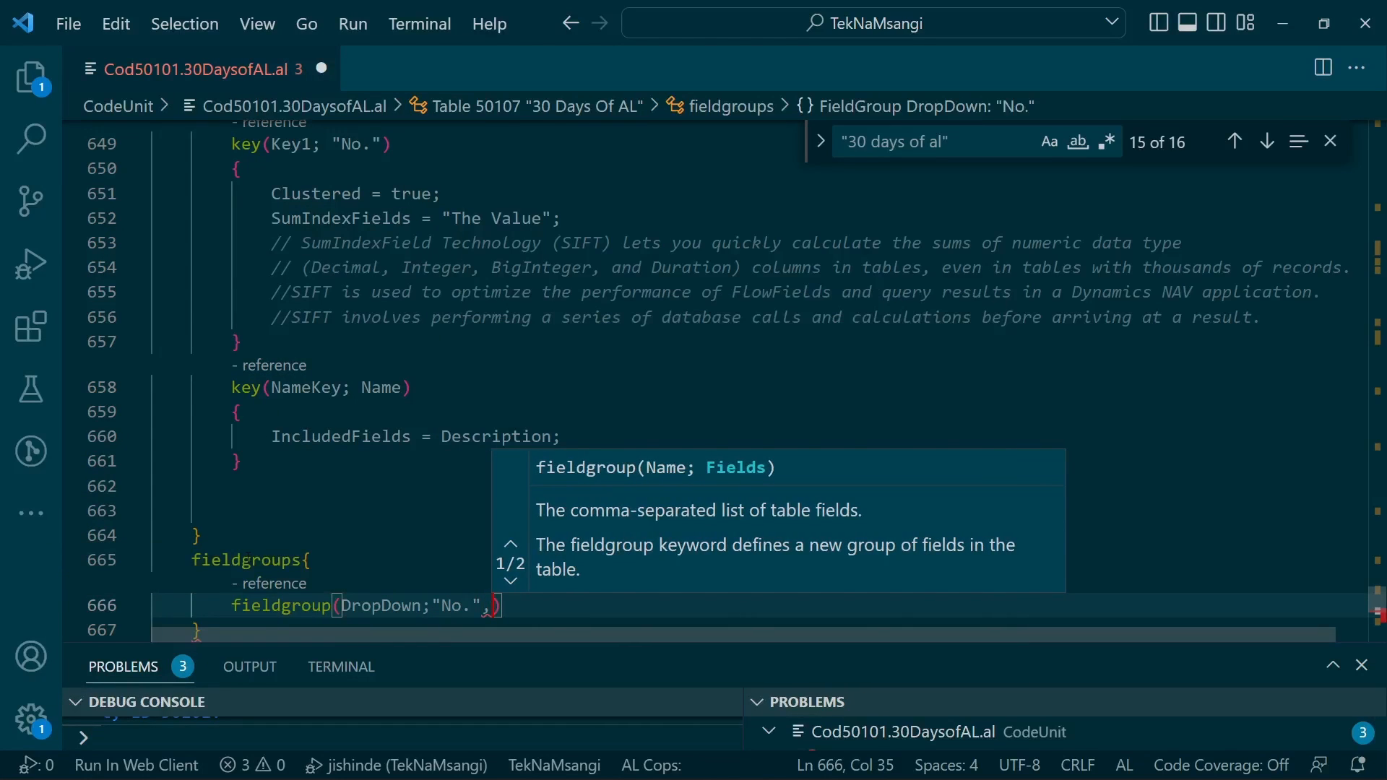
type(",na")
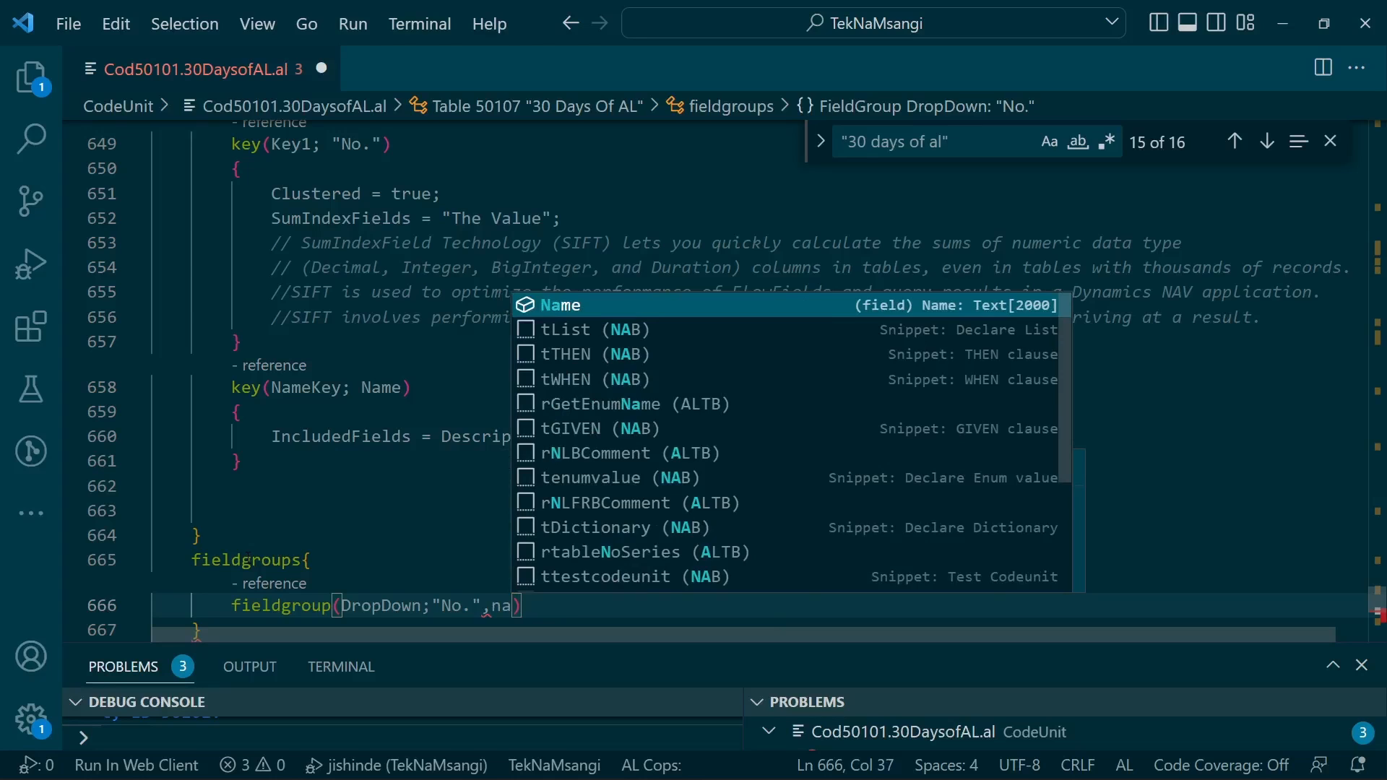
type("Name,ser")
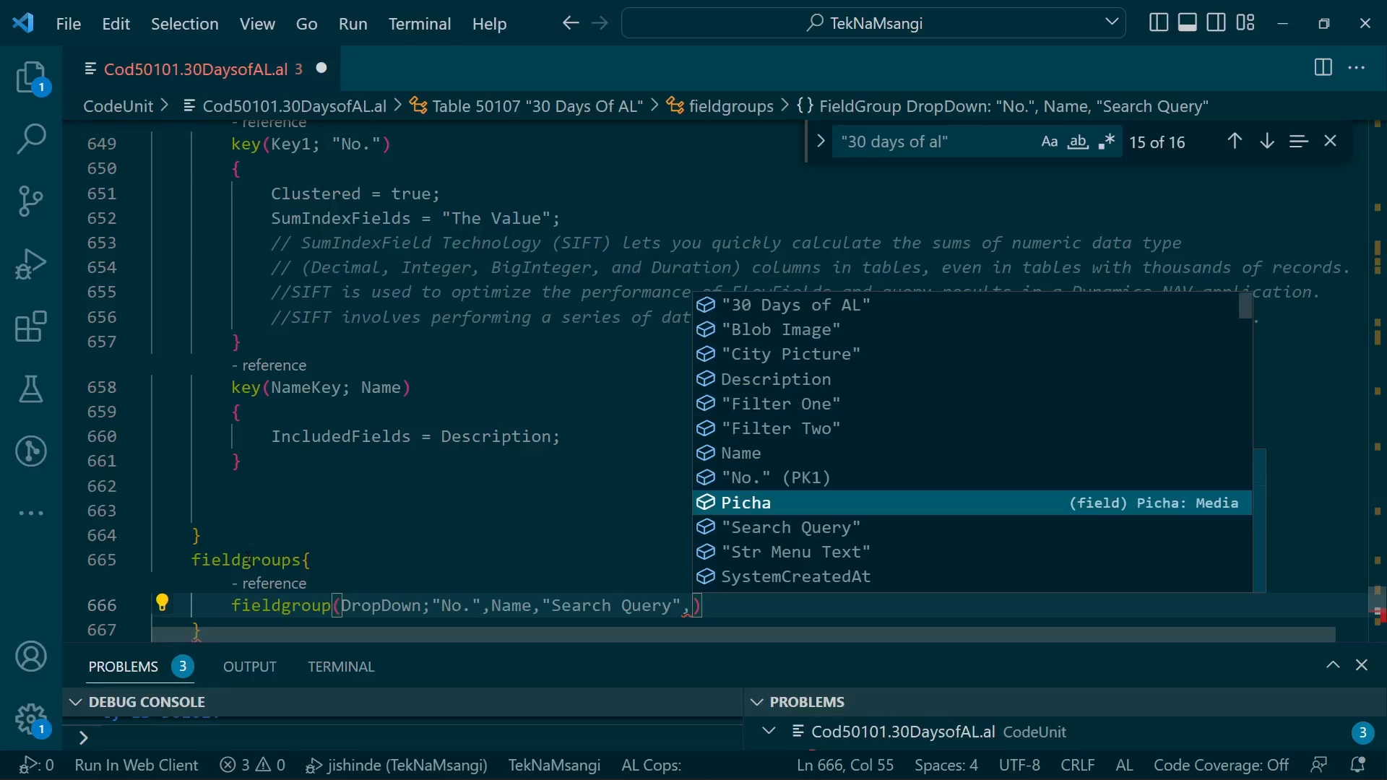
key("Down")
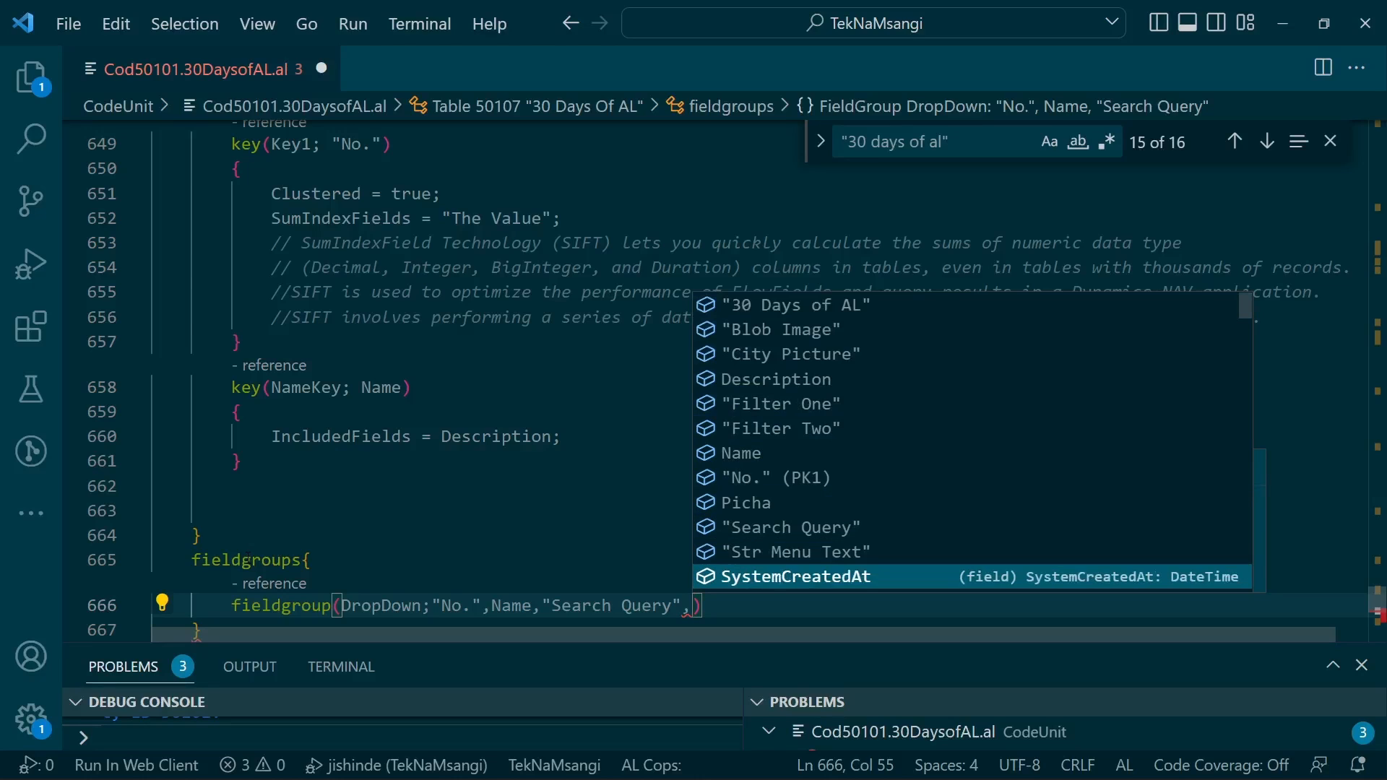
left_click(791, 551)
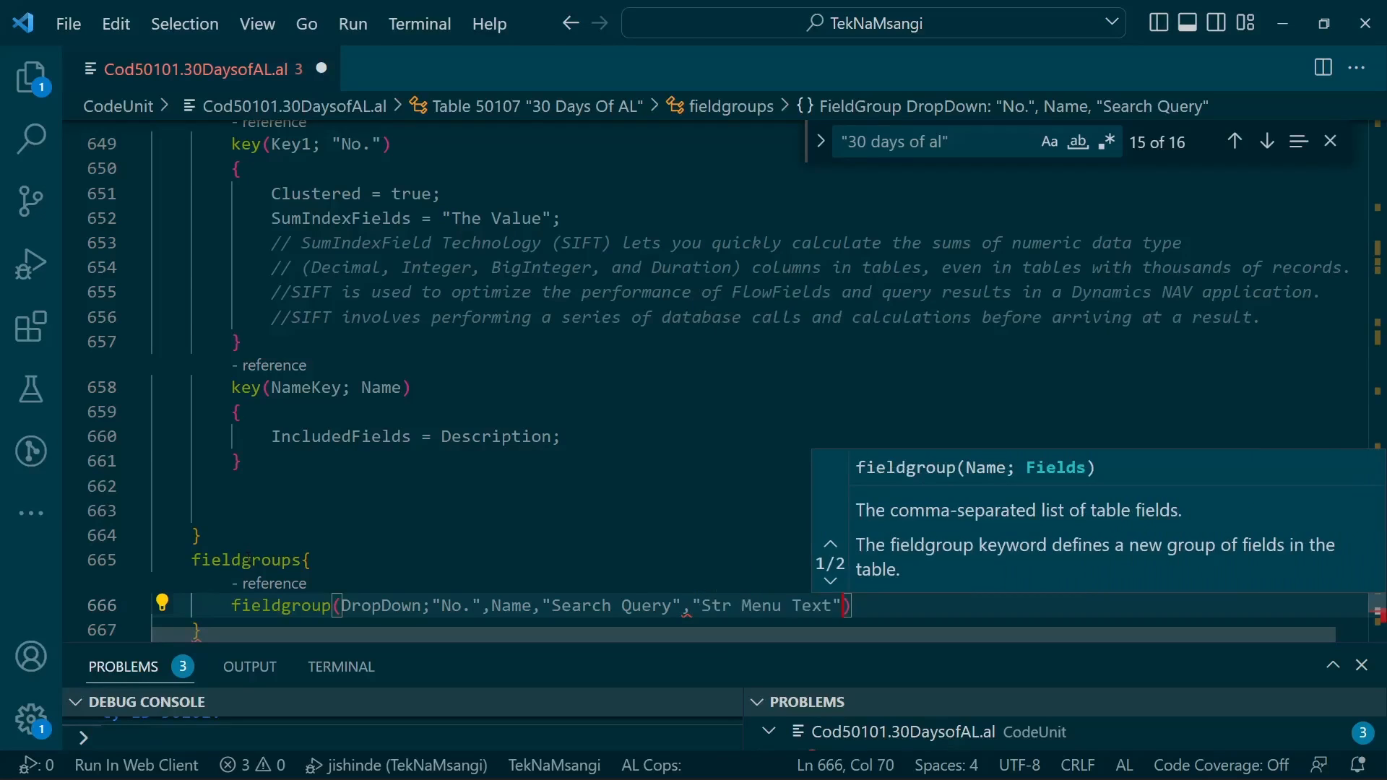
type(",de")
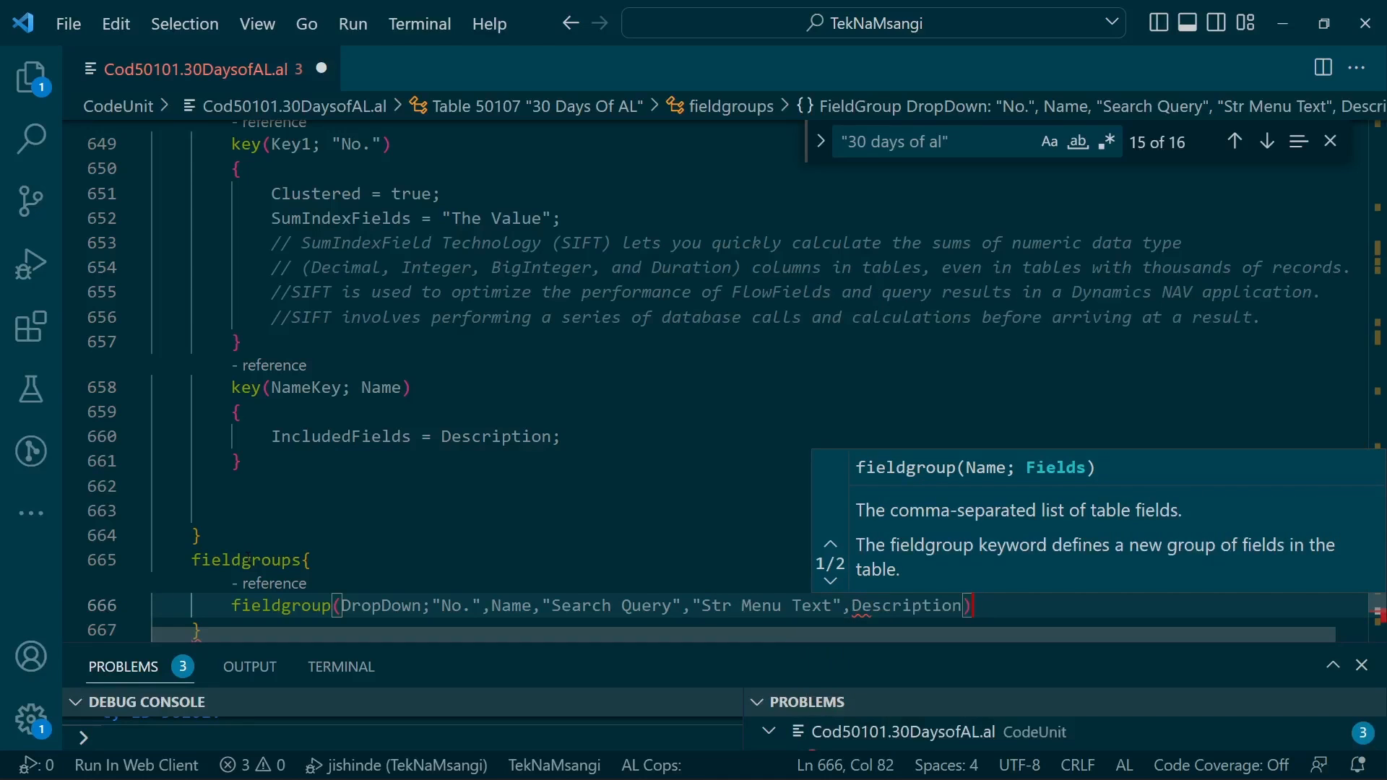
type("{}")
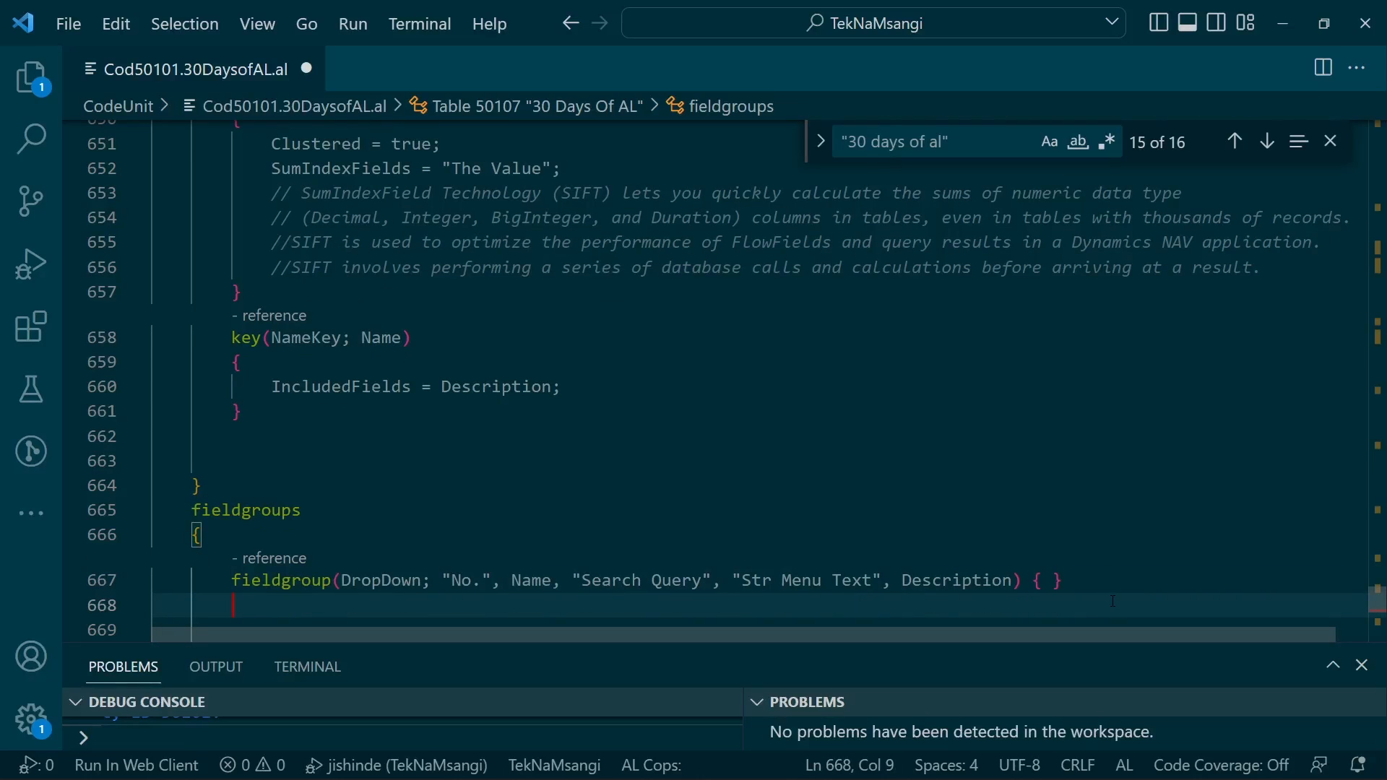
Step: Start a Brick fieldgroup listing No., Name and The Value
type("fieldgroup(Brick;")
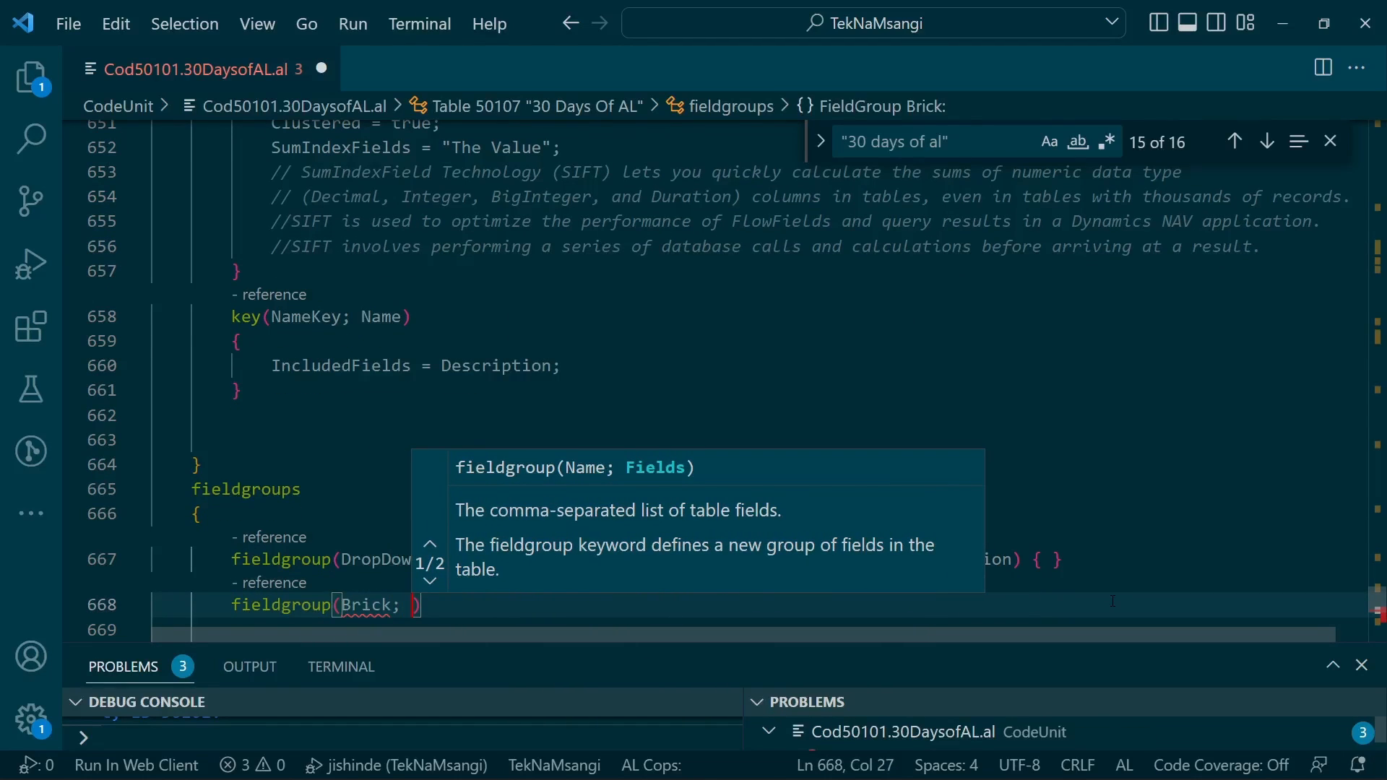
type("no")
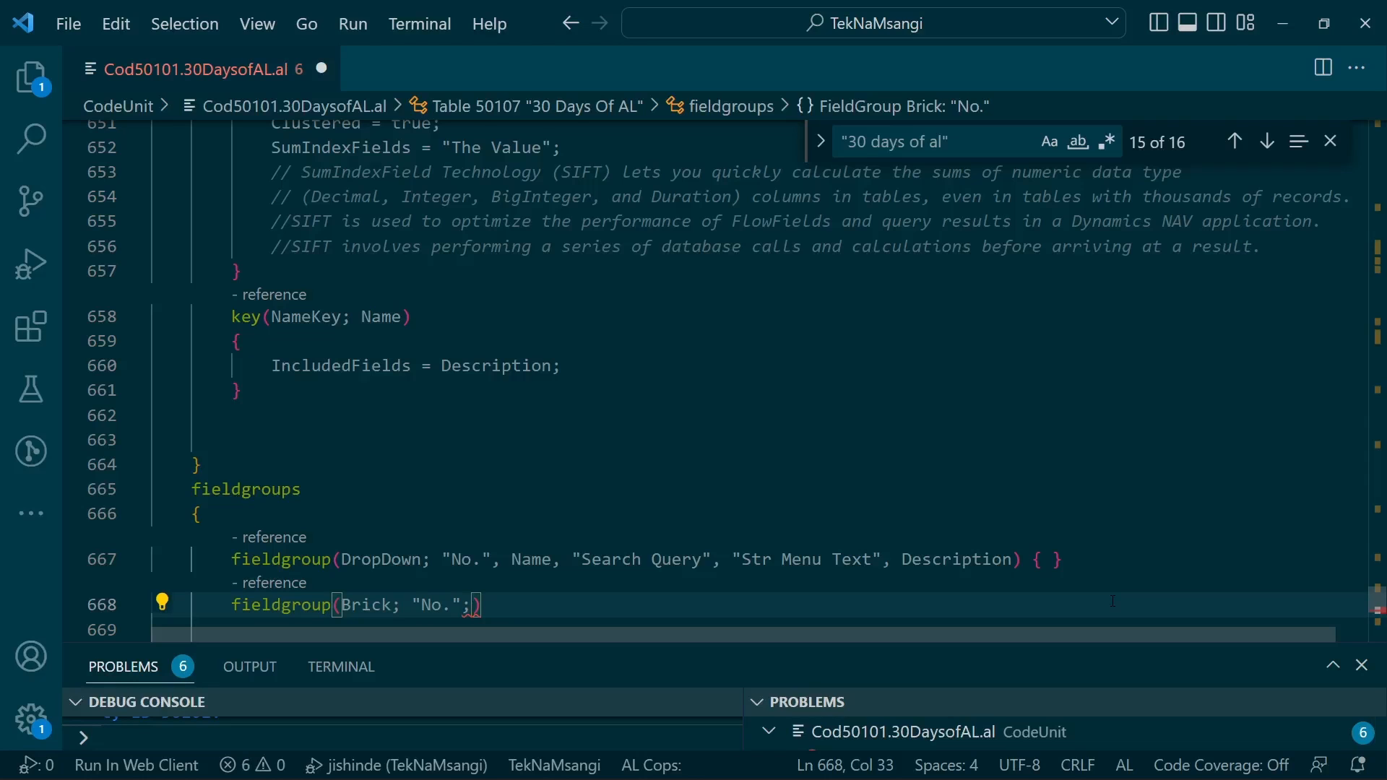
type("na")
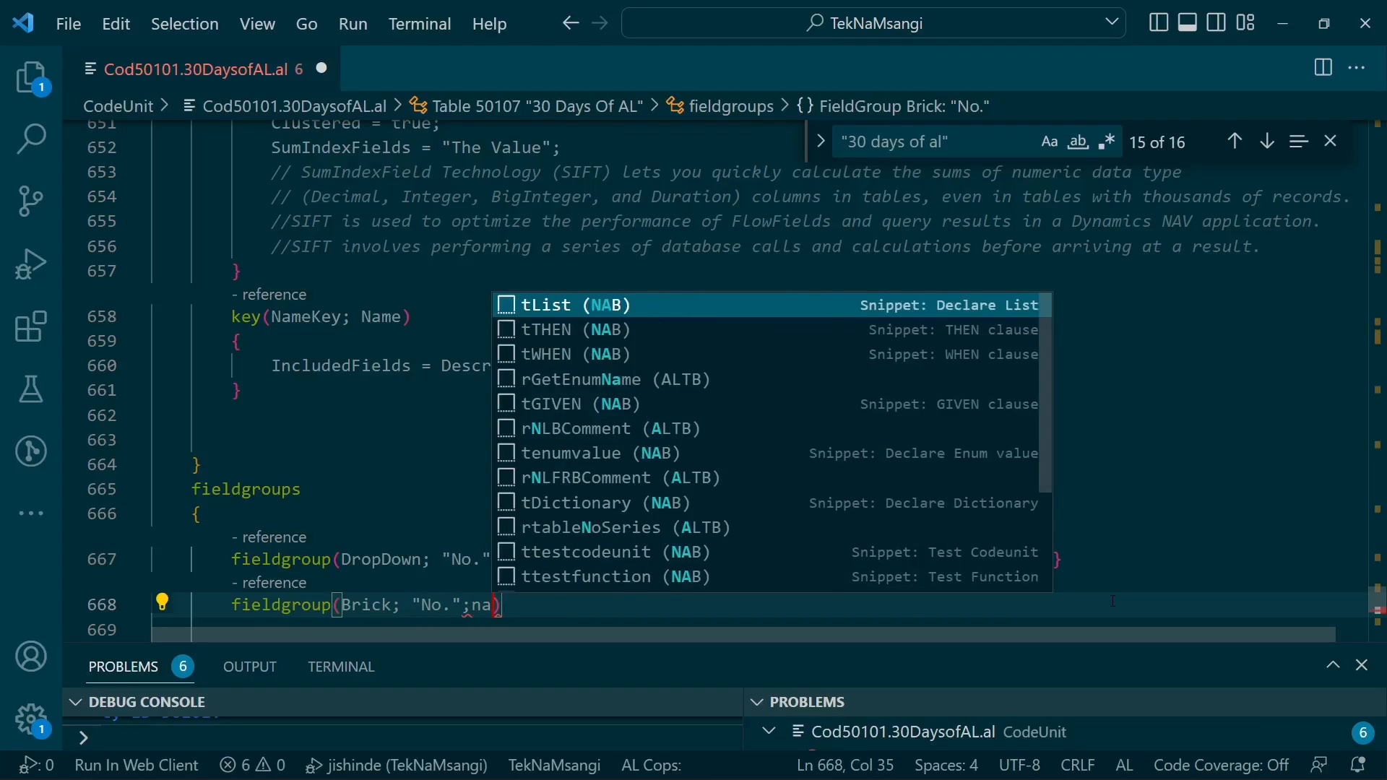
key("Backspace")
type(",")
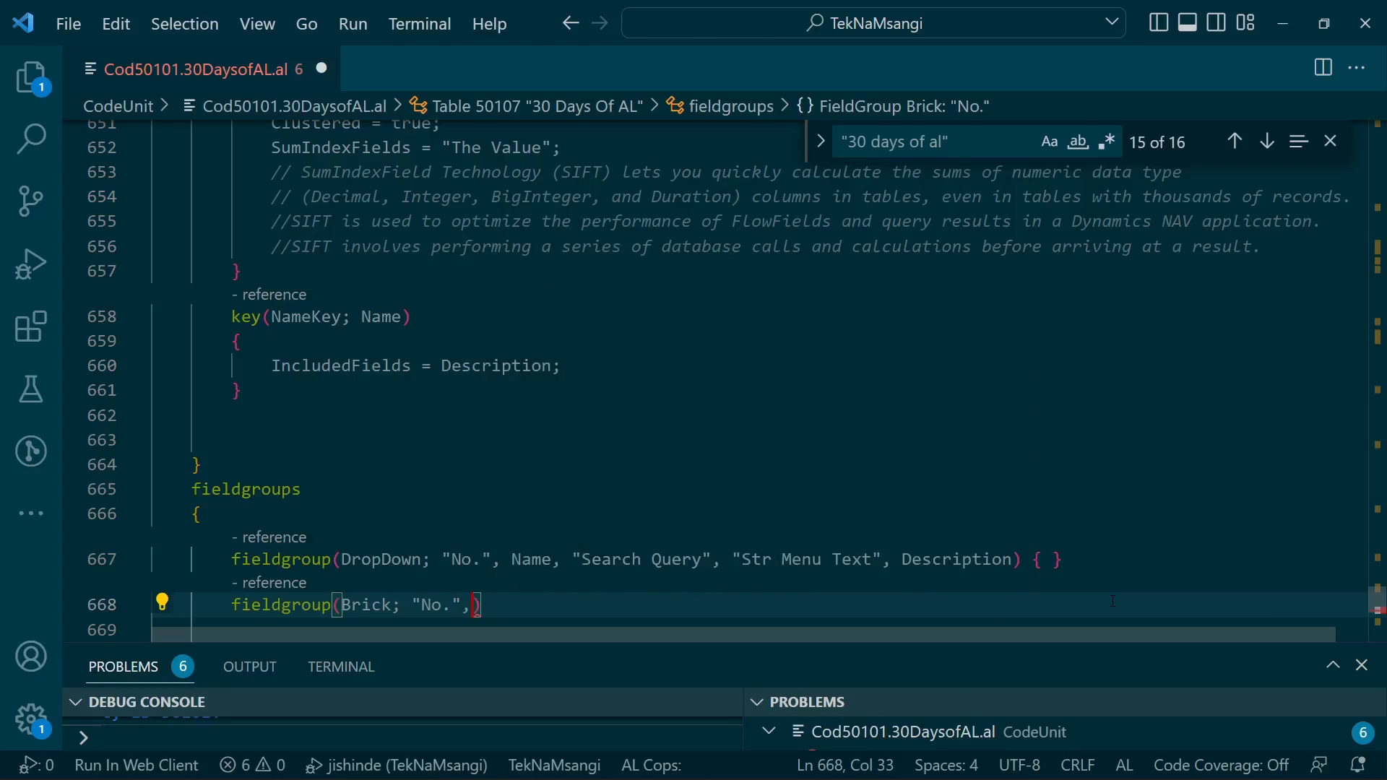
type("Name,")
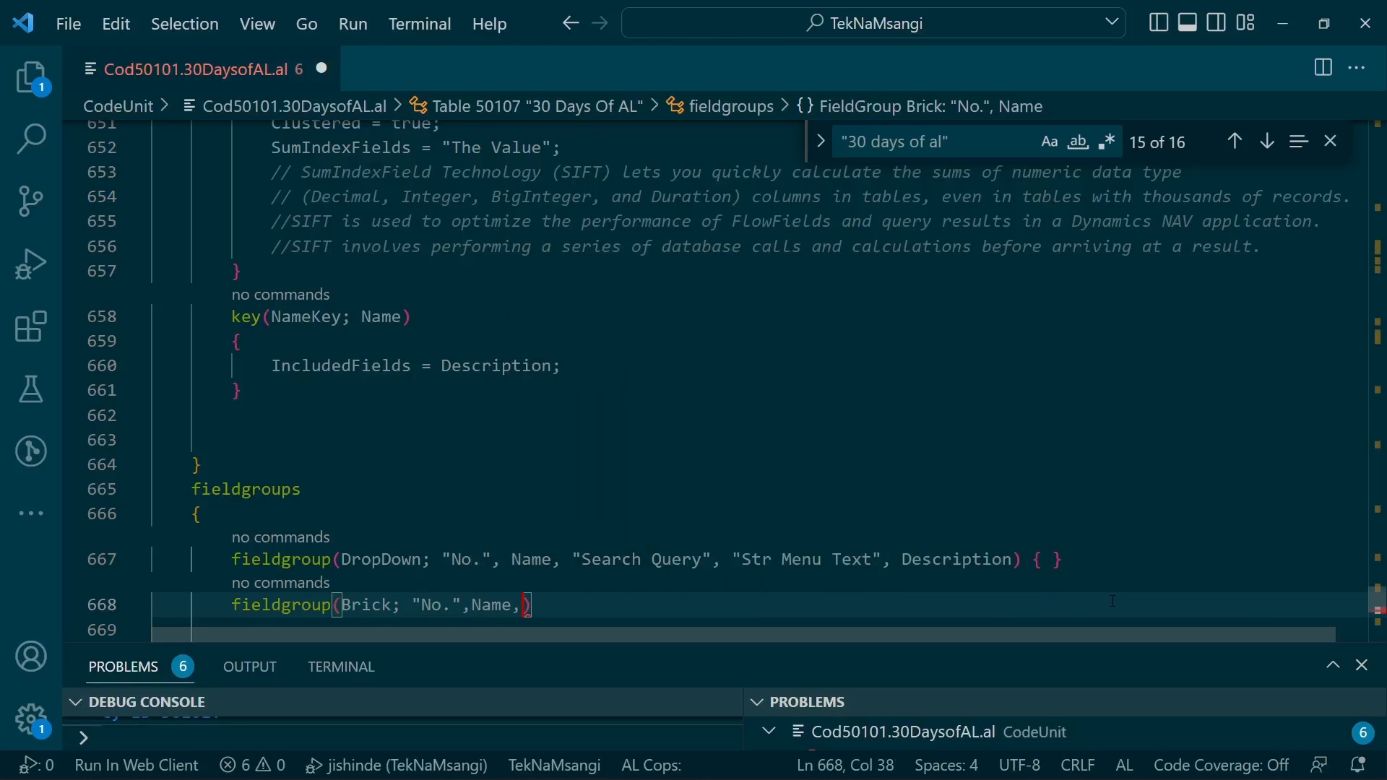
type("t")
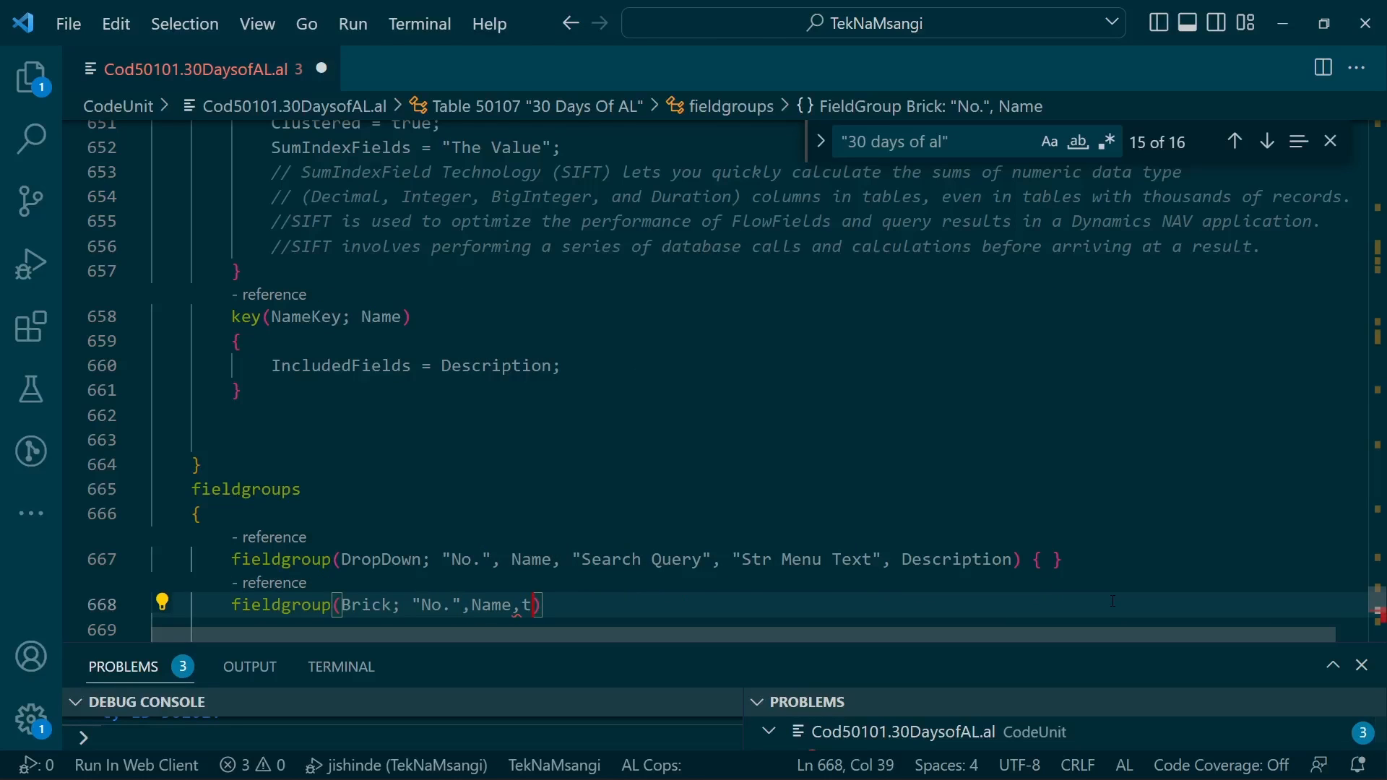
type("he")
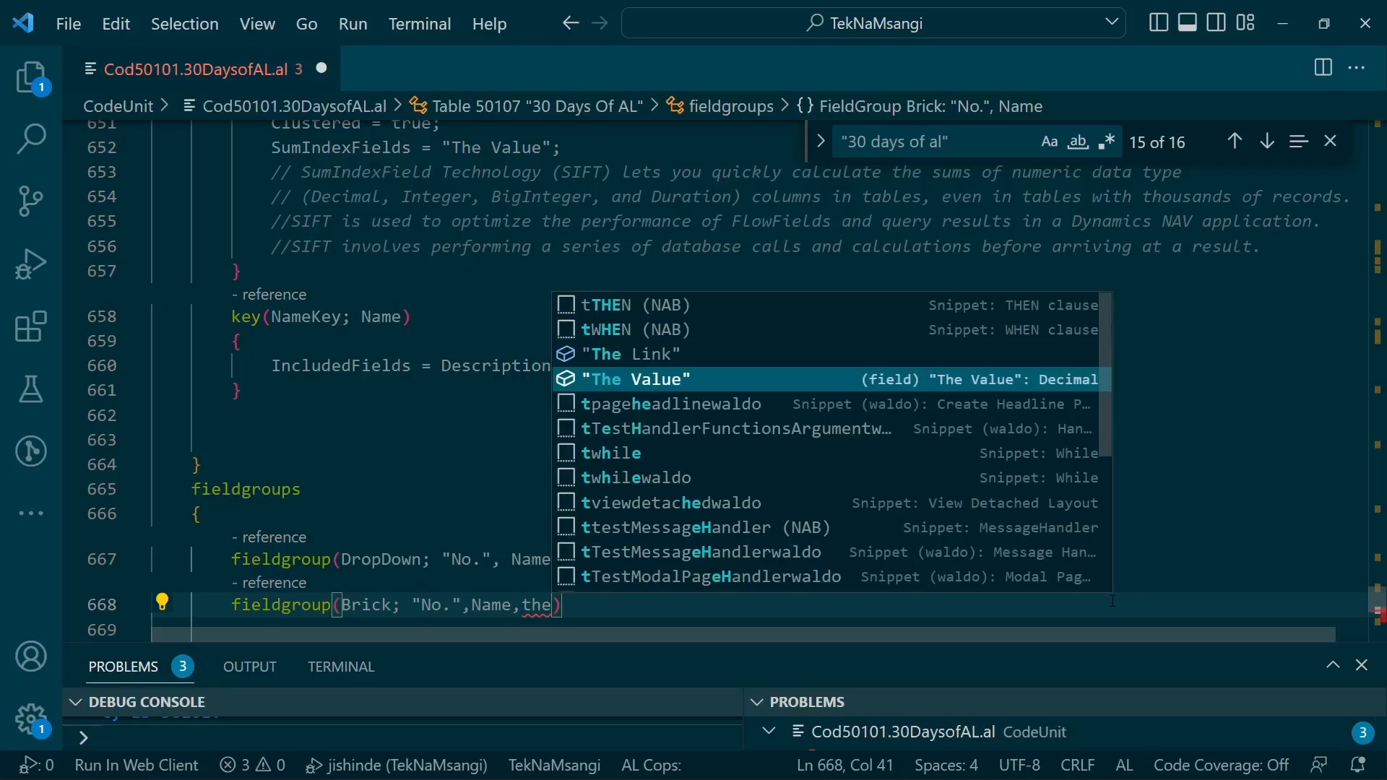
left_click(637, 379)
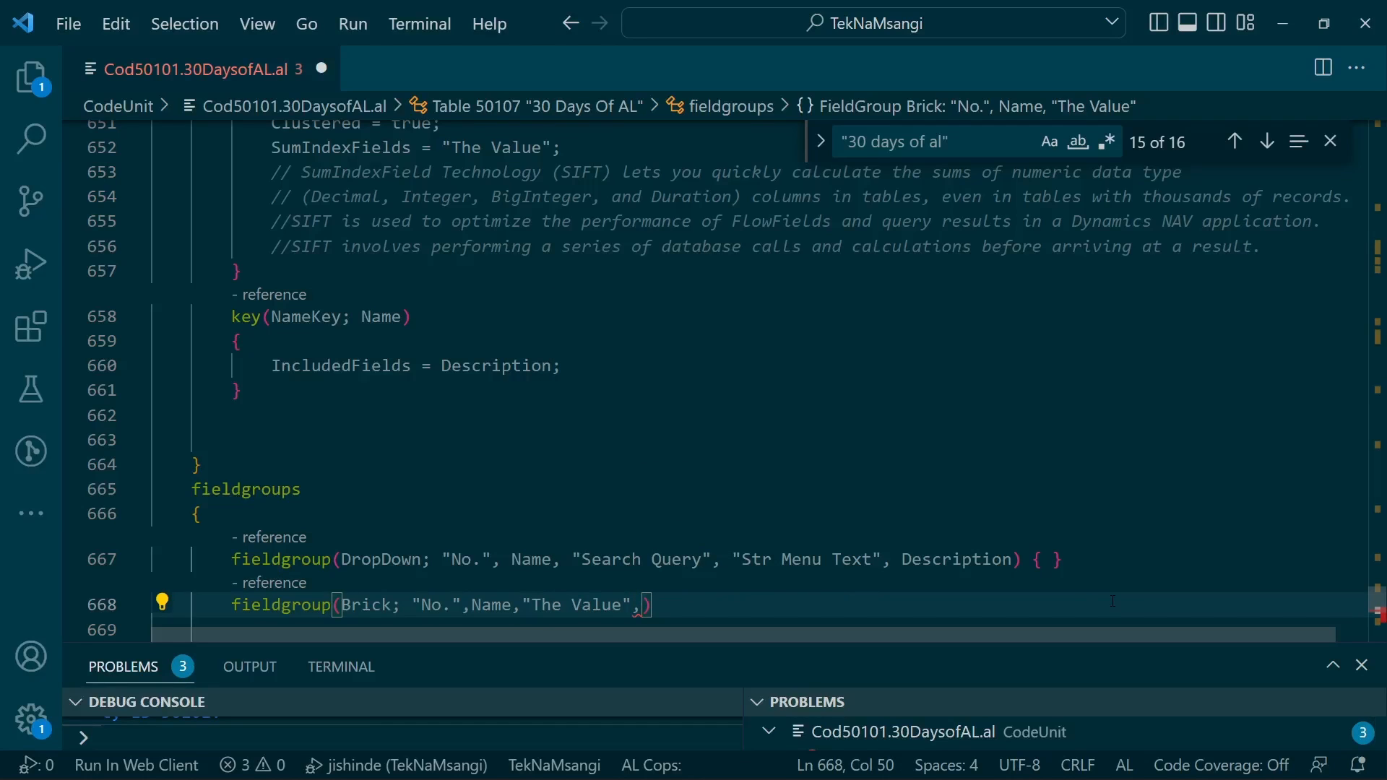
Step: Add City Picture and Description to the Brick fieldgroup and save the file
type("the")
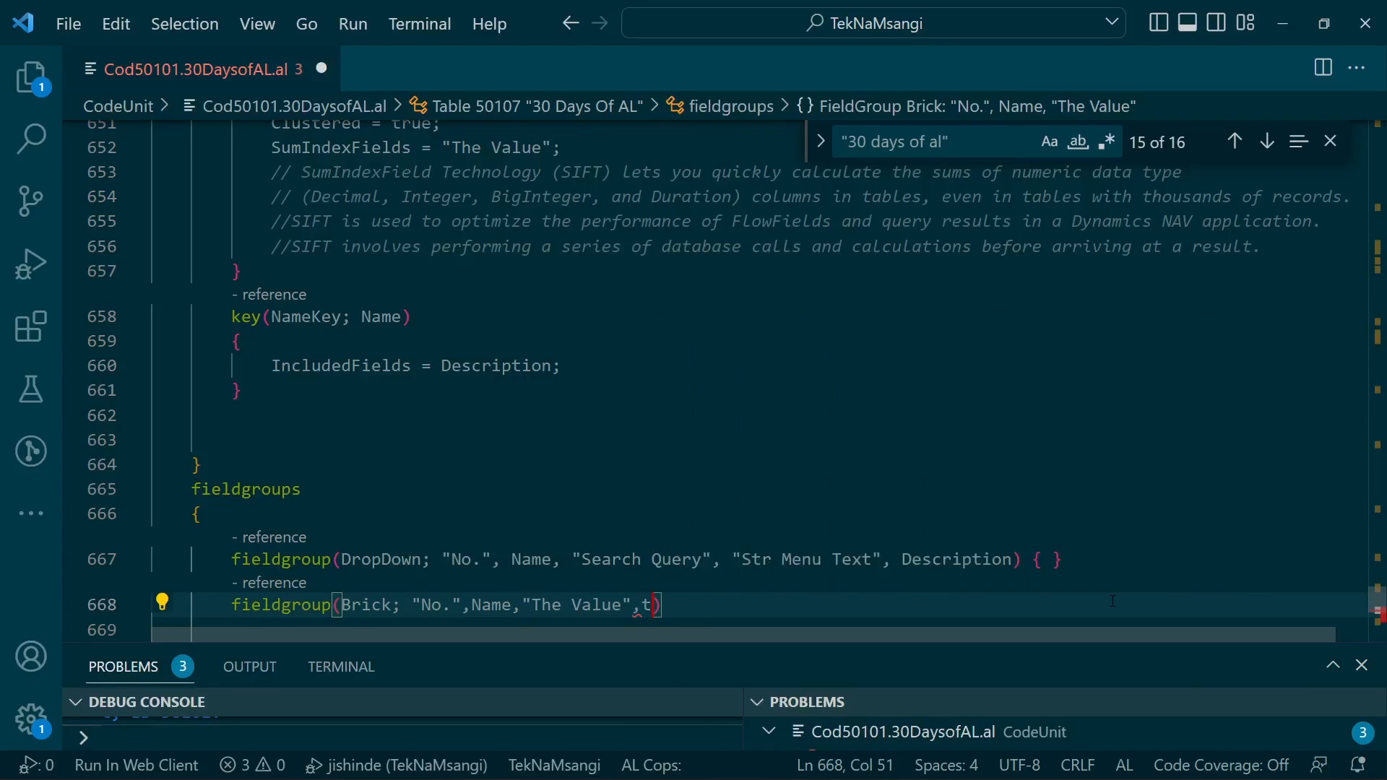
type("\"City Picture\",")
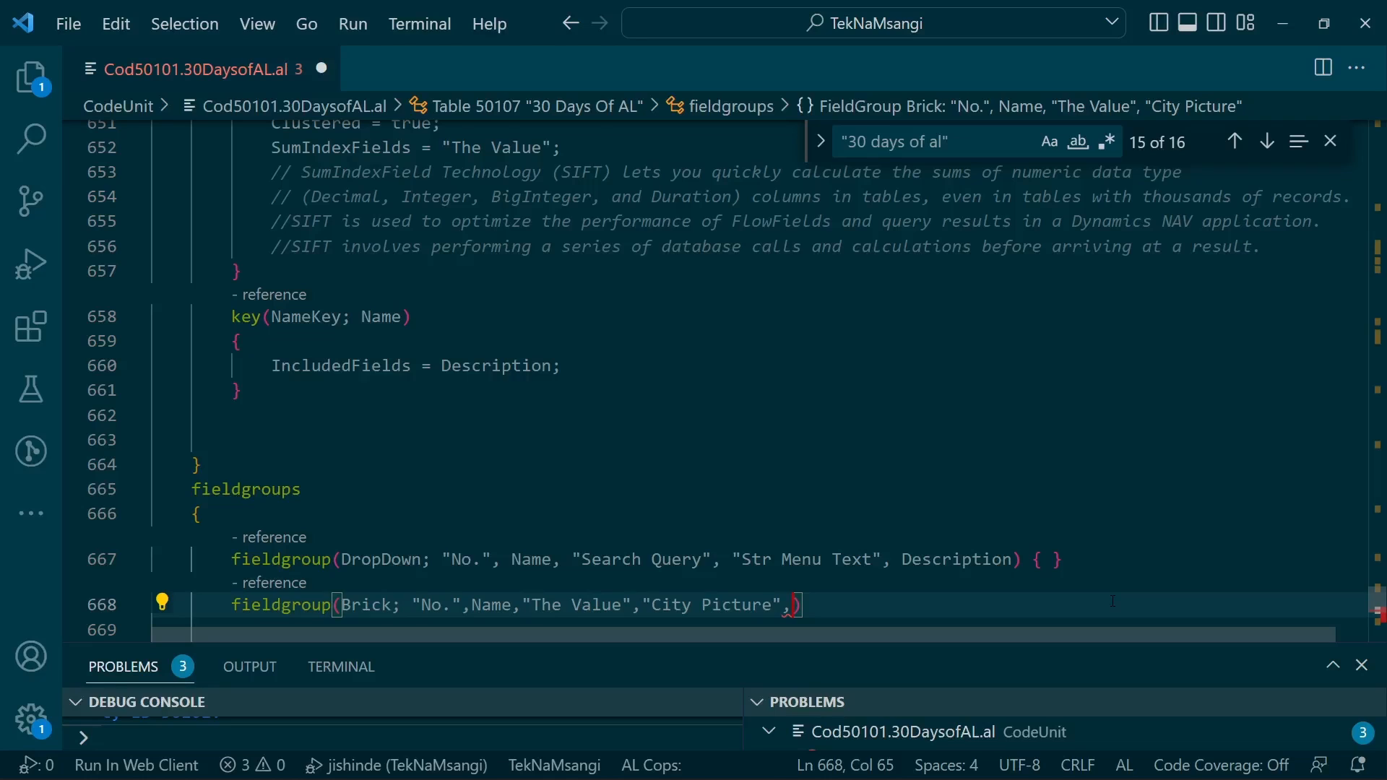
type("de")
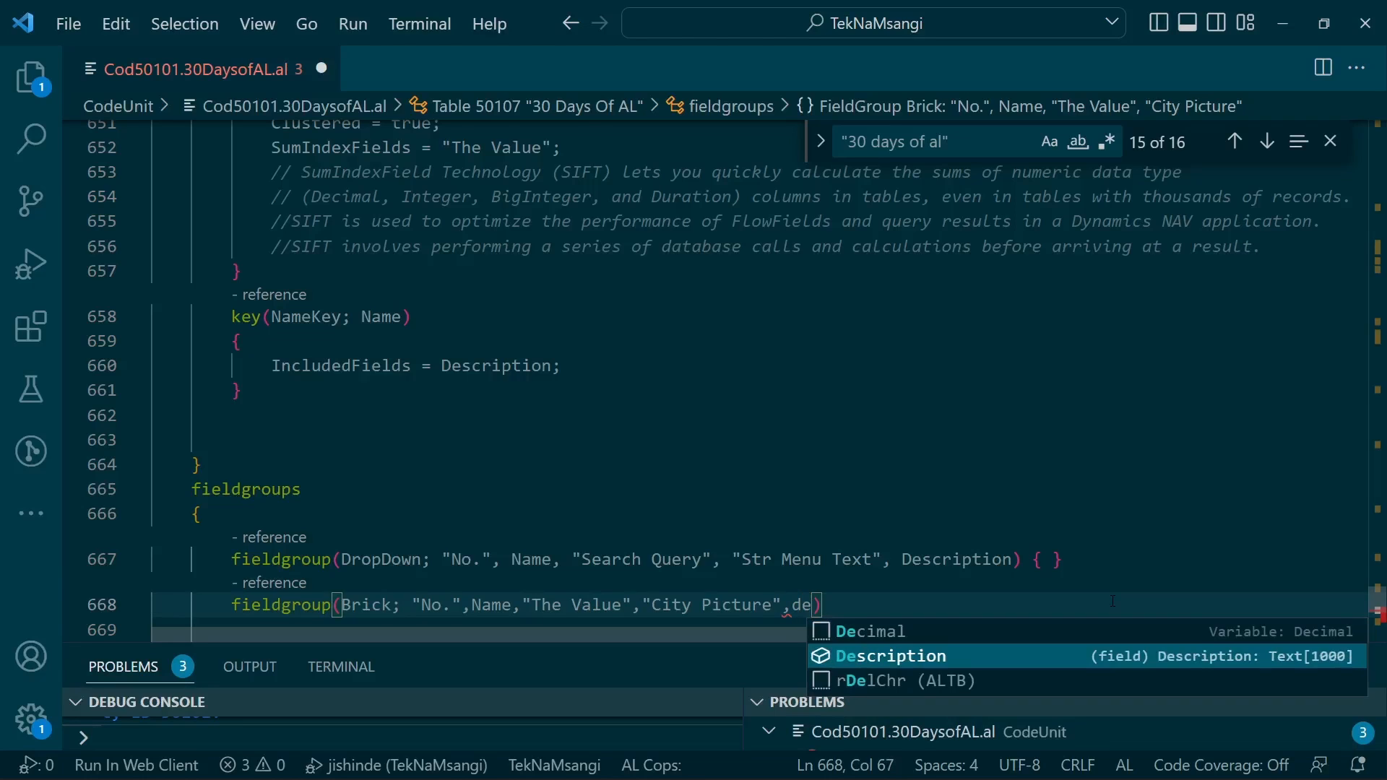
left_click(890, 655)
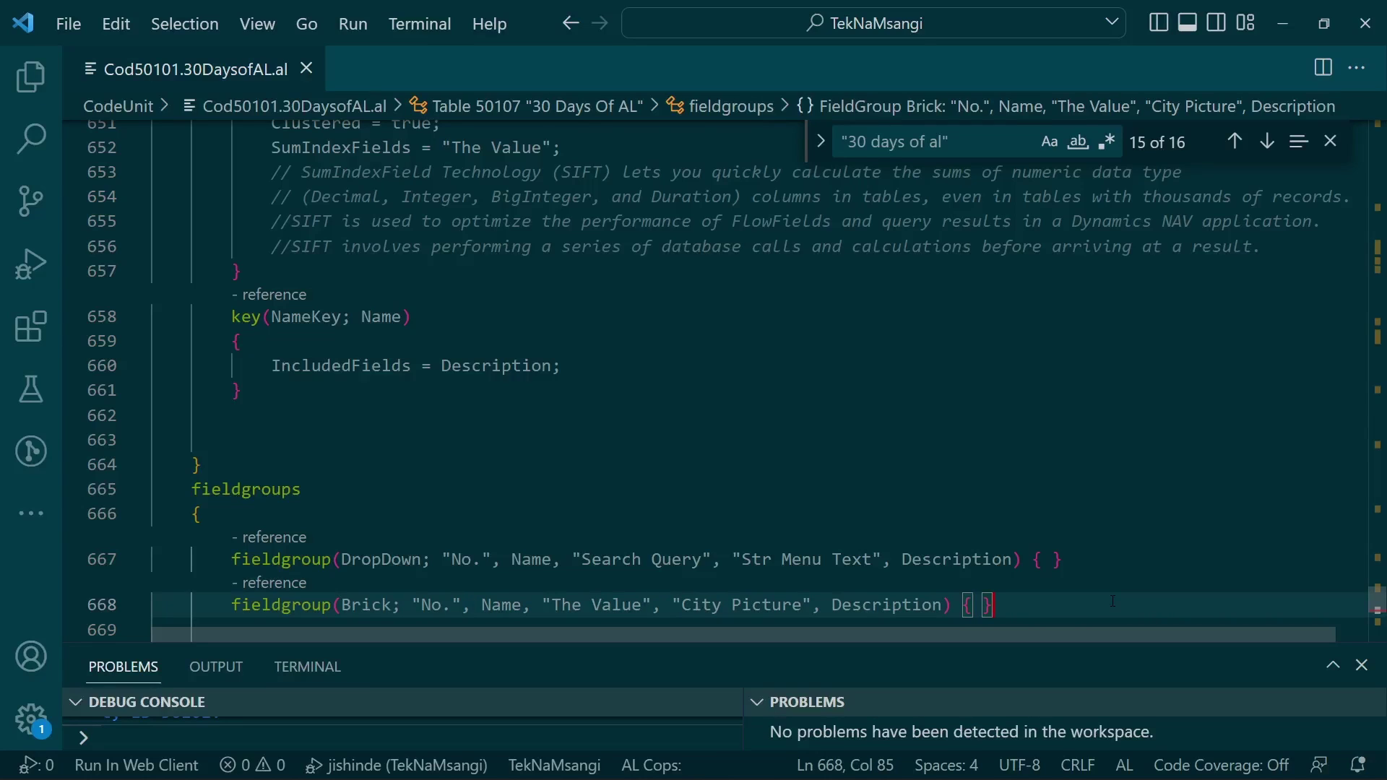
left_click(215, 667)
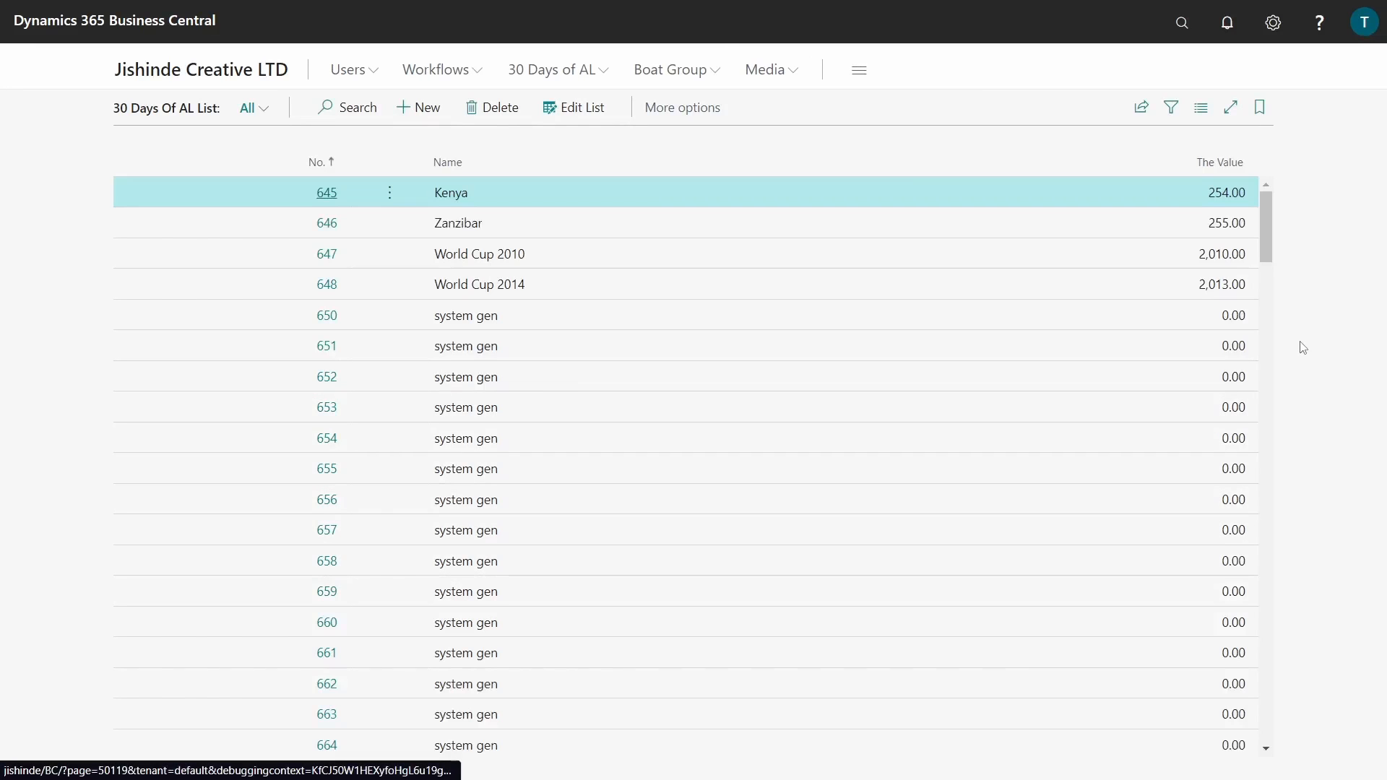
mouse_move(1199, 107)
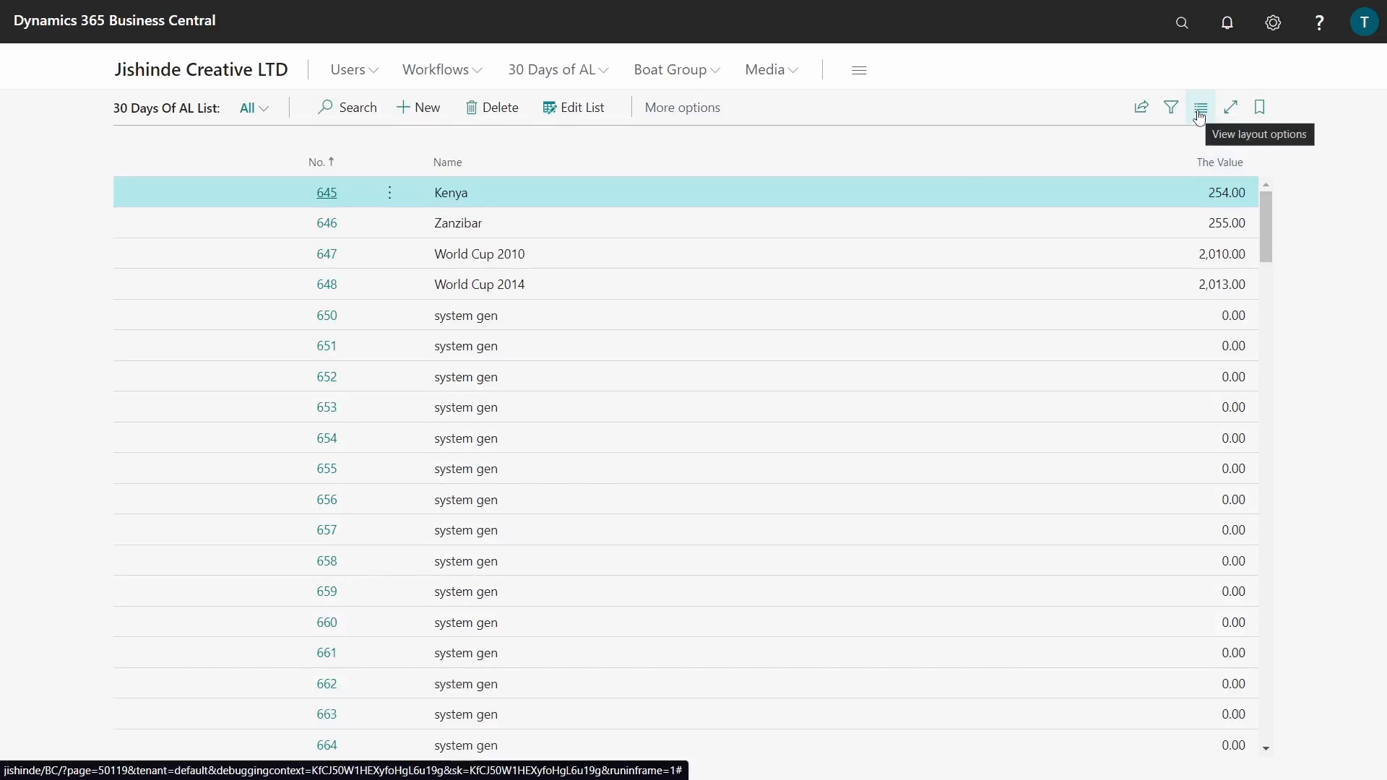
Step: Switch the 30 Days Of AL List layout to Tiles
left_click(1199, 106)
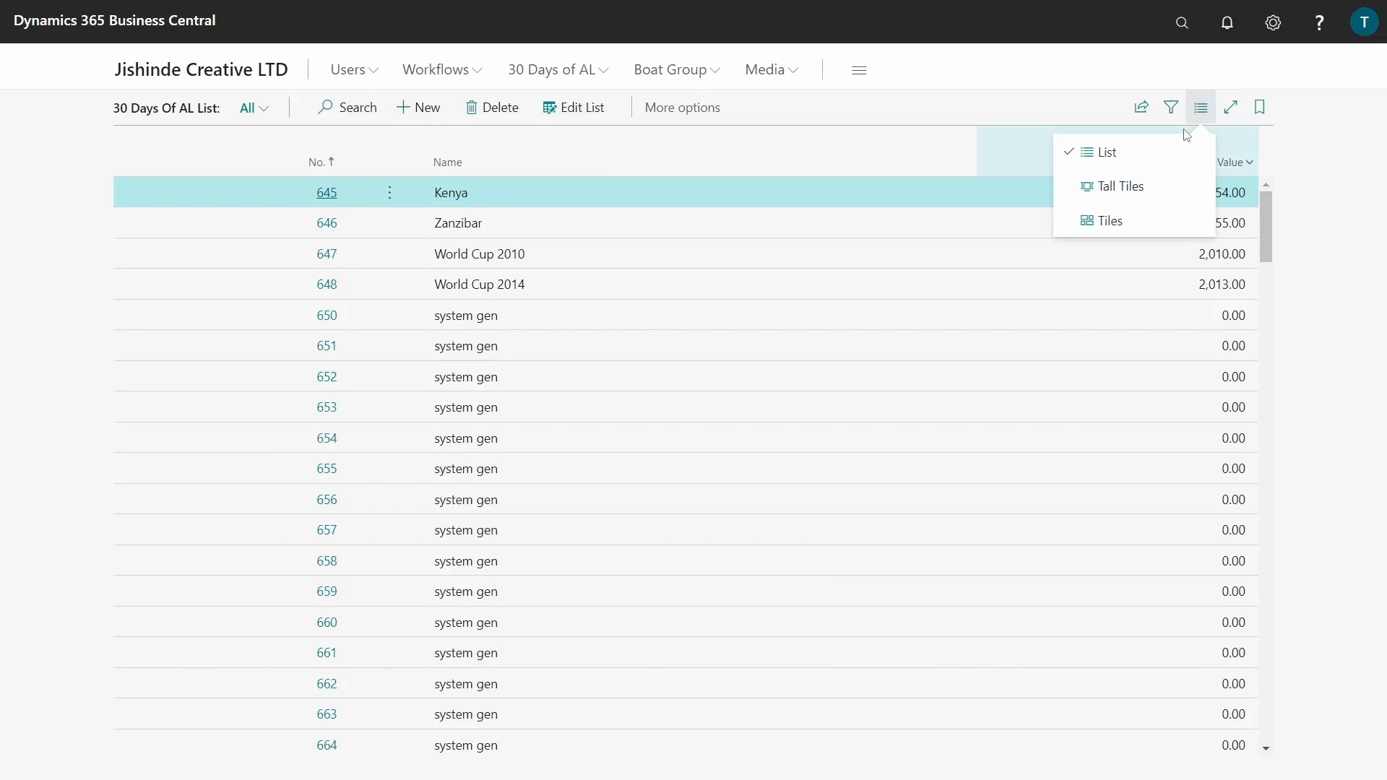
left_click(1111, 220)
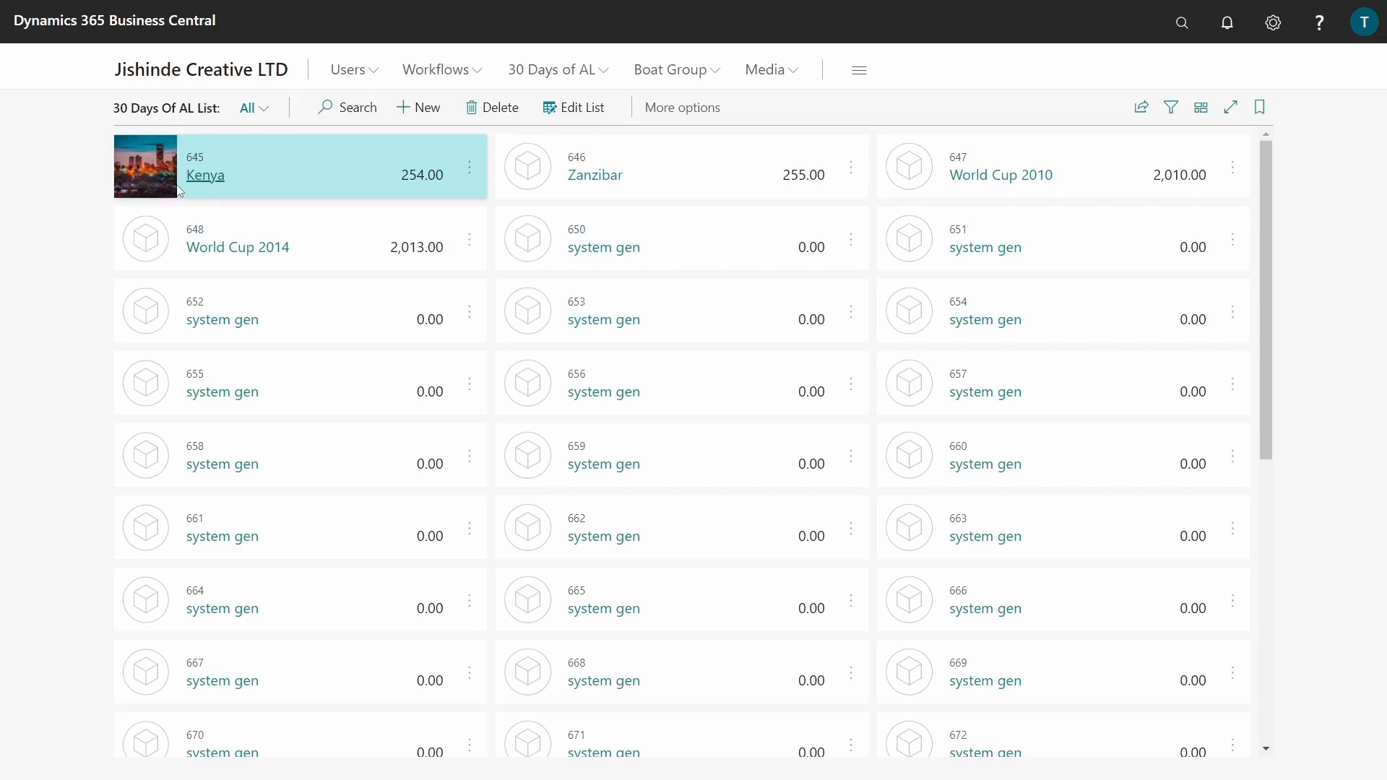
mouse_move(152, 186)
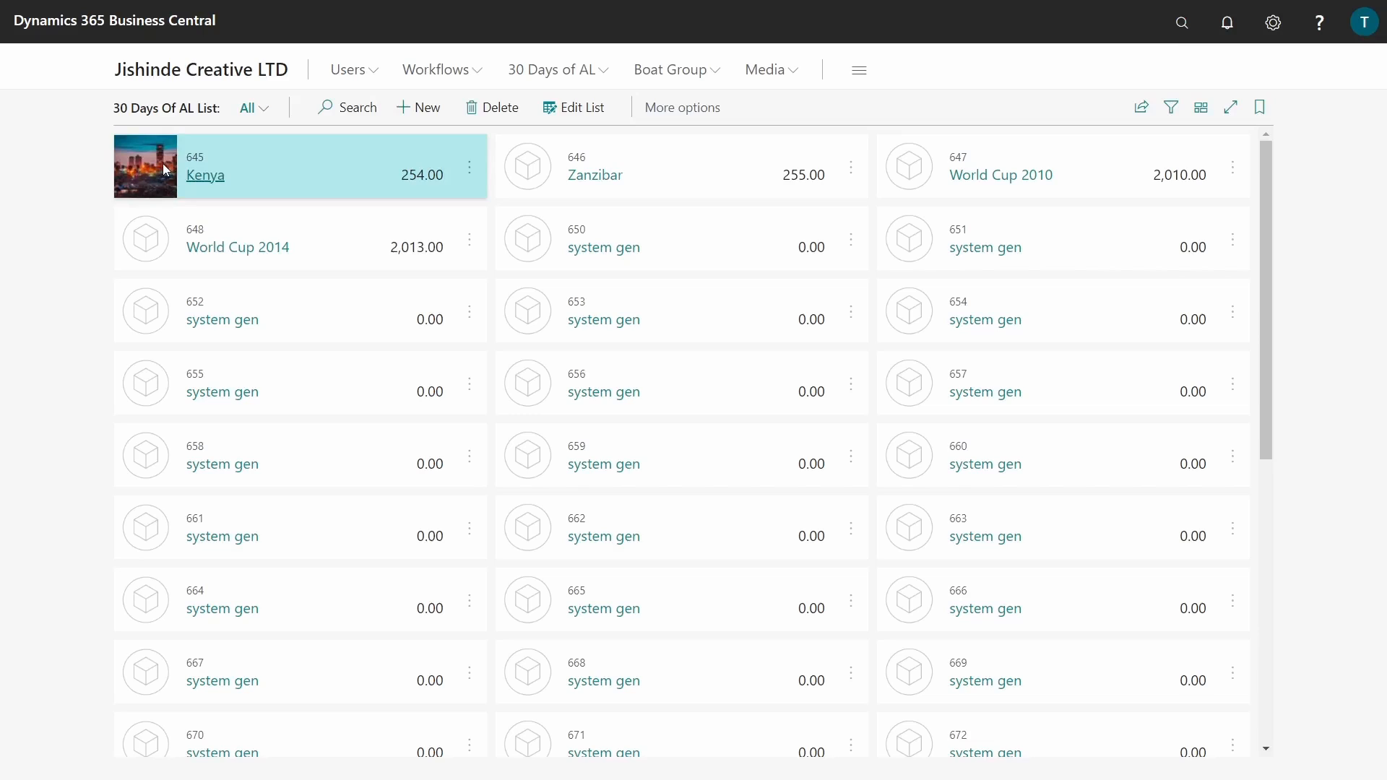
mouse_move(195, 177)
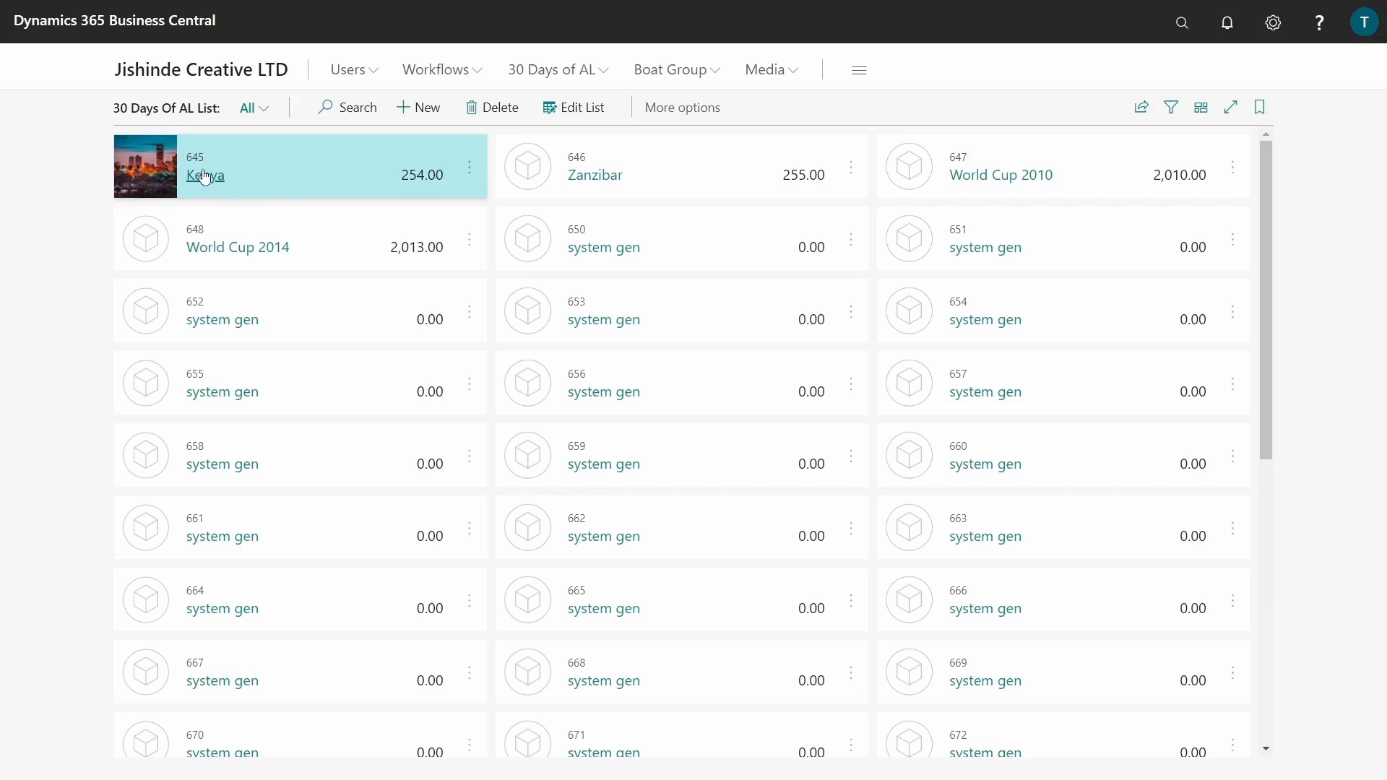
mouse_move(449, 173)
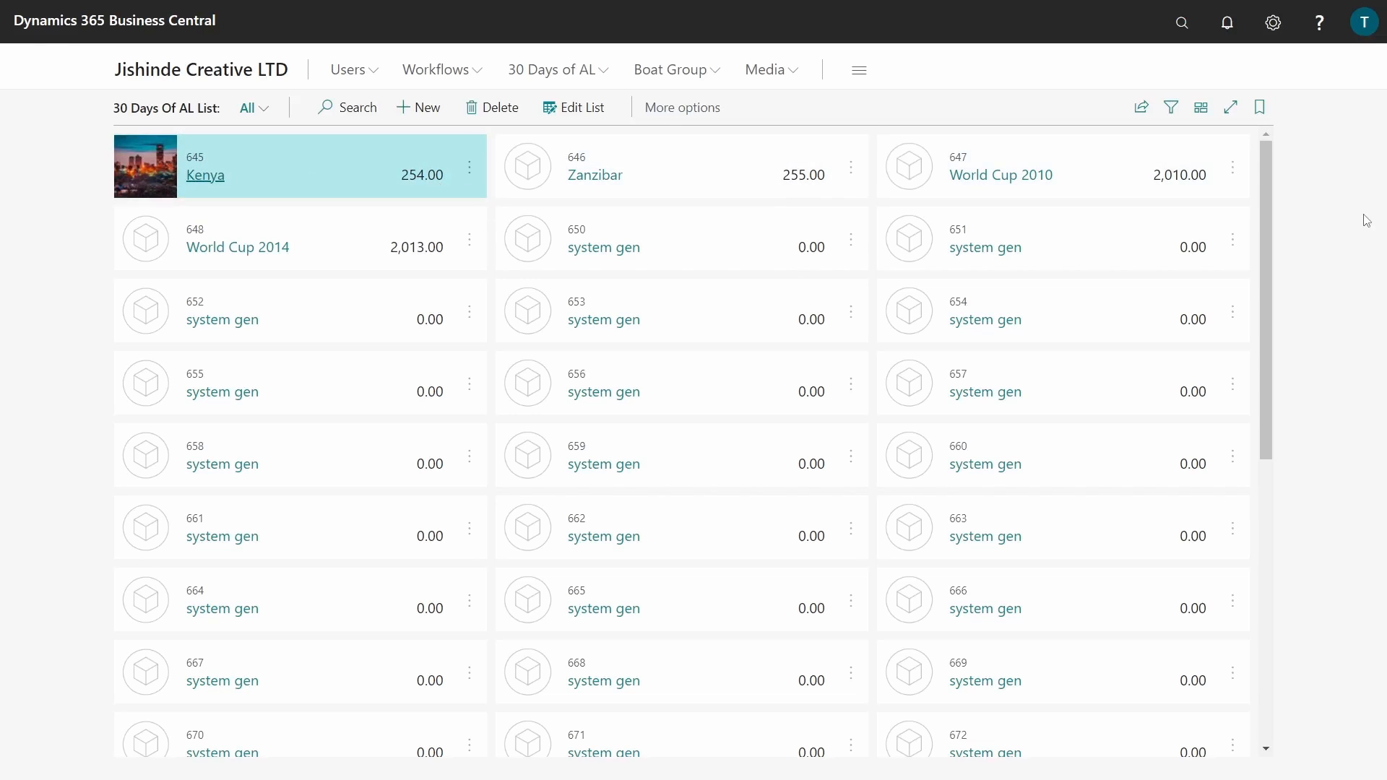
Step: Switch to tall tiles, select the Kenya tile and open its View/Edit/Delete menu
left_click(1199, 106)
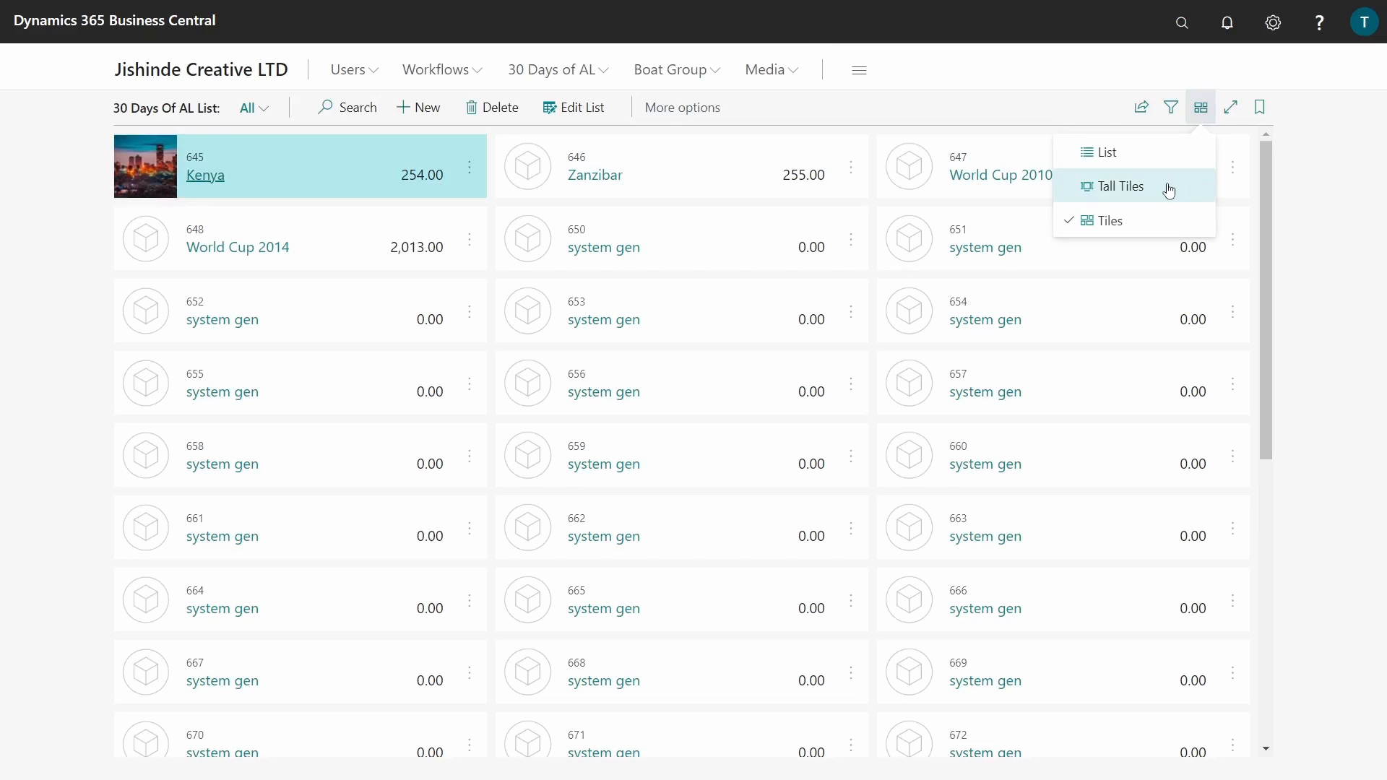
left_click(1120, 187)
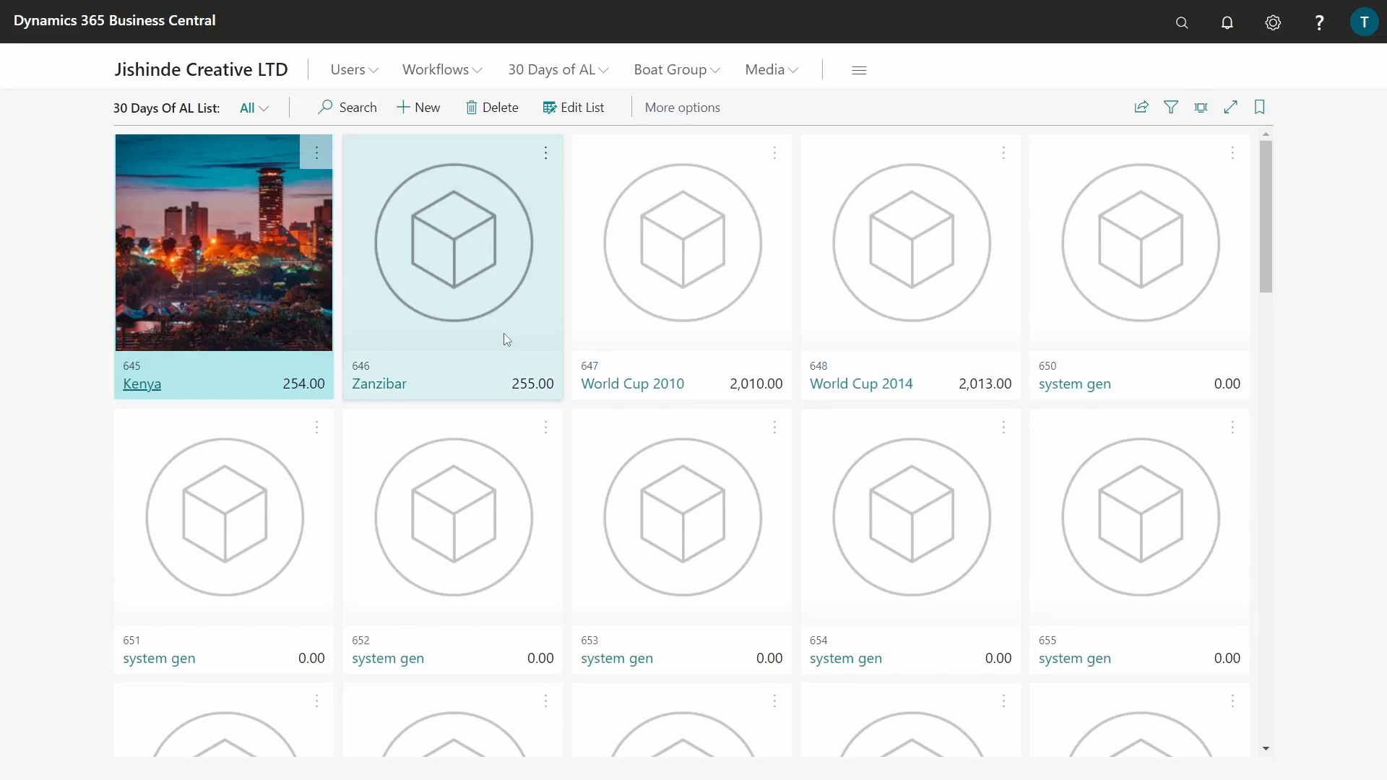
left_click(223, 265)
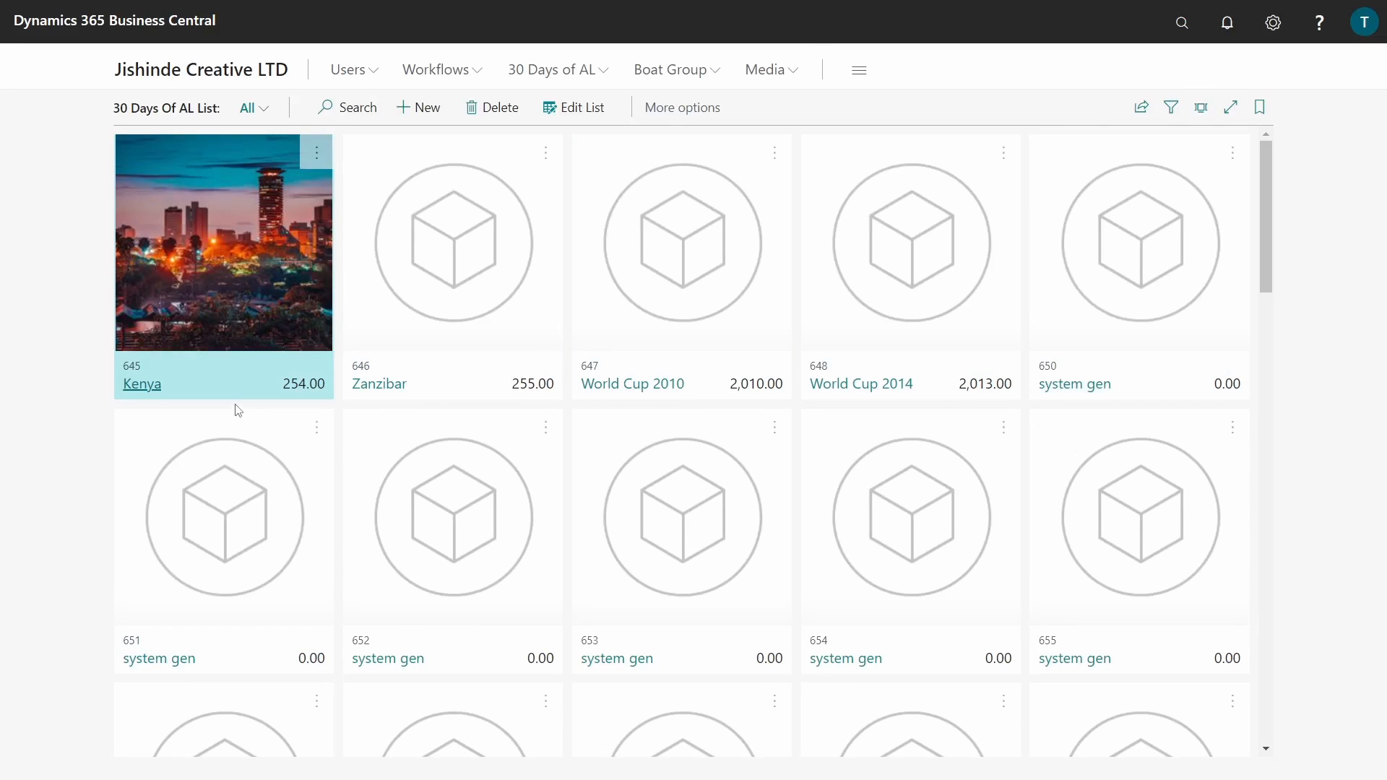
mouse_move(317, 395)
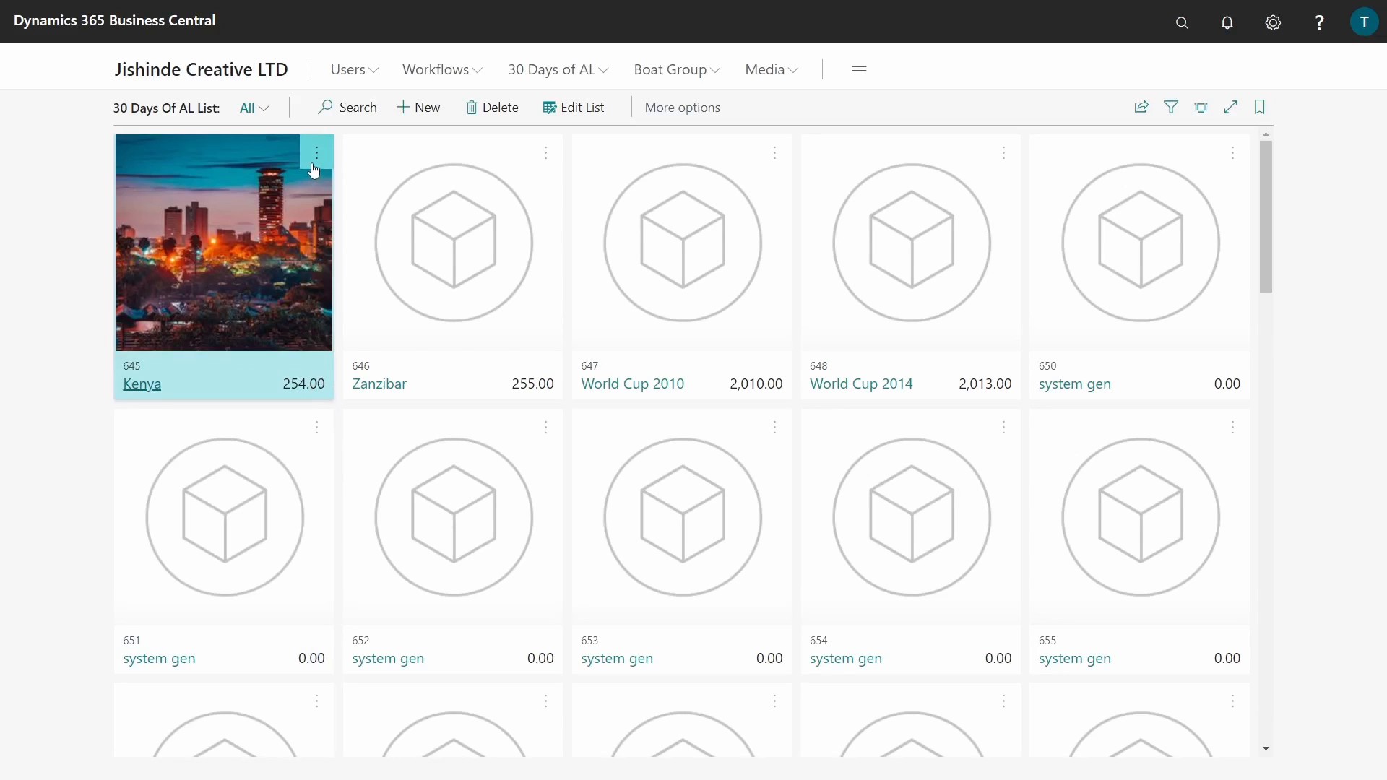
left_click(316, 153)
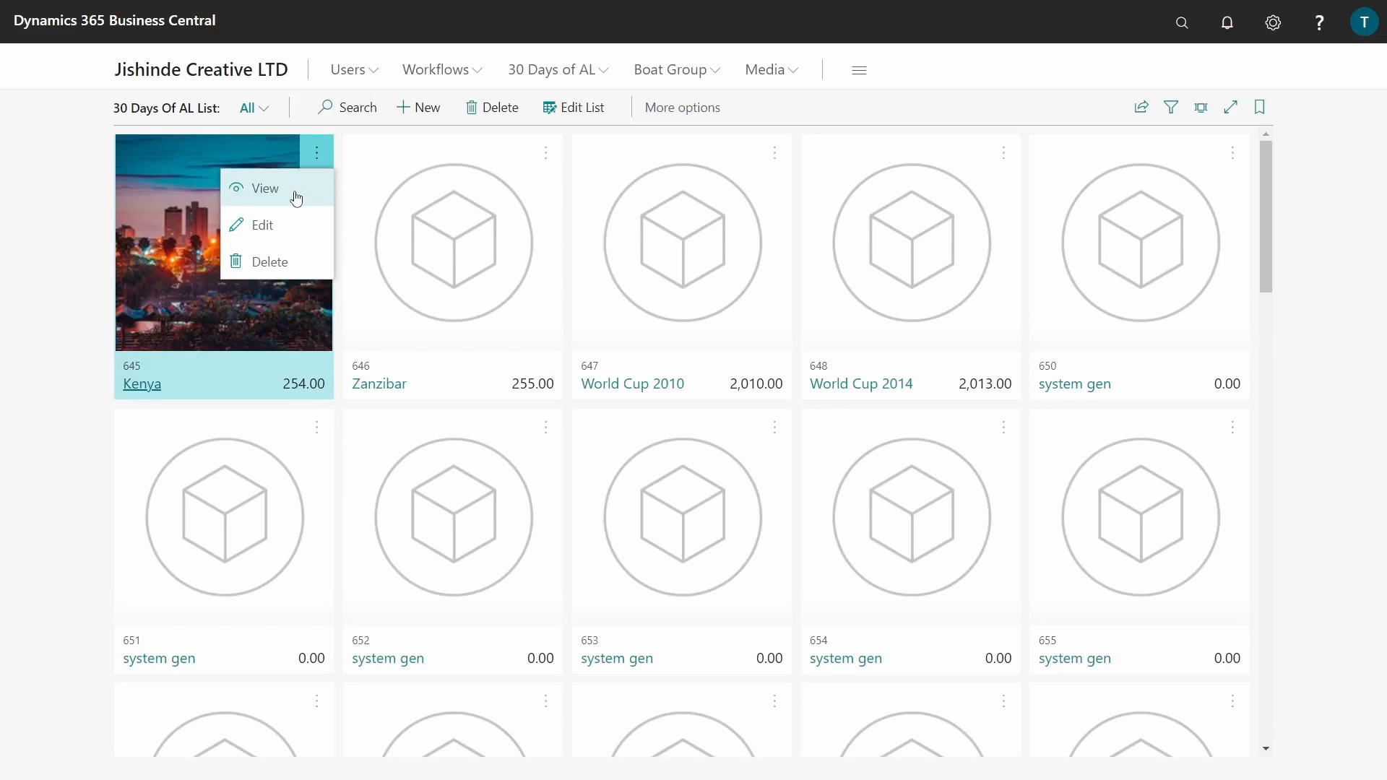
Step: Open Kenya record 645 and browse its 30 Days of AL lookup columns twice
left_click(266, 188)
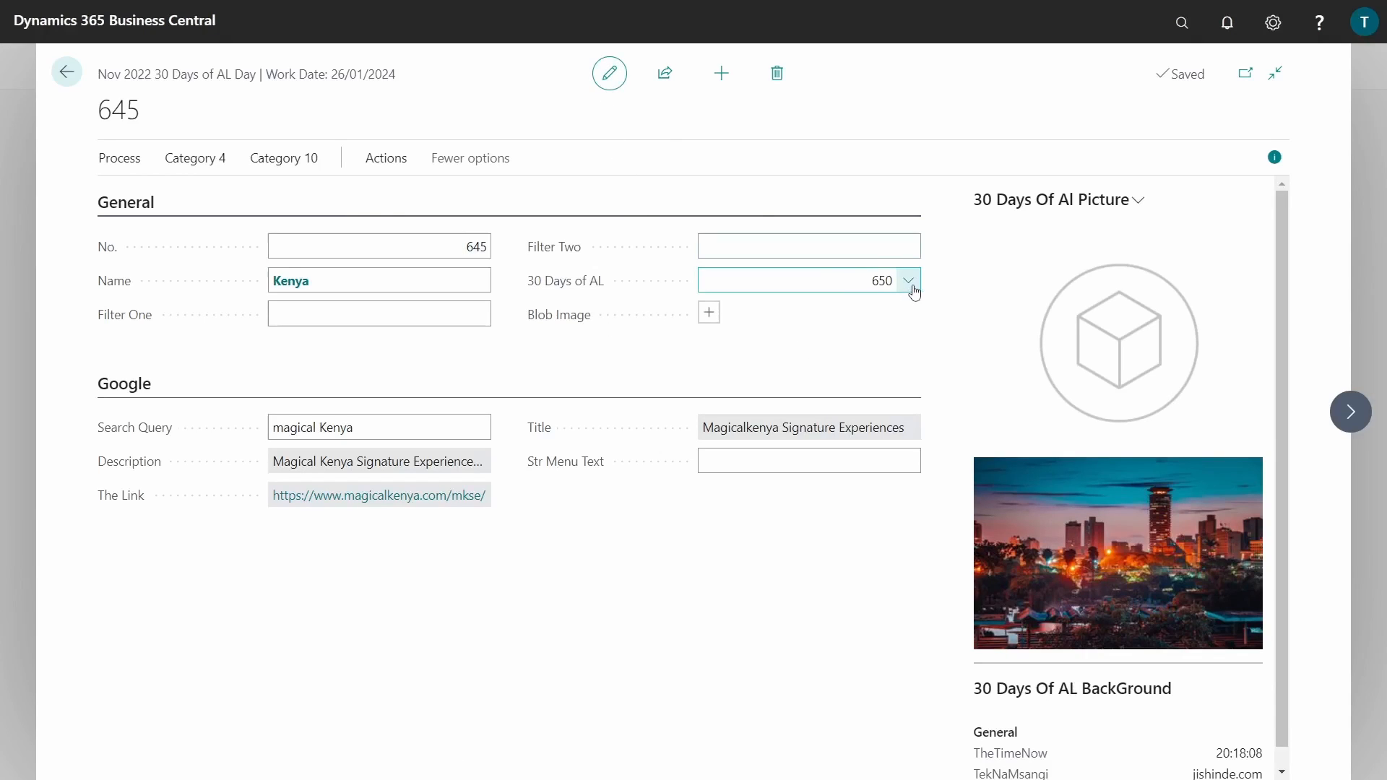
left_click(909, 280)
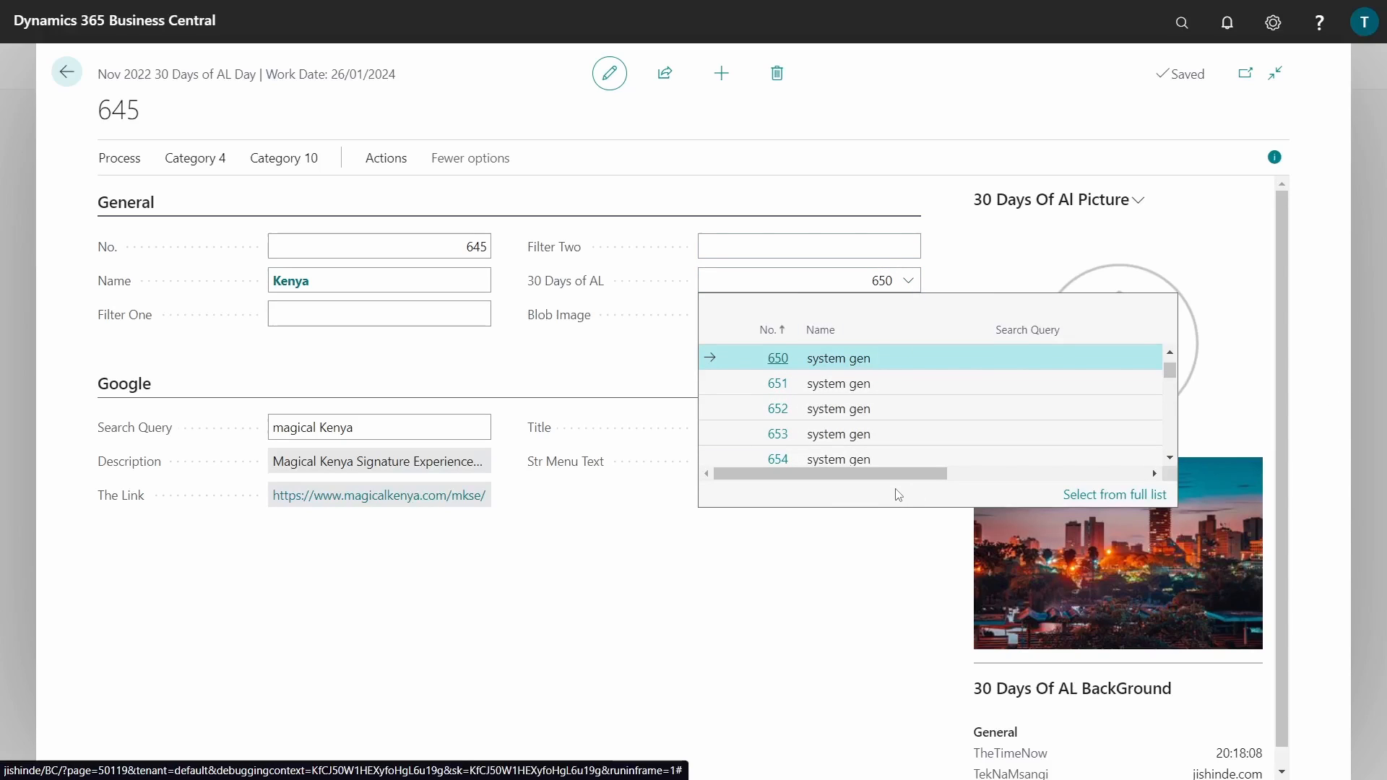
mouse_move(832, 338)
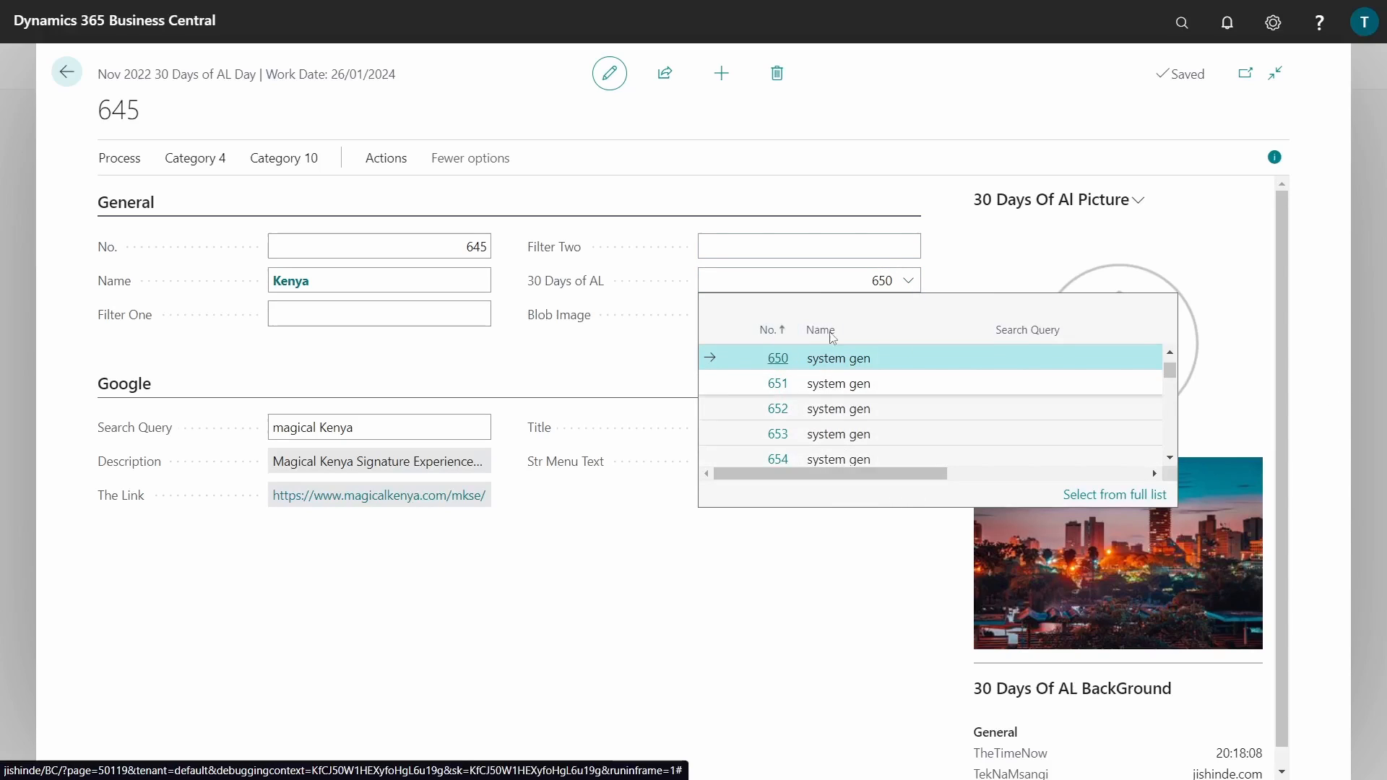
scroll("right", 3)
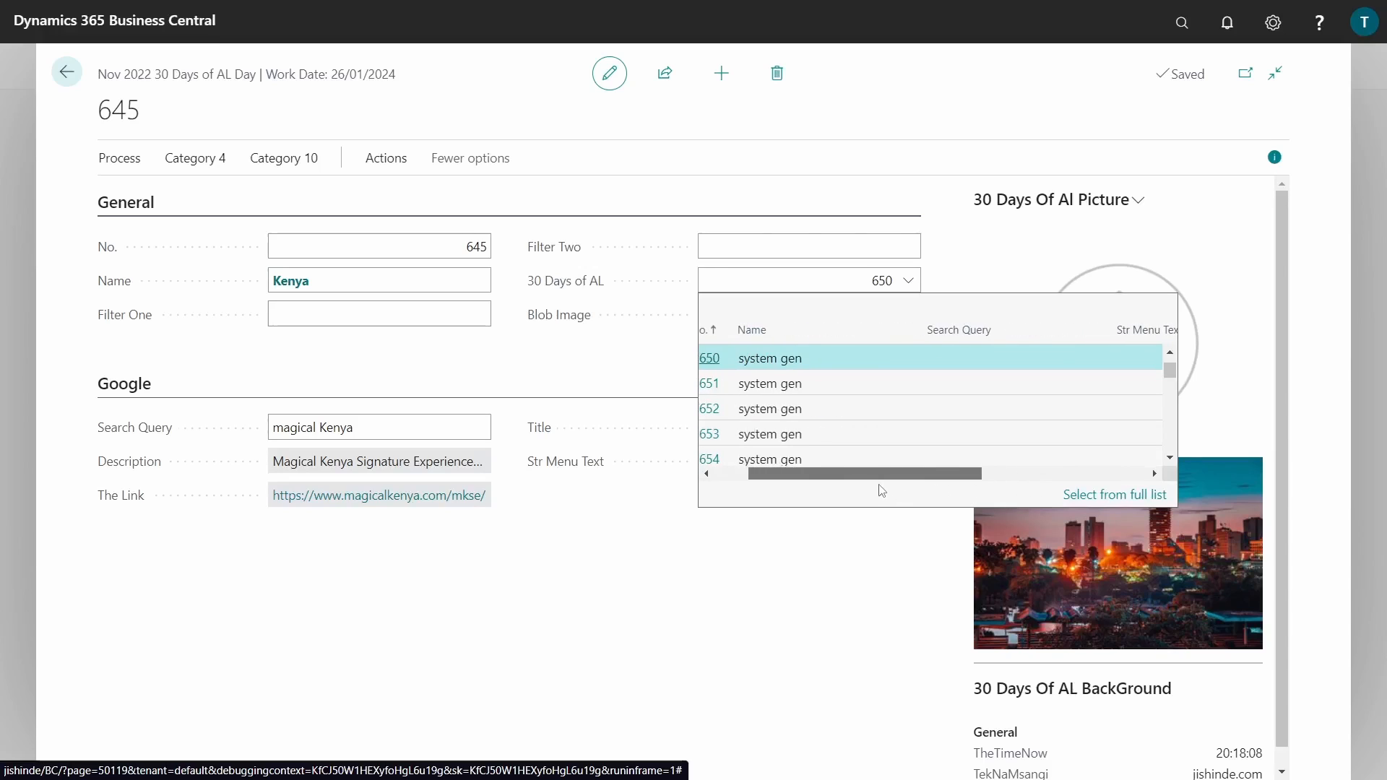
left_click(710, 357)
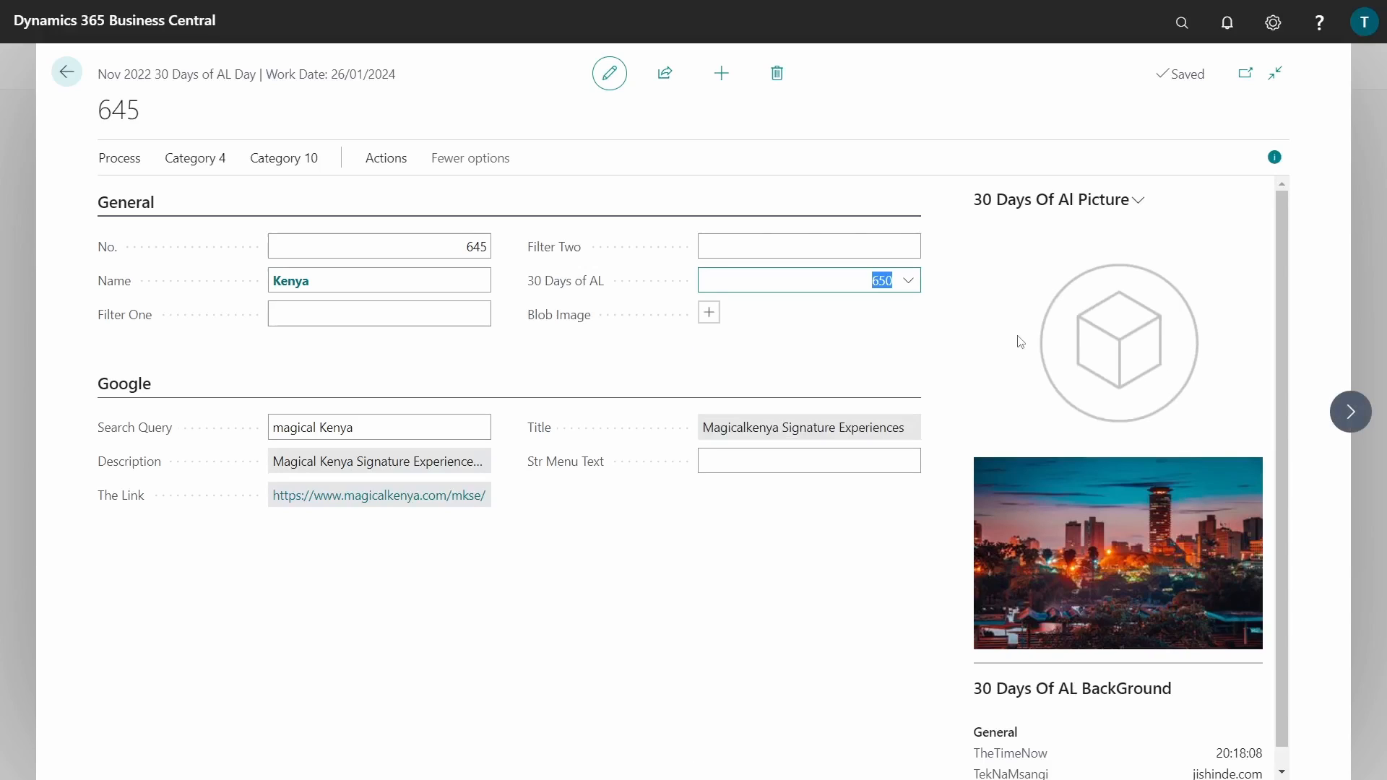
left_click(910, 279)
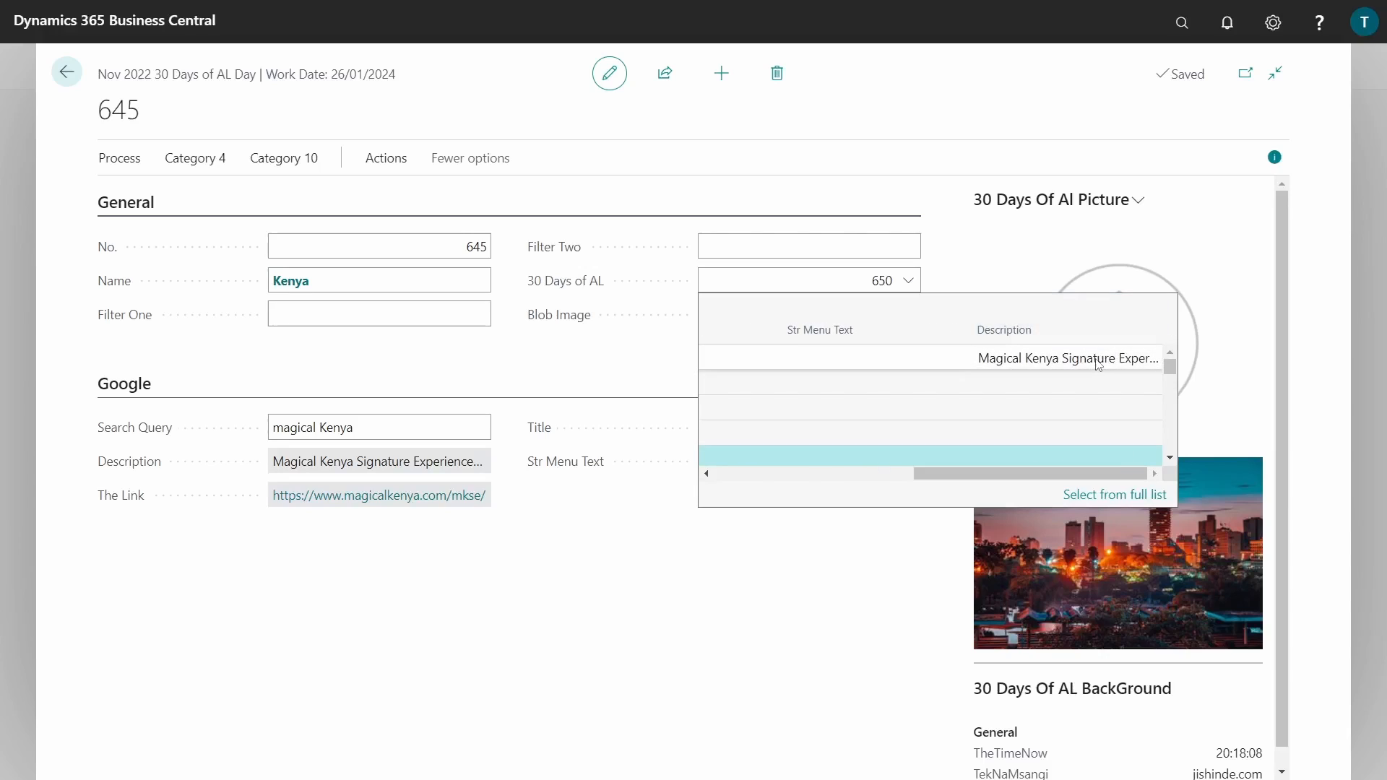
left_click(1065, 358)
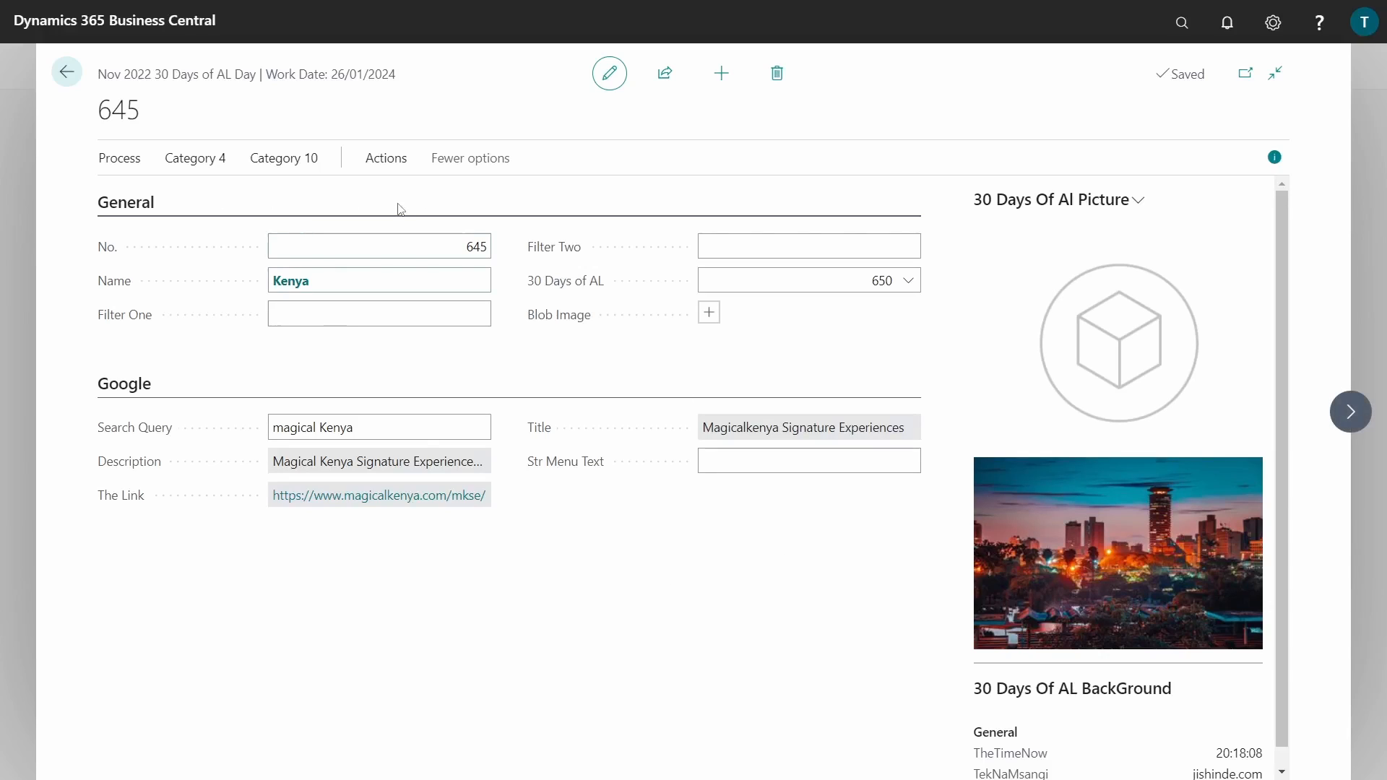
mouse_move(65, 71)
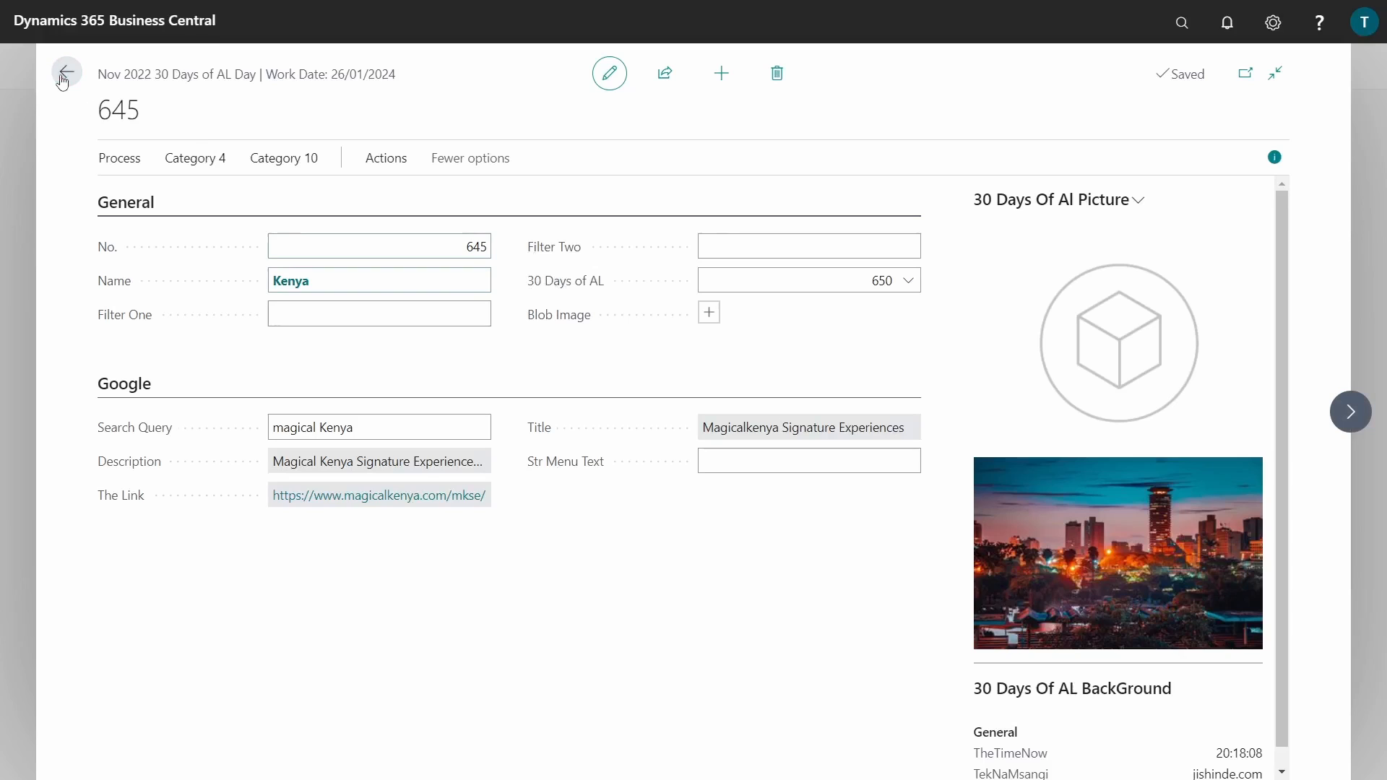
Step: Go back from Kenya's card to the 30 Days Of AL List tiles
left_click(64, 71)
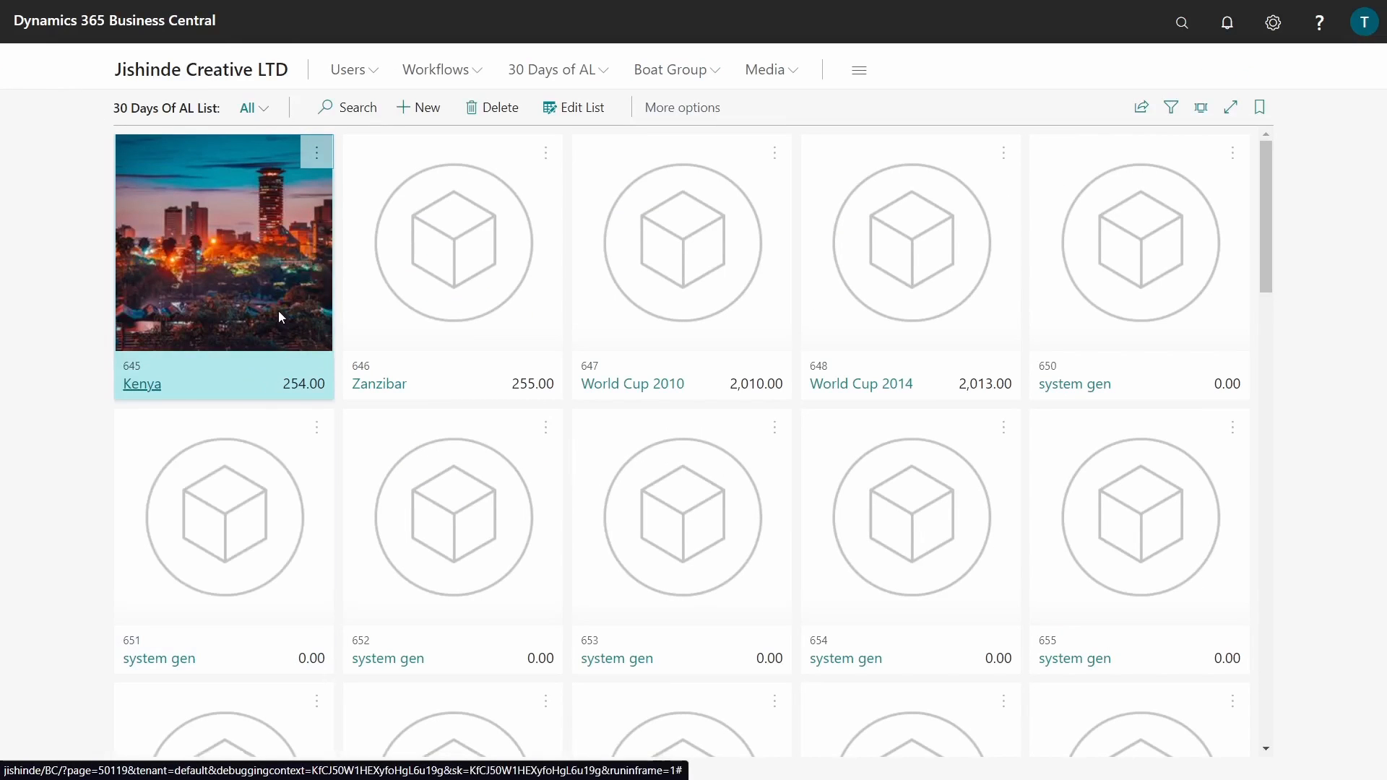
mouse_move(328, 213)
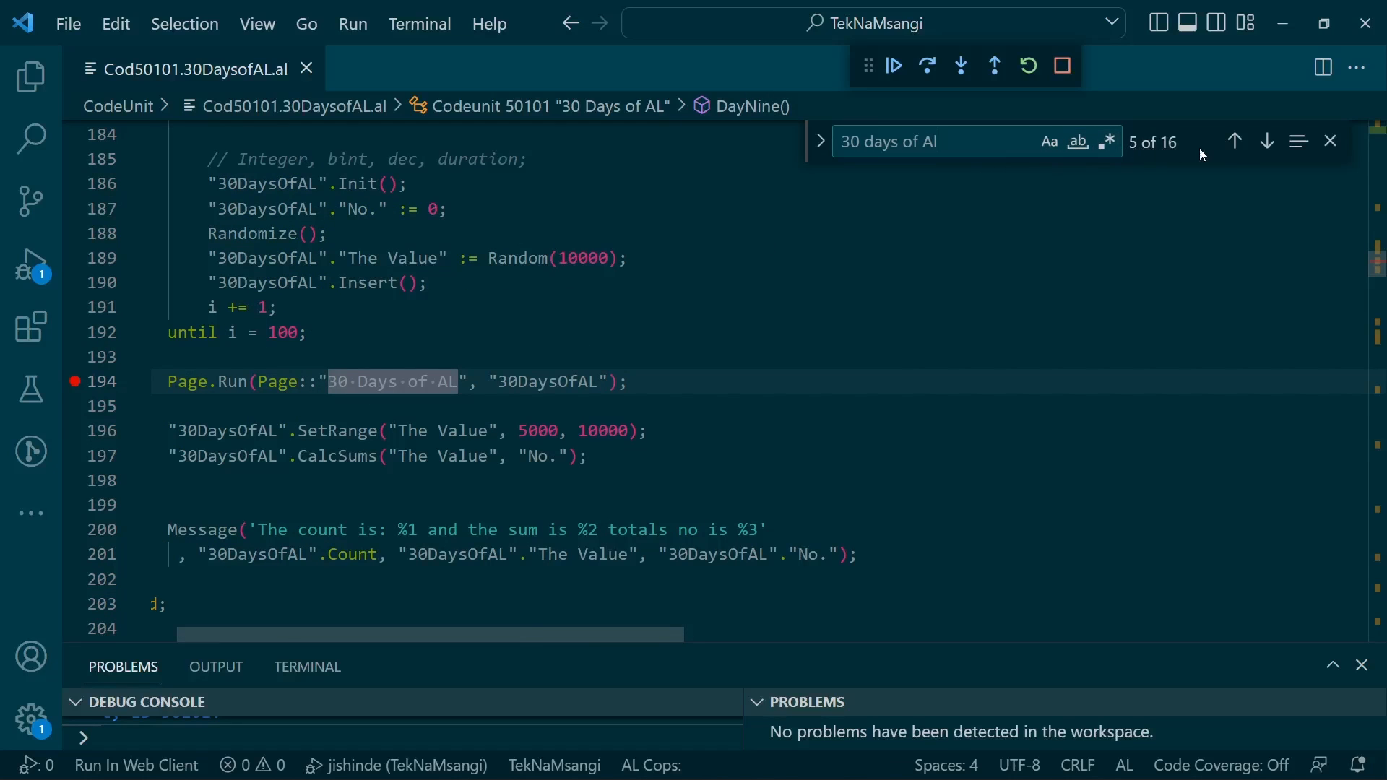
Step: Jump to table 50107 "30 Days Of AL" definition and close its references peek
left_click(1266, 141)
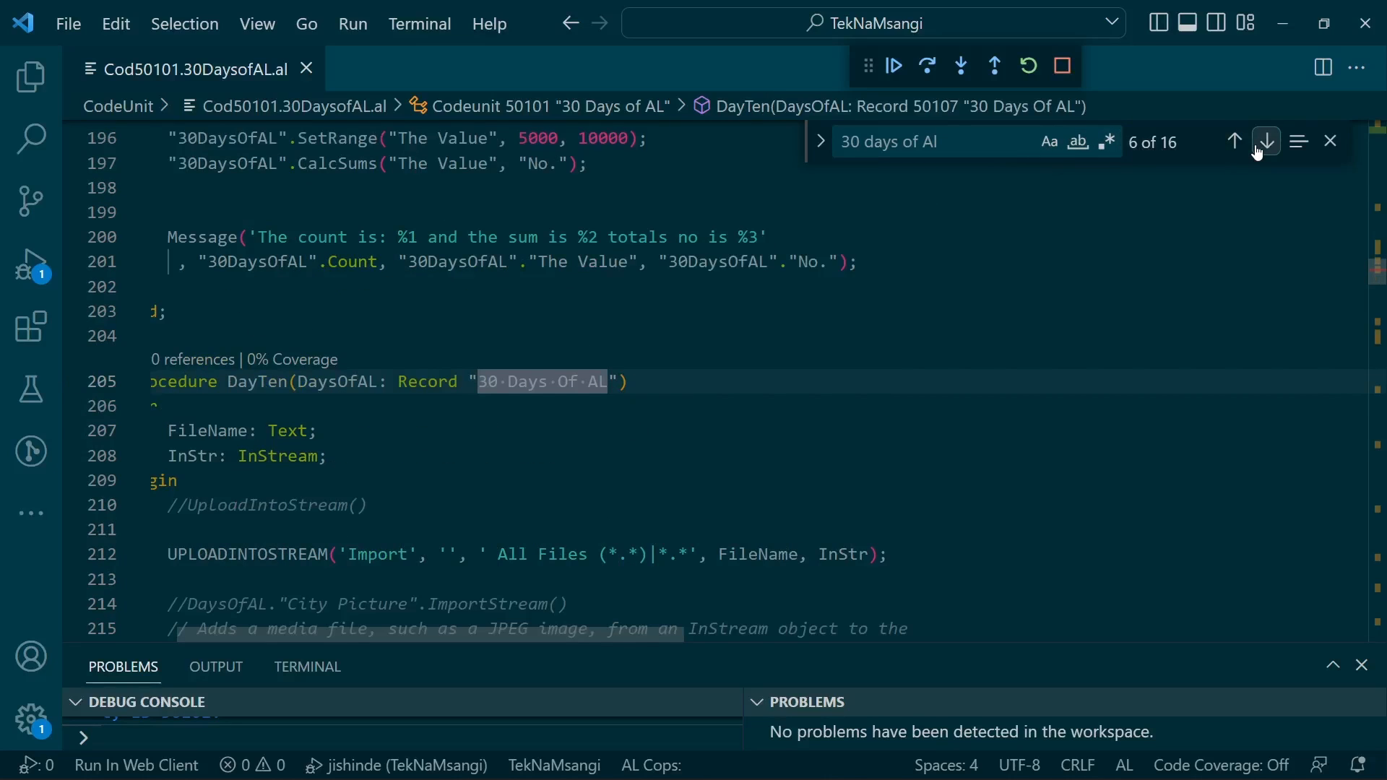
right_click(513, 381)
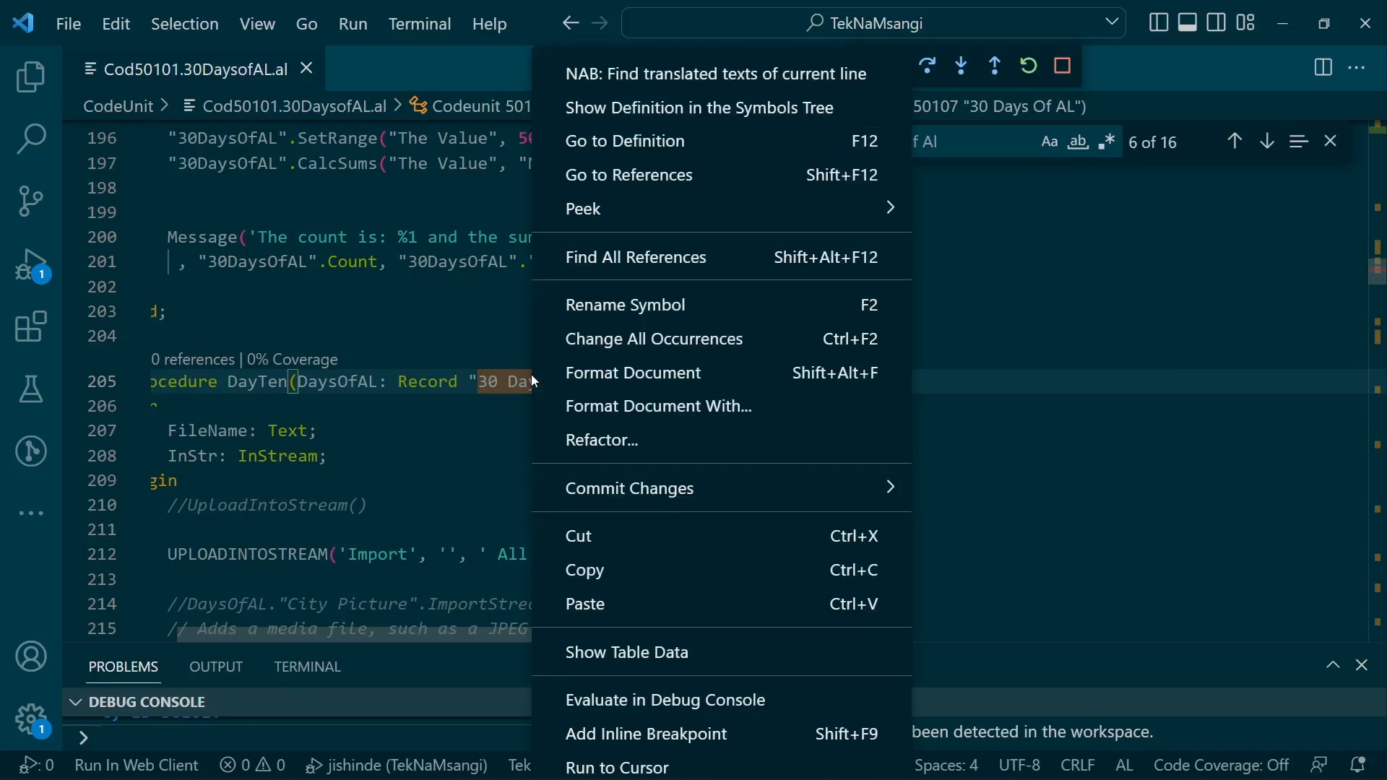
left_click(624, 141)
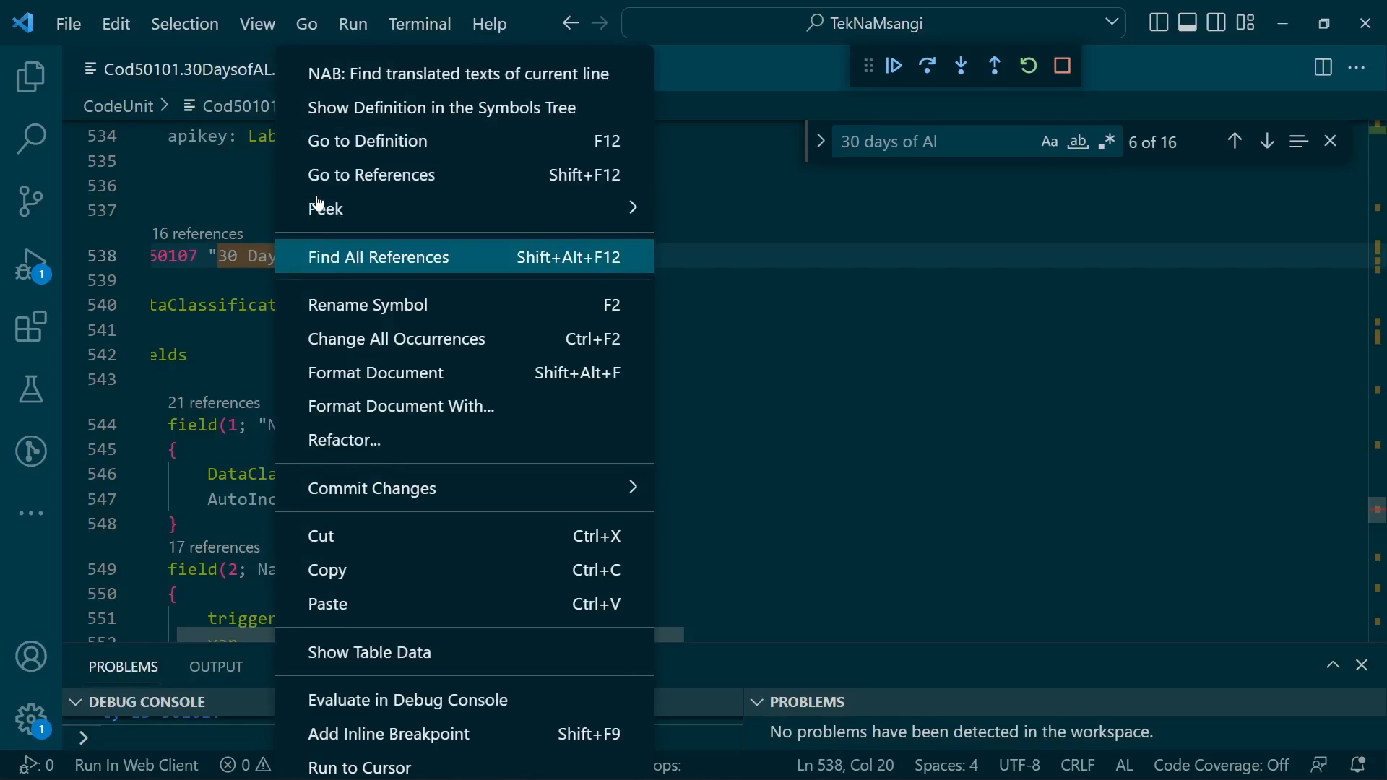
left_click(378, 257)
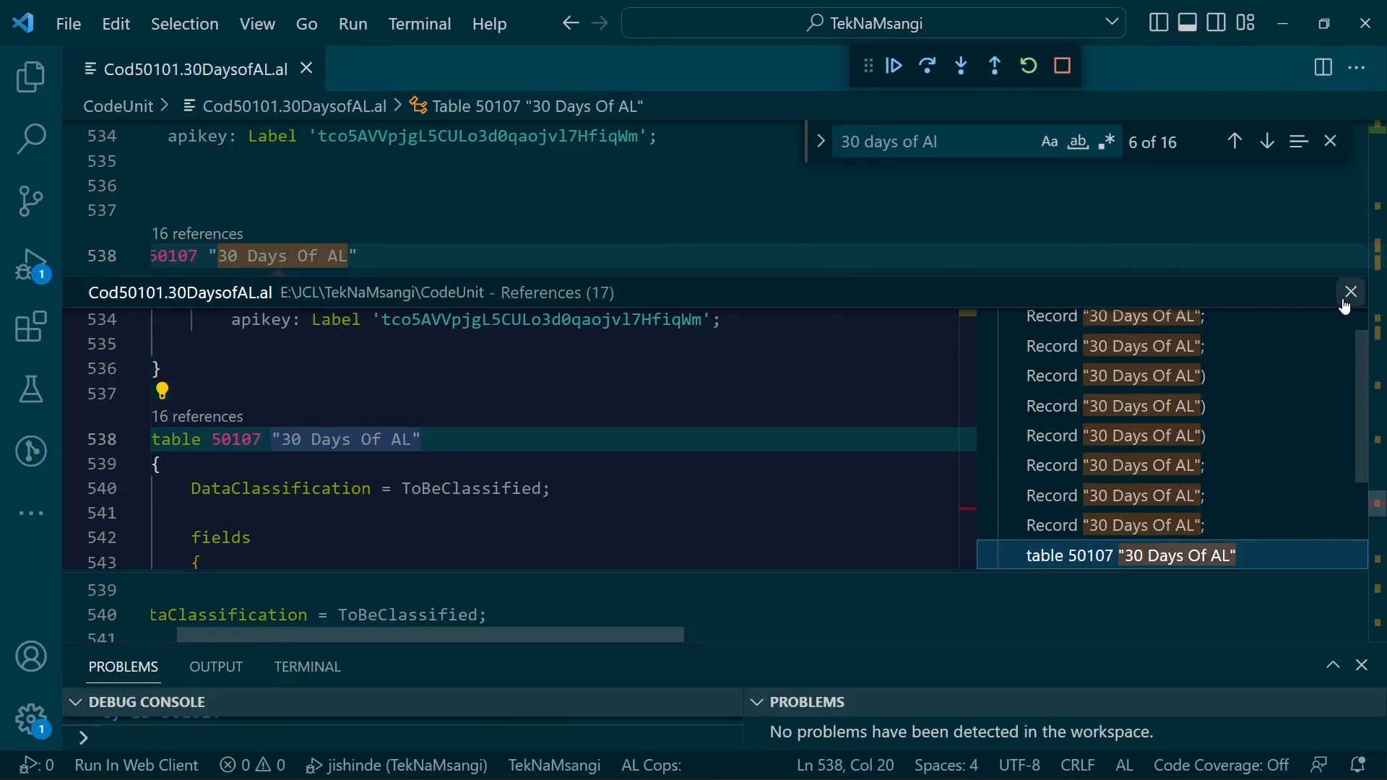
left_click(1350, 291)
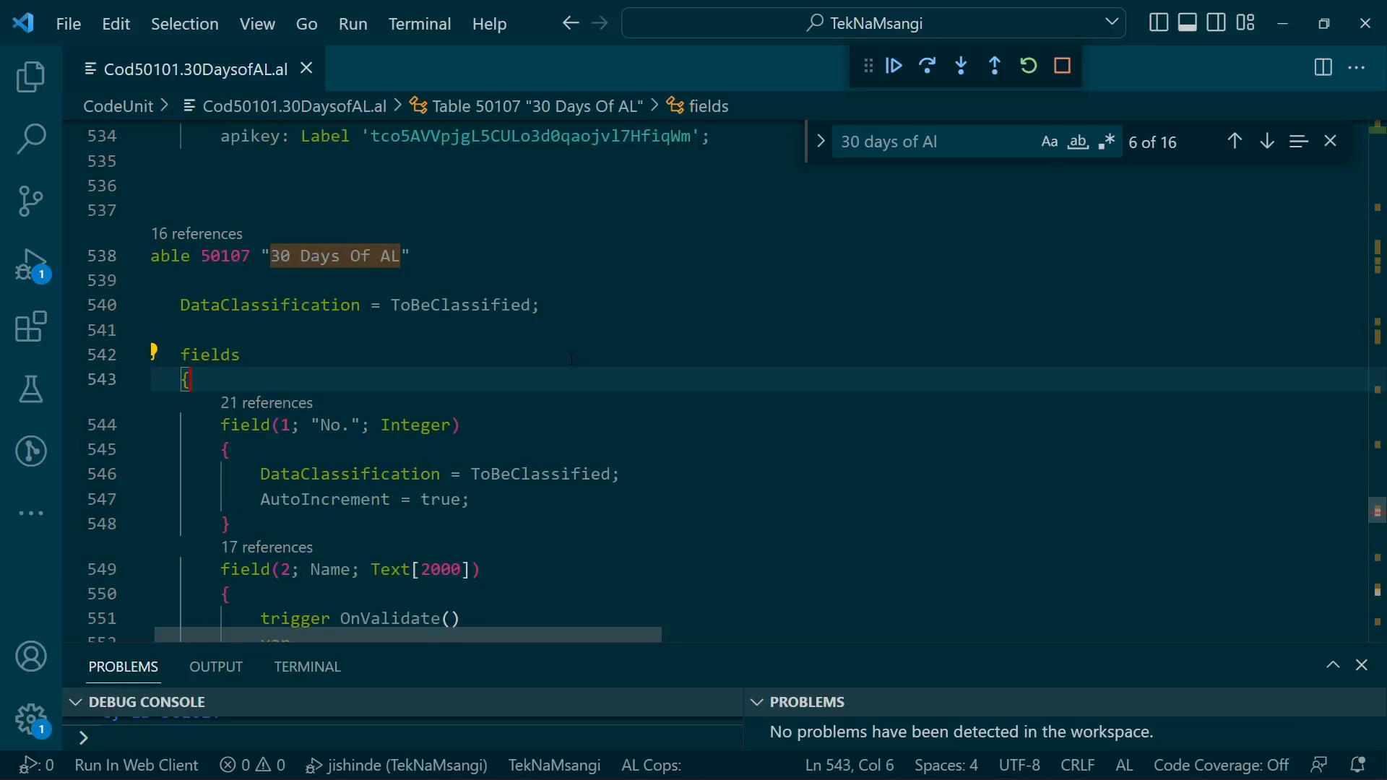
Step: Scroll to the DropDown and Brick fieldgroups and close the Find widget
scroll("down", 3)
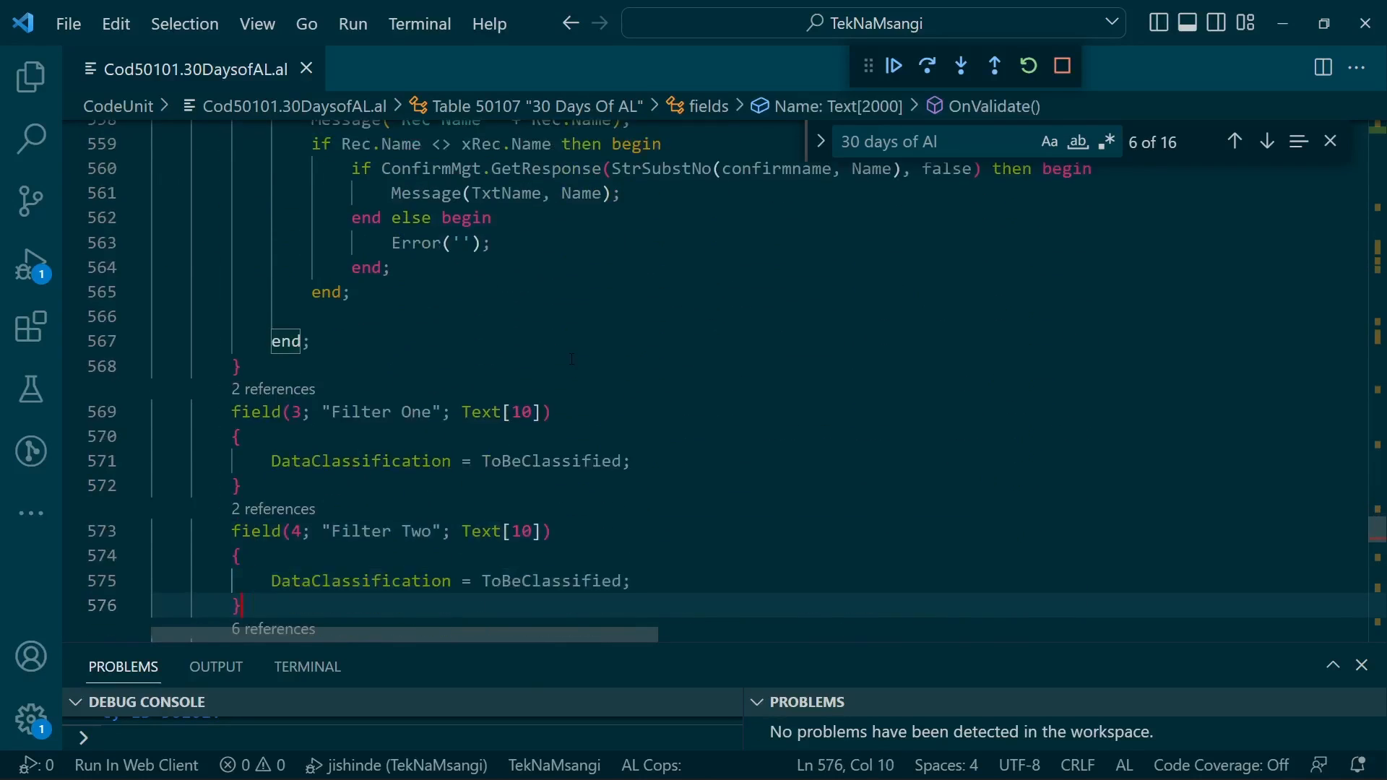
scroll("down", 3)
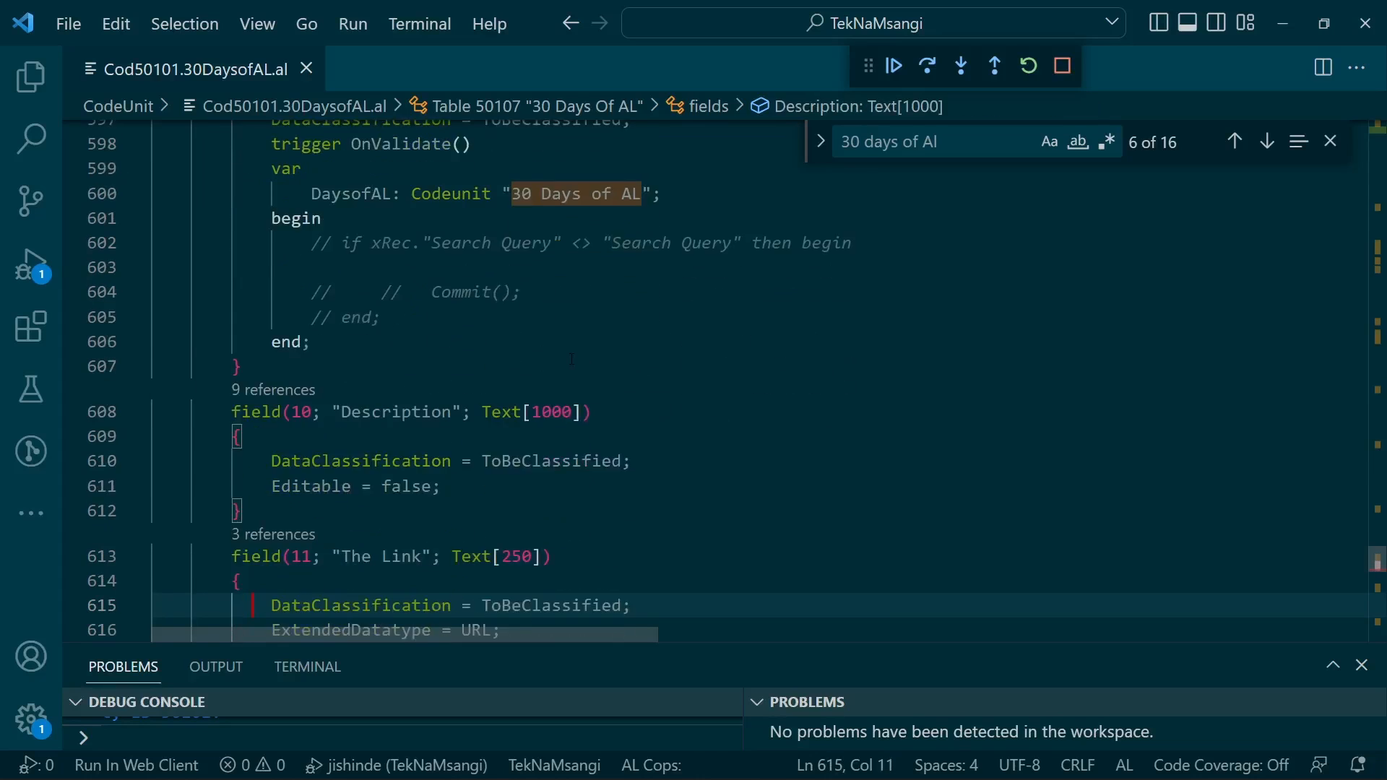
left_click(1267, 141)
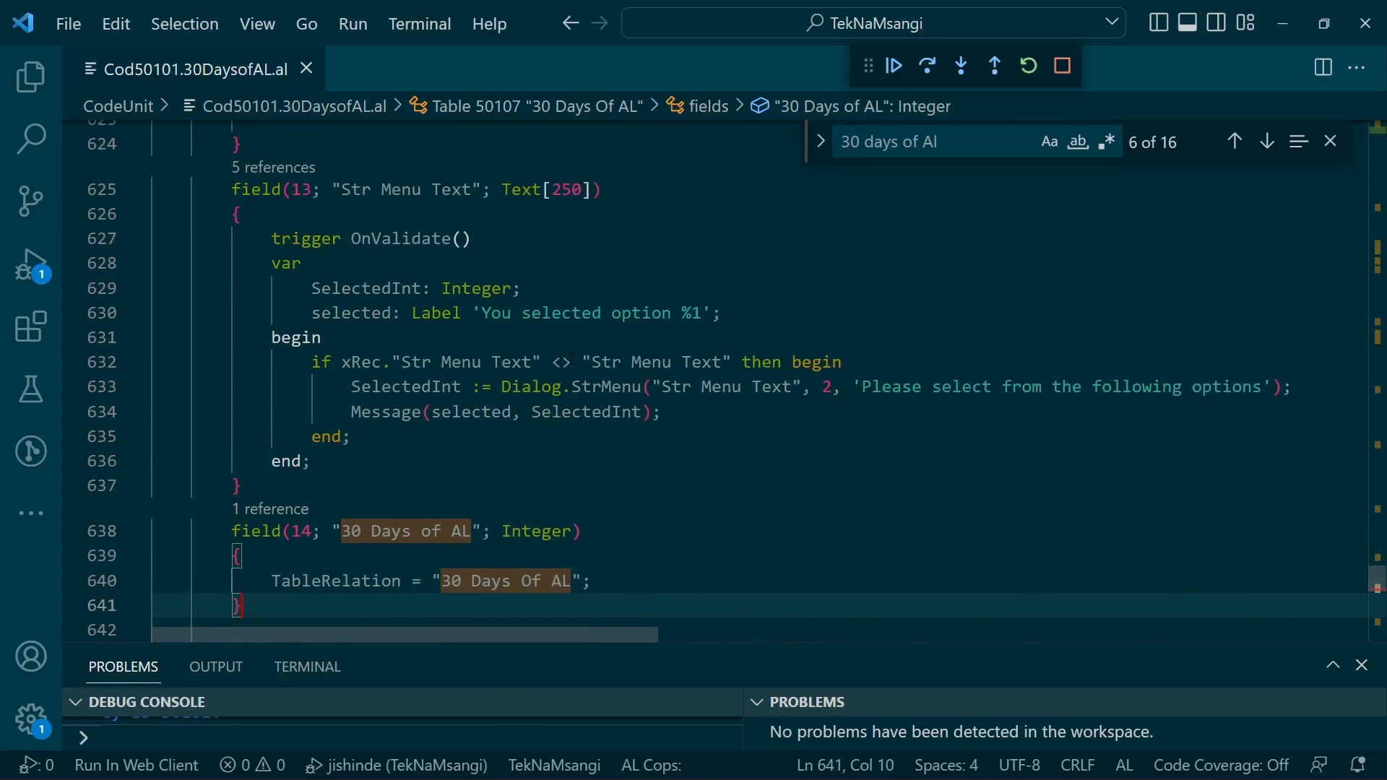
scroll("down", 3)
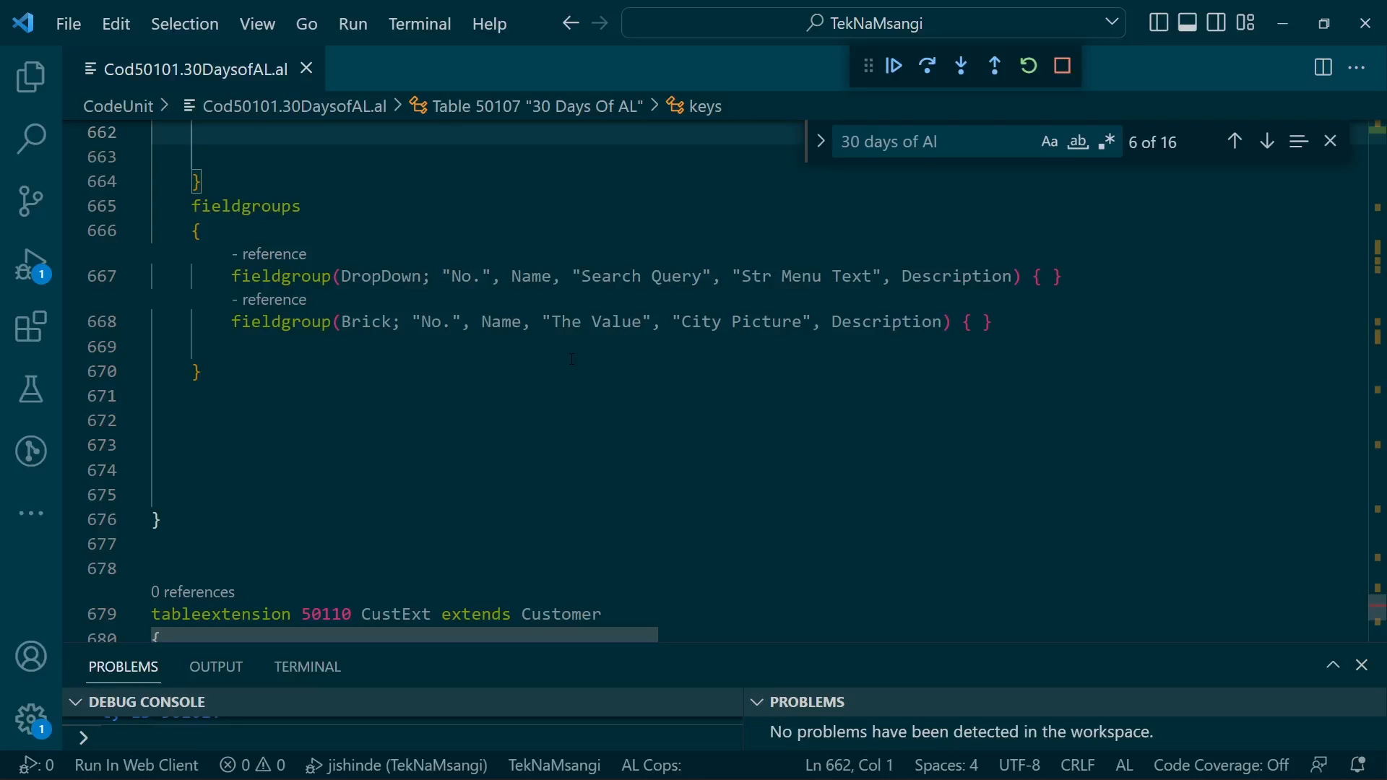
mouse_move(1330, 141)
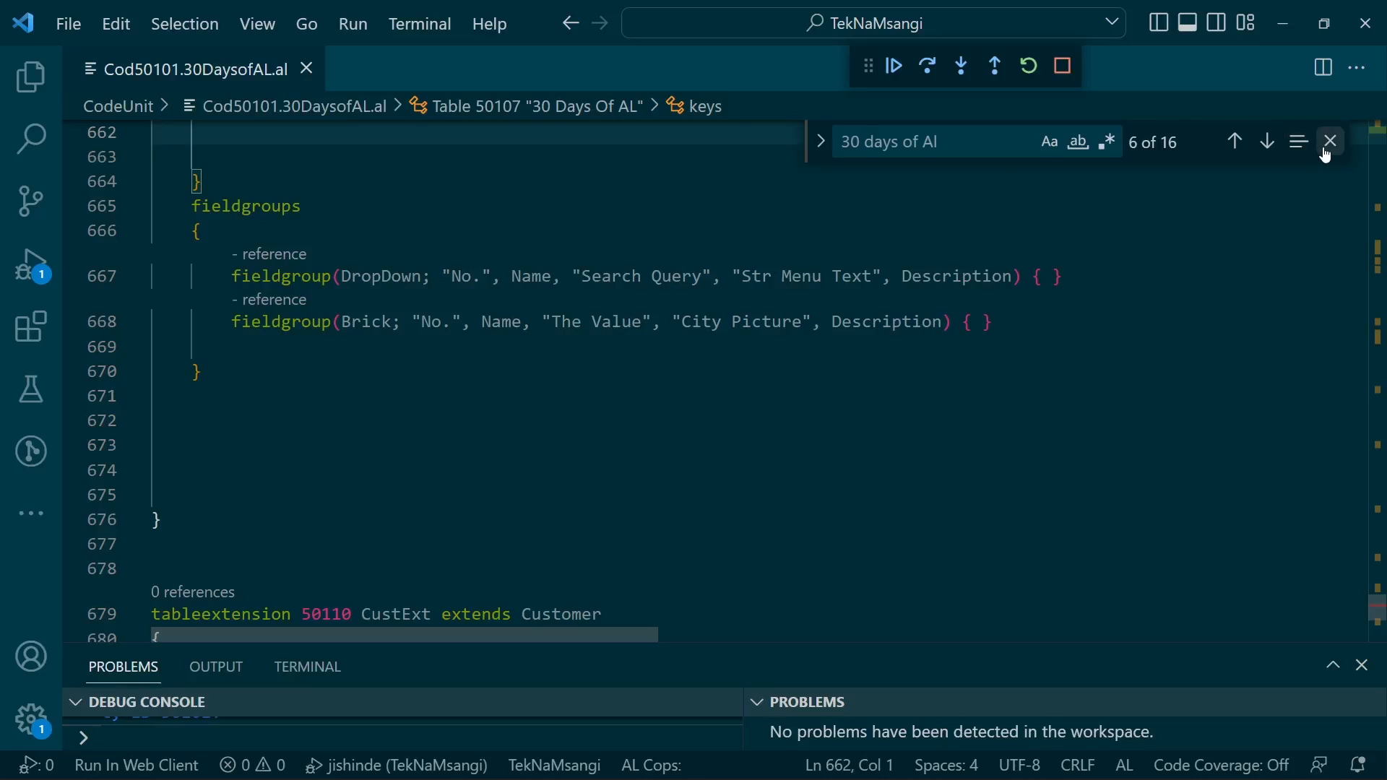
left_click(1330, 140)
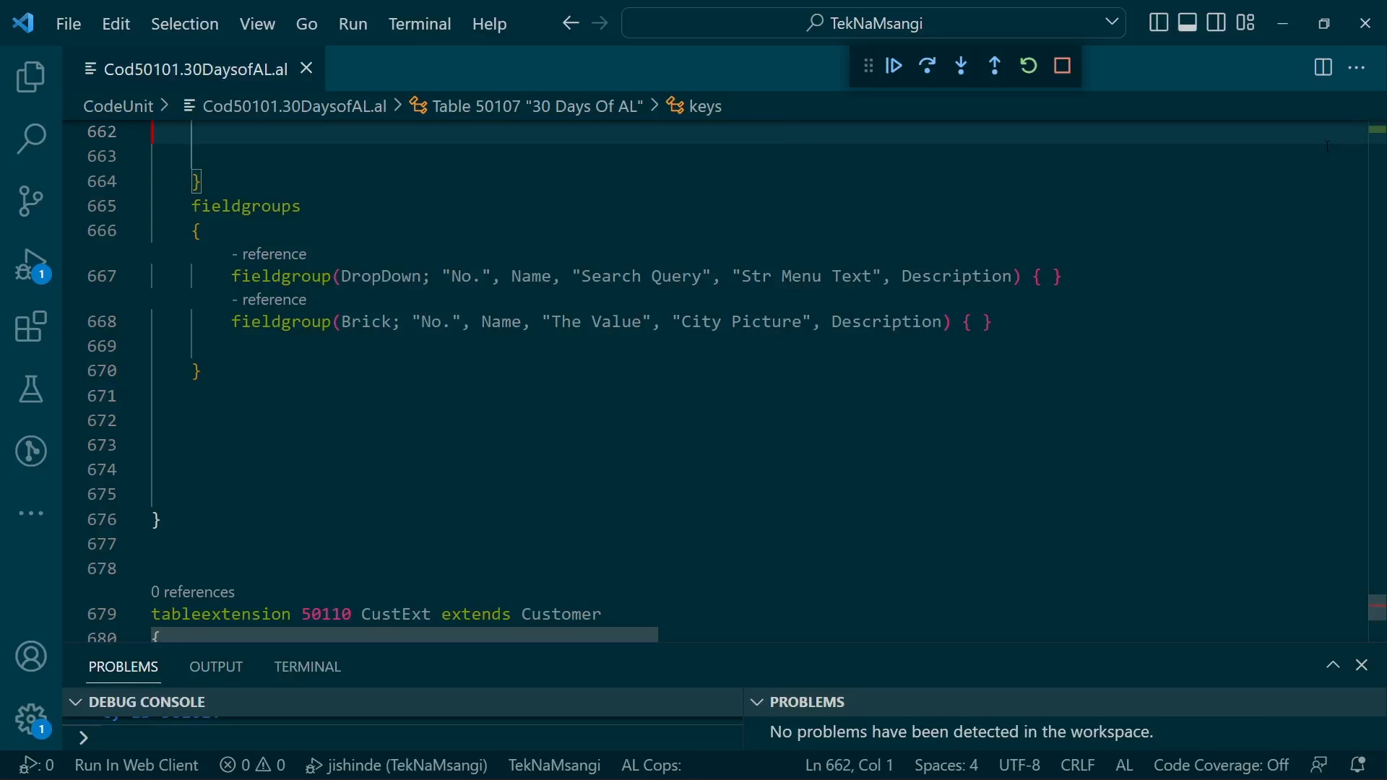